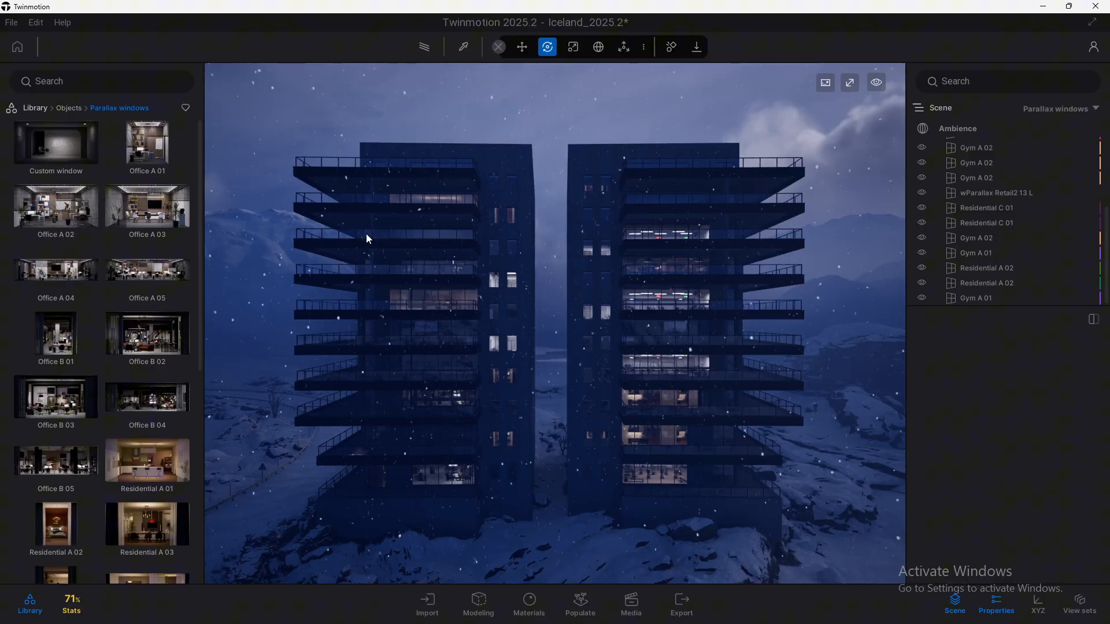
Step: Add a residential parallax window room preset from the library to a balcony opening
{"action": "left_click", "coordinate": [34, 108]}
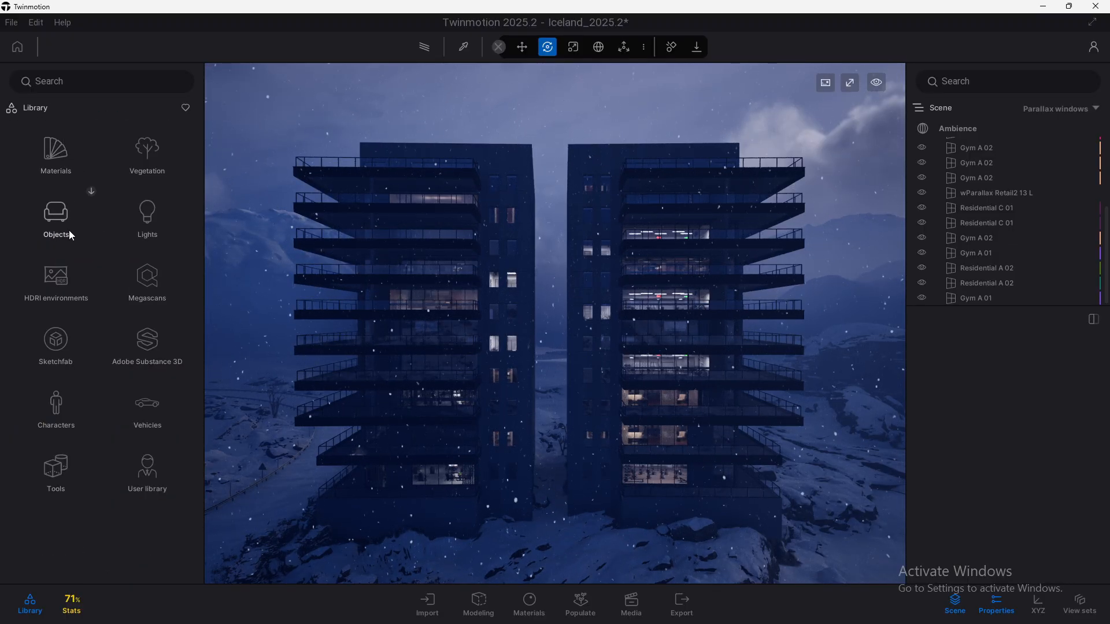
{"action": "left_click", "coordinate": [56, 216]}
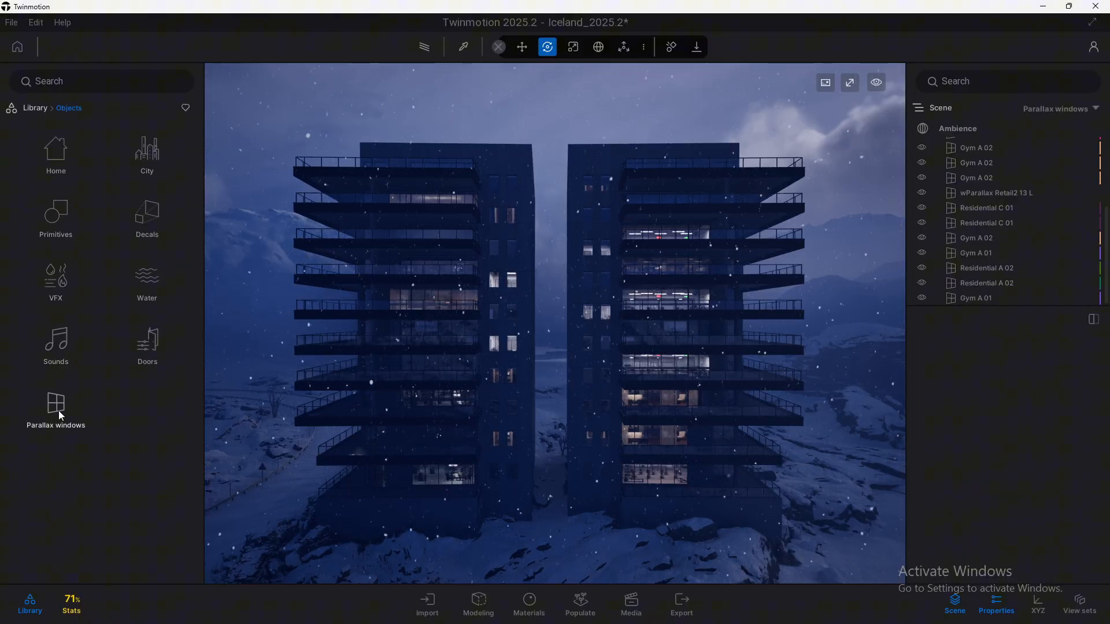
{"action": "left_click", "coordinate": [56, 411]}
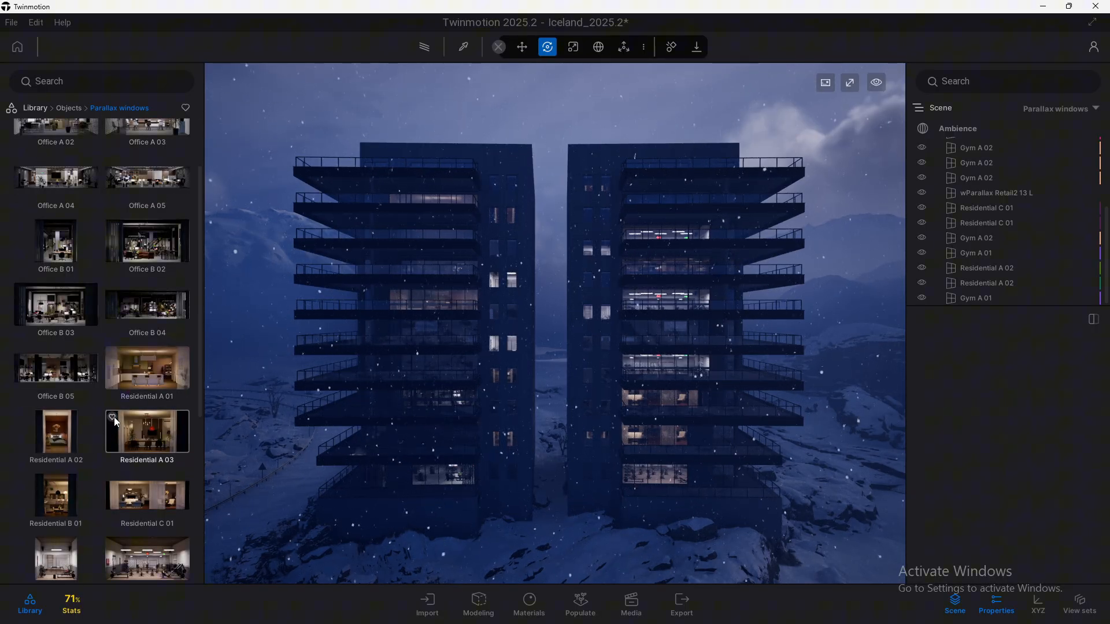
{"action": "scroll", "scroll_direction": "down", "scroll_amount": 3}
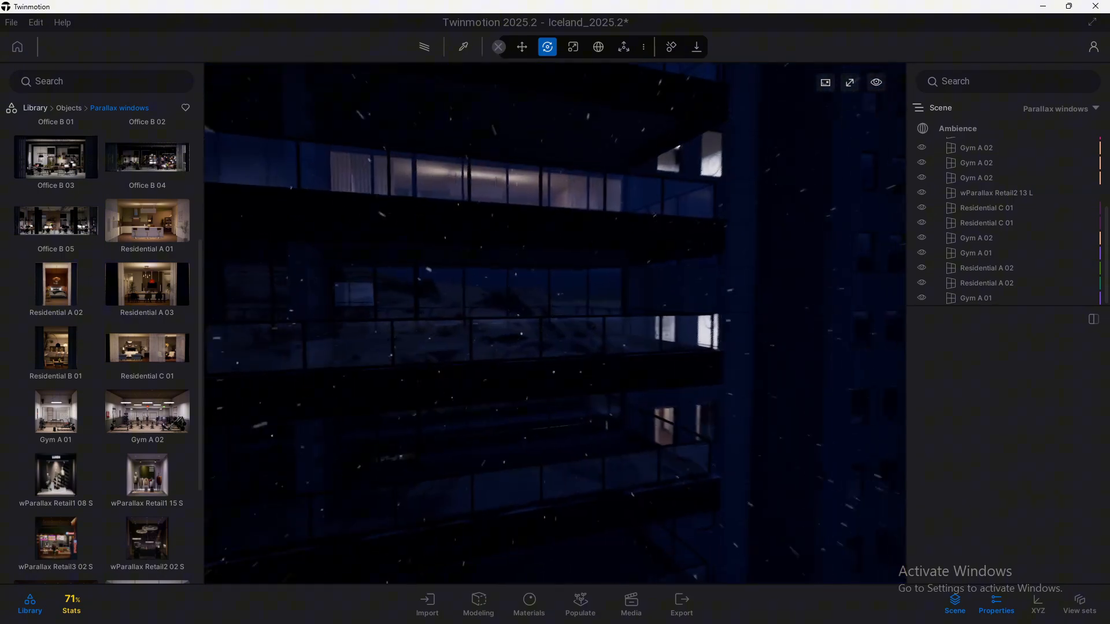
{"action": "left_click", "coordinate": [146, 347]}
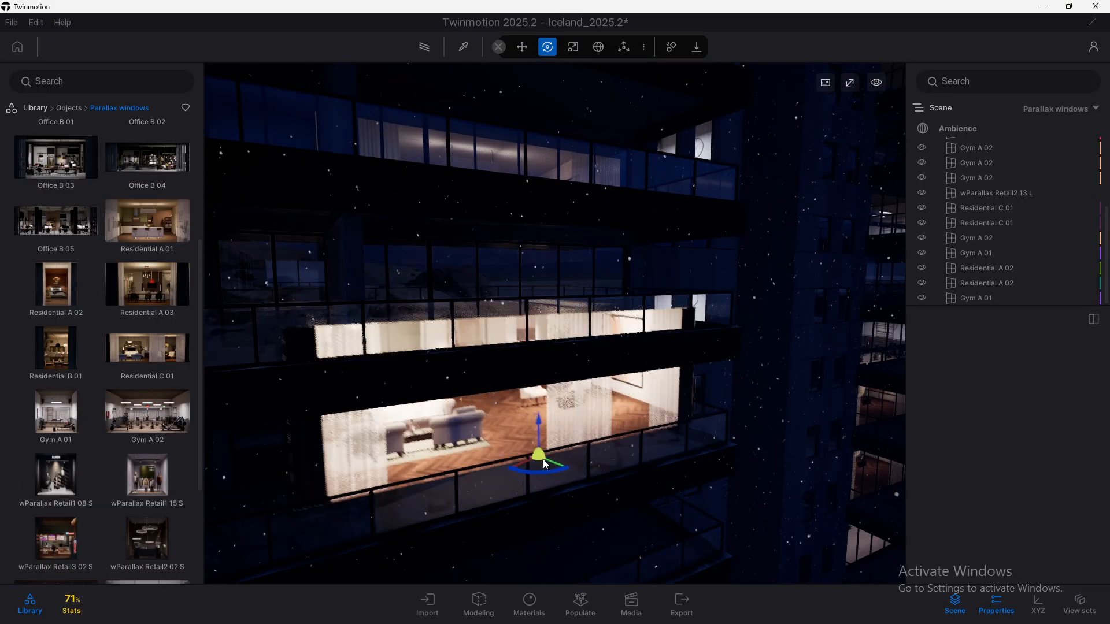
{"action": "left_click", "coordinate": [986, 297]}
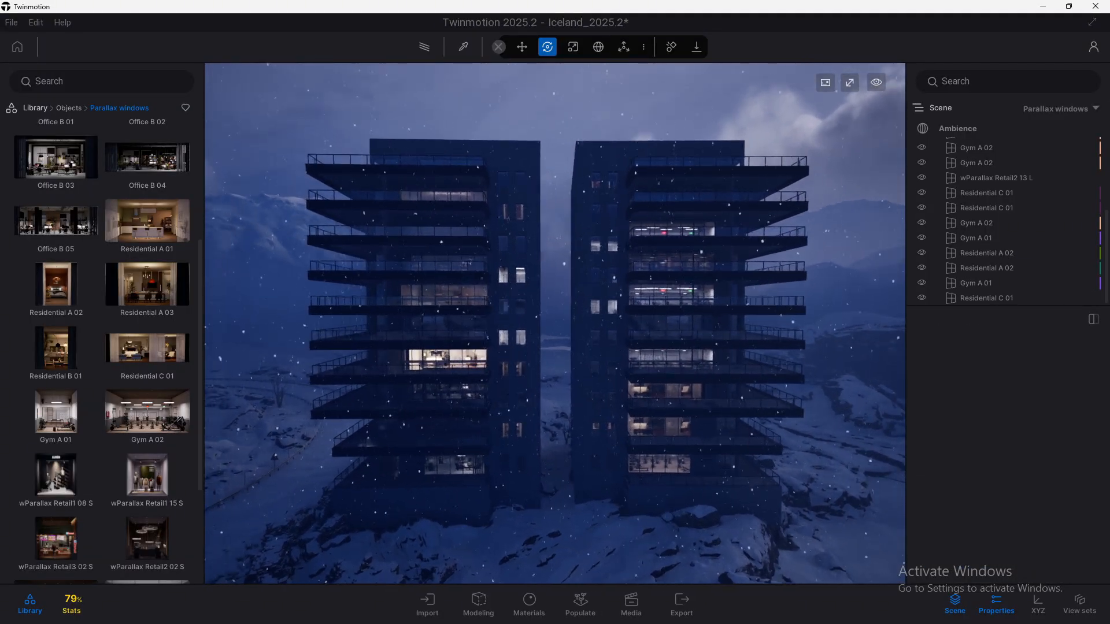
Step: Filter the scene list to Parallax windows and select the Gym A 01 window
{"action": "left_click", "coordinate": [1055, 109]}
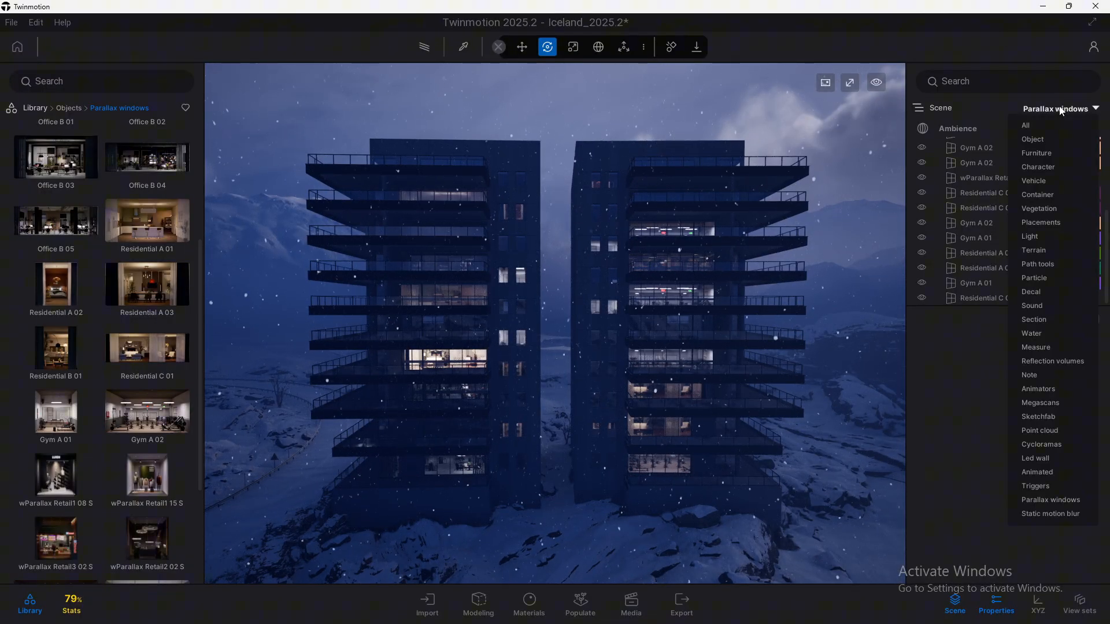
{"action": "left_click", "coordinate": [1050, 500]}
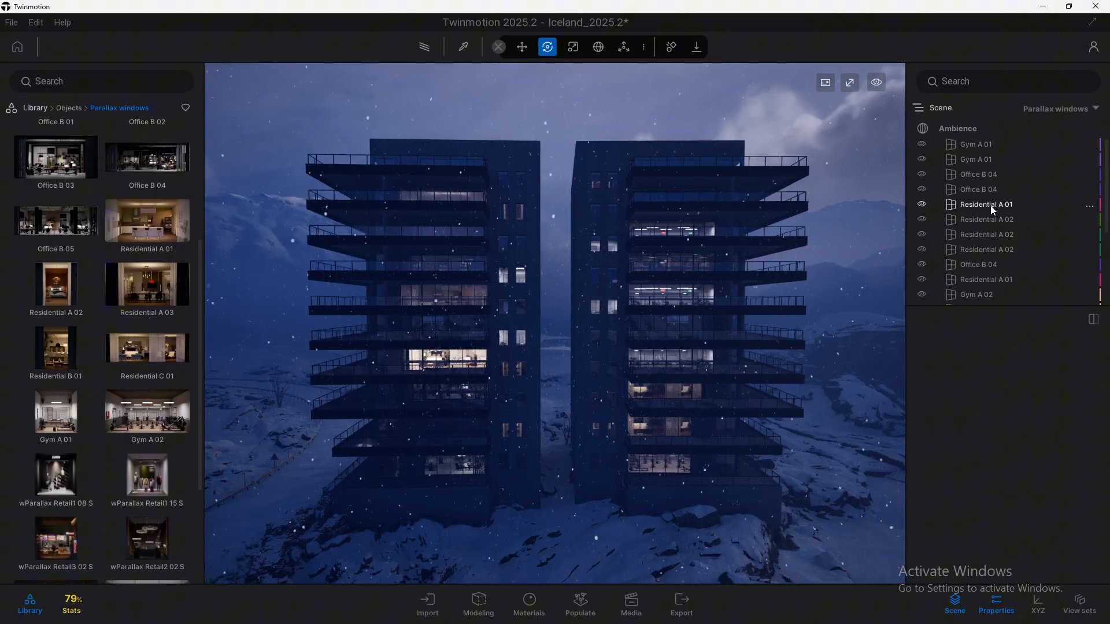
{"action": "left_click", "coordinate": [975, 145]}
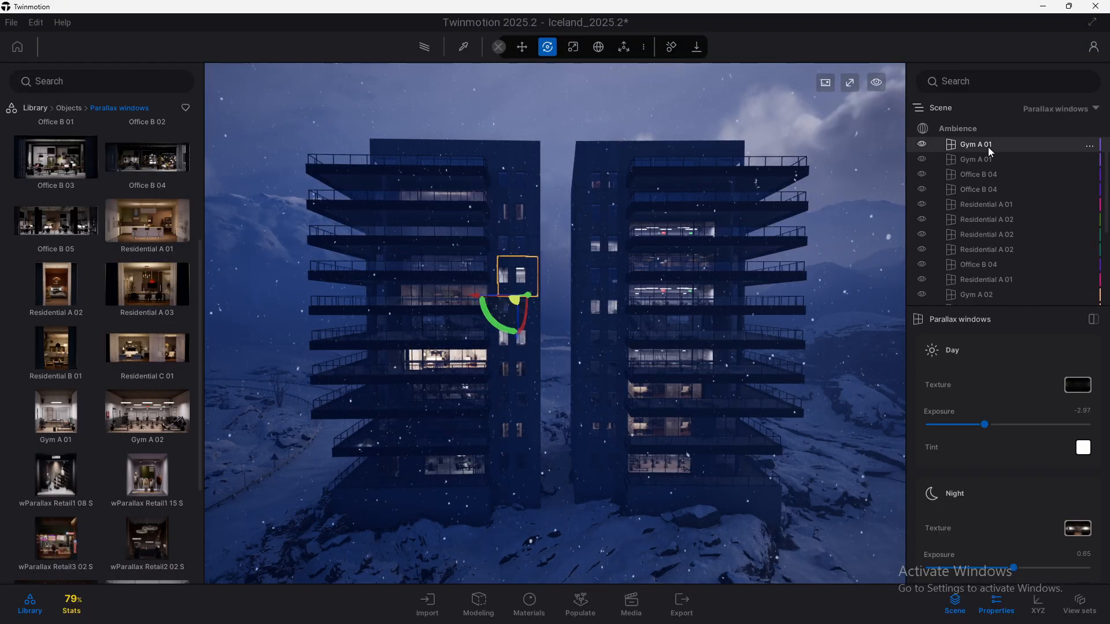
{"action": "scroll", "scroll_direction": "down", "scroll_amount": 3}
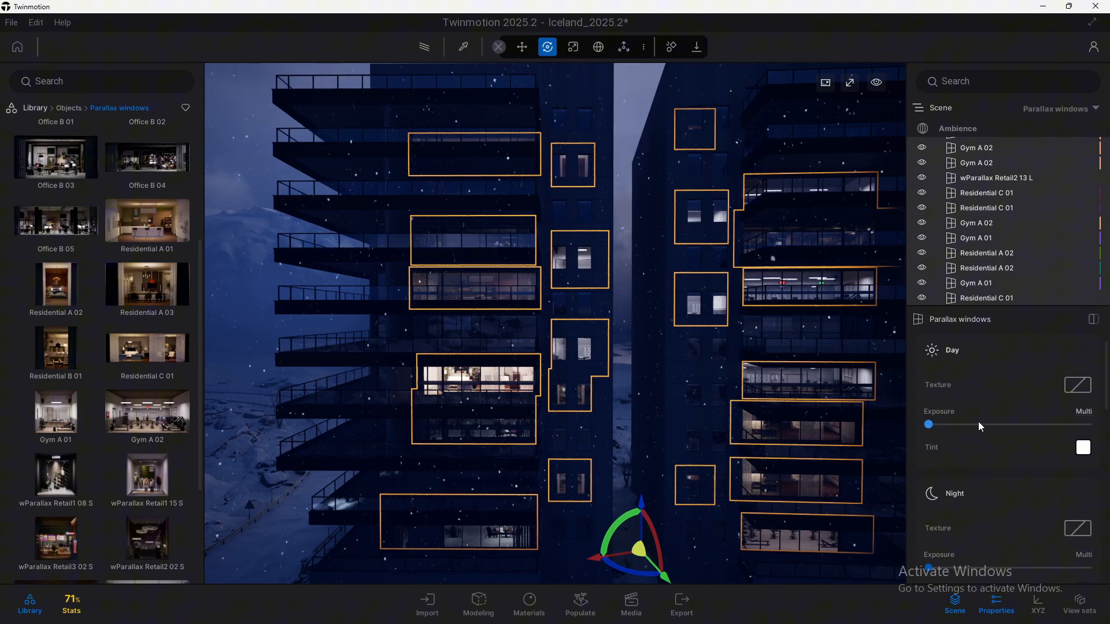
Step: Sweep the parallax windows' Day Exposure slider up and down, settling at 2.97
{"action": "left_click_drag", "start_coordinate": [928, 424], "coordinate": [993, 424]}
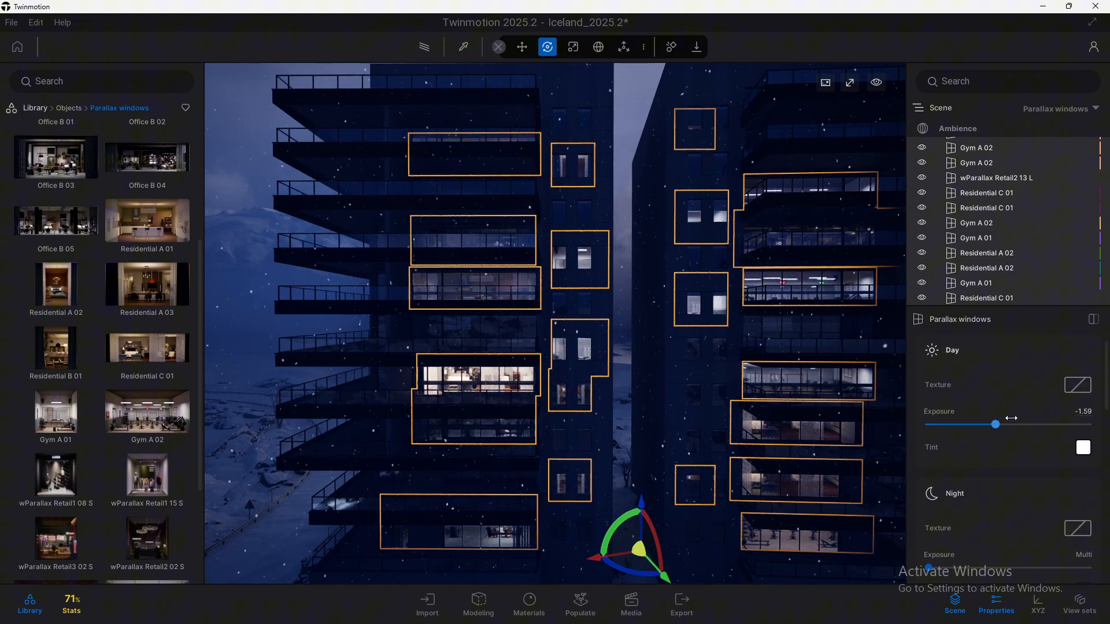
{"action": "left_click_drag", "start_coordinate": [994, 424], "coordinate": [963, 424]}
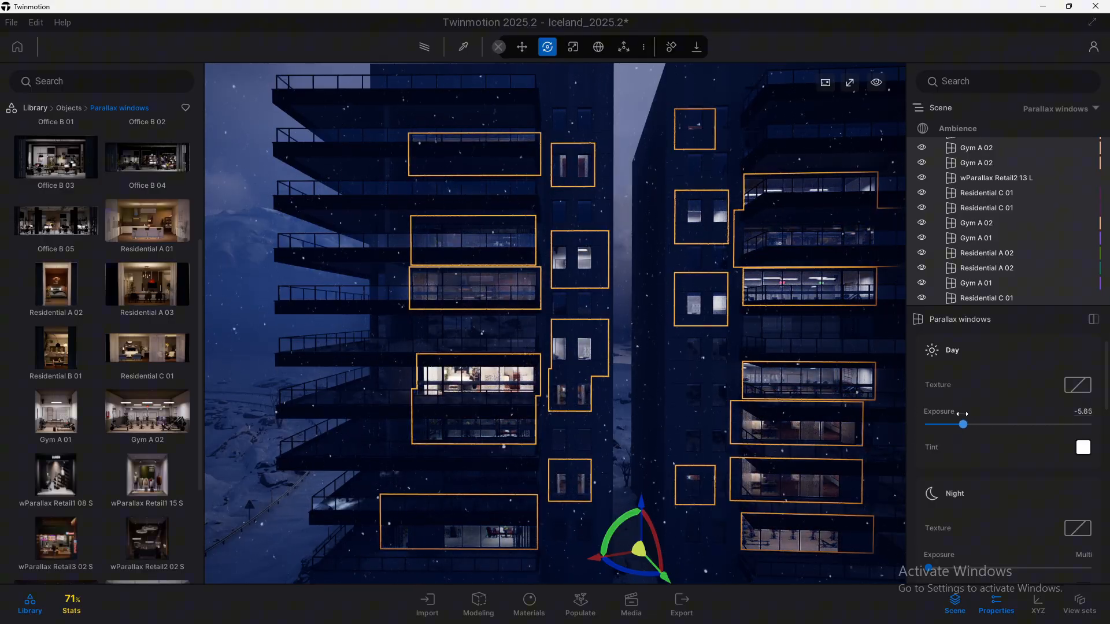
{"action": "left_click_drag", "start_coordinate": [962, 423], "coordinate": [1041, 424]}
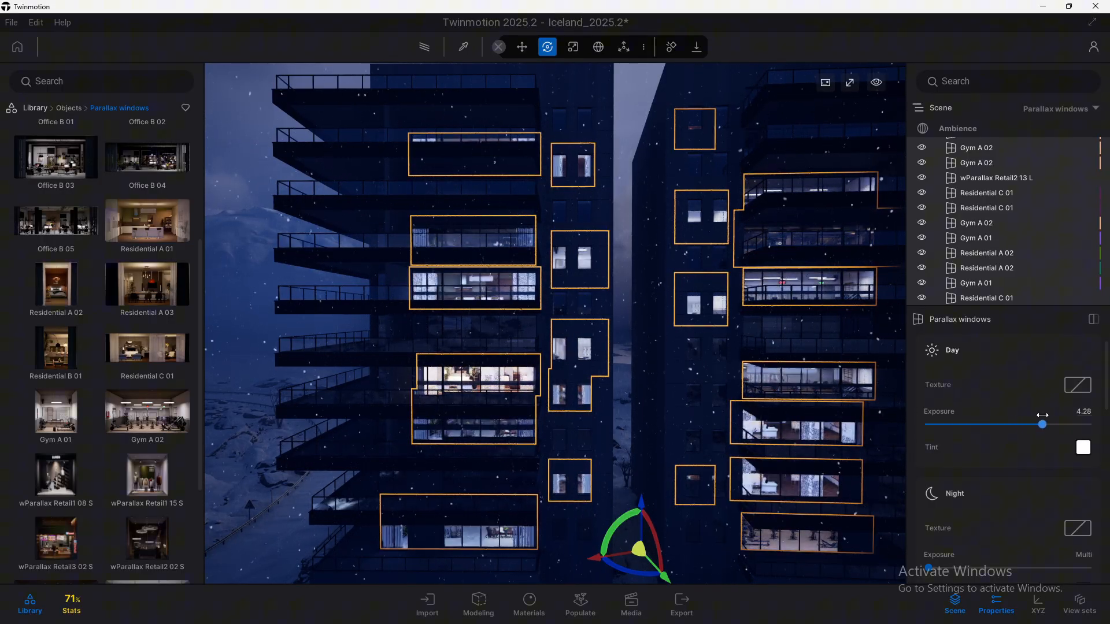
{"action": "left_click_drag", "start_coordinate": [1042, 424], "coordinate": [935, 424]}
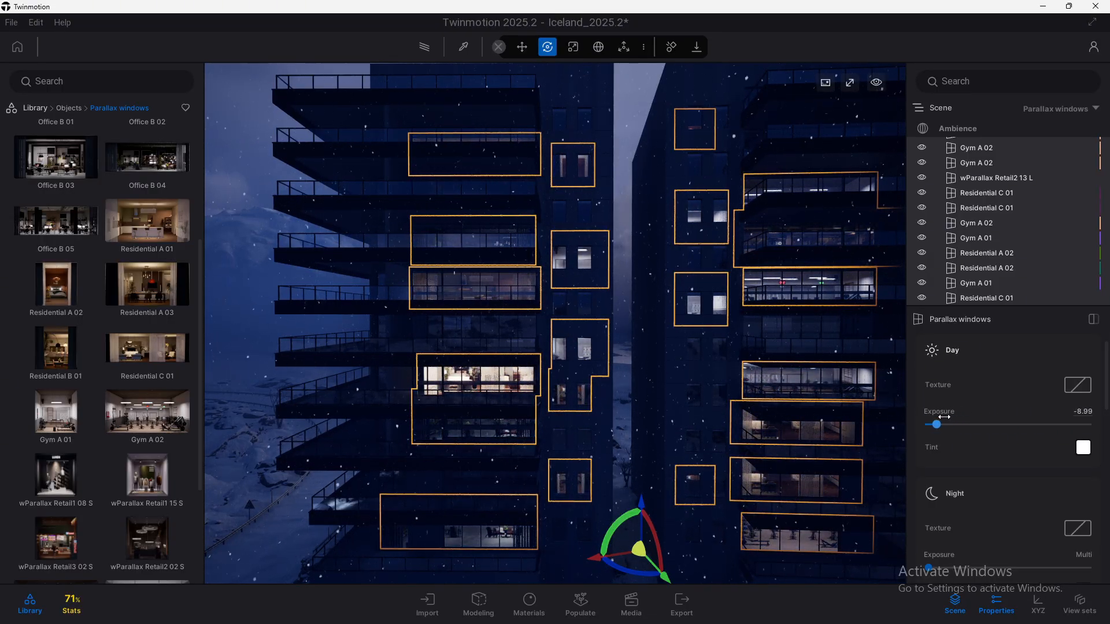
{"action": "left_click_drag", "start_coordinate": [936, 425], "coordinate": [1019, 424]}
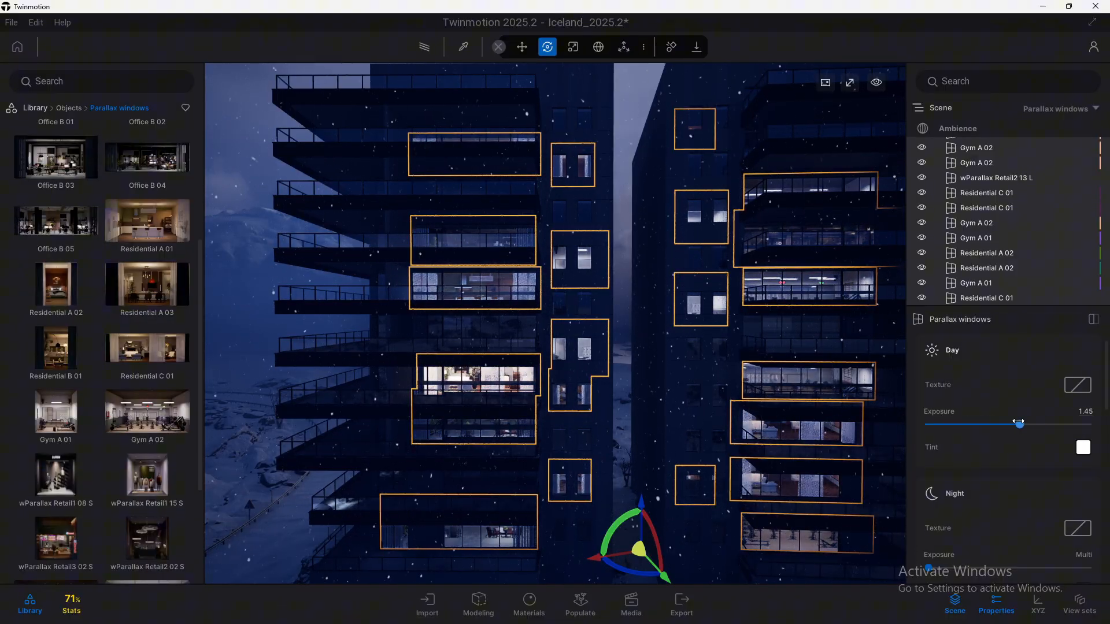
{"action": "left_click_drag", "start_coordinate": [1020, 424], "coordinate": [1044, 423]}
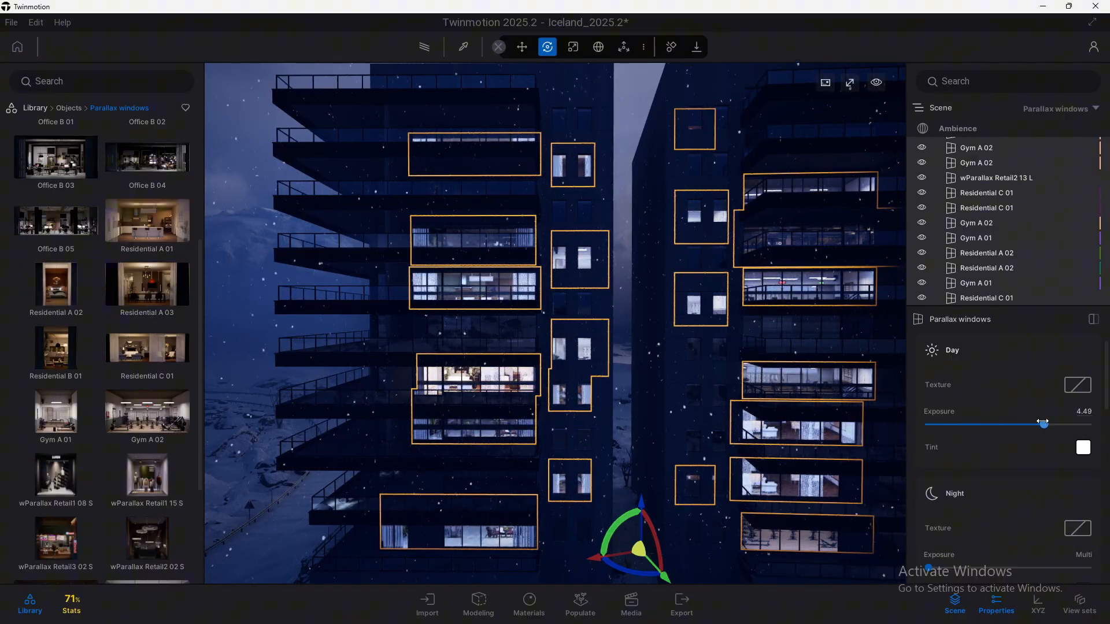
{"action": "left_click_drag", "start_coordinate": [1043, 424], "coordinate": [1032, 424]}
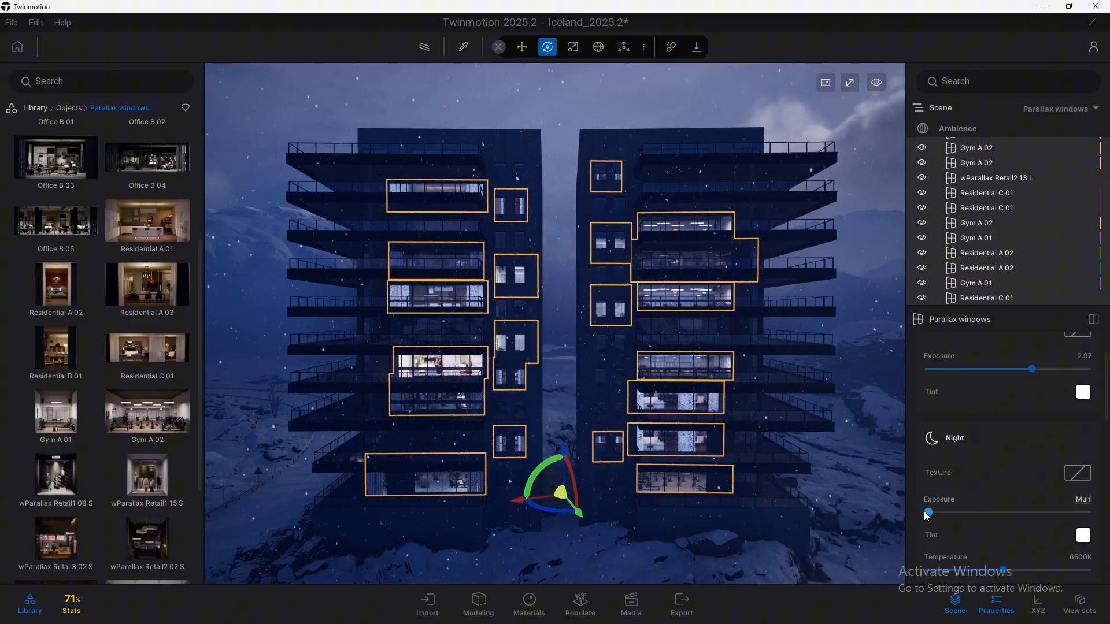
Step: Try parallax window night exposure values from 2.97 down to -6.45
{"action": "left_click_drag", "start_coordinate": [928, 512], "coordinate": [967, 511]}
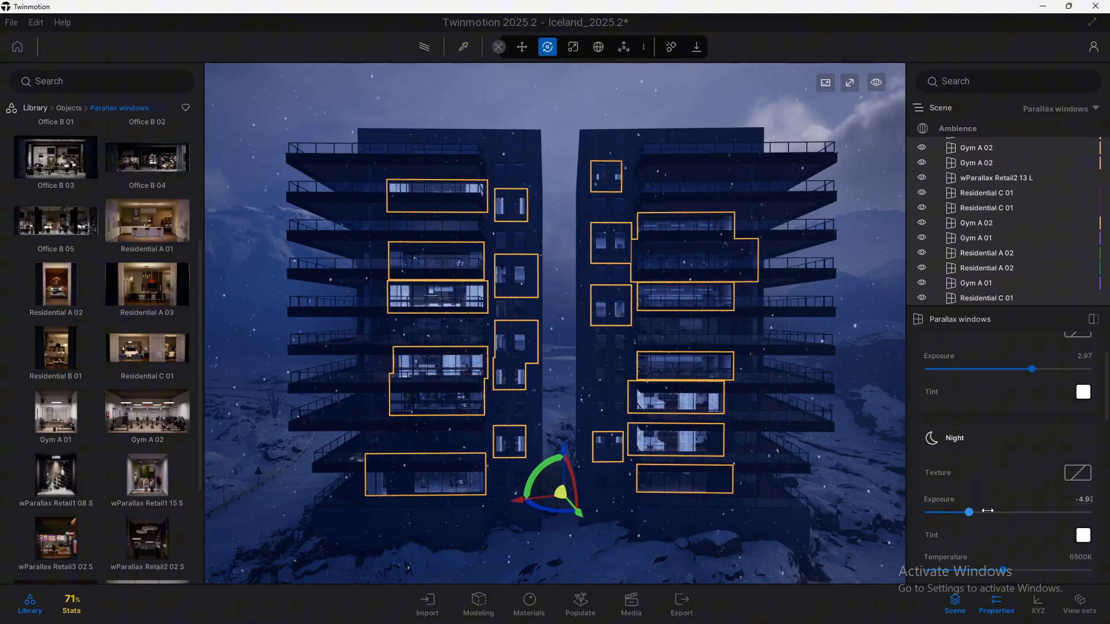
{"action": "left_click_drag", "start_coordinate": [969, 511], "coordinate": [991, 511]}
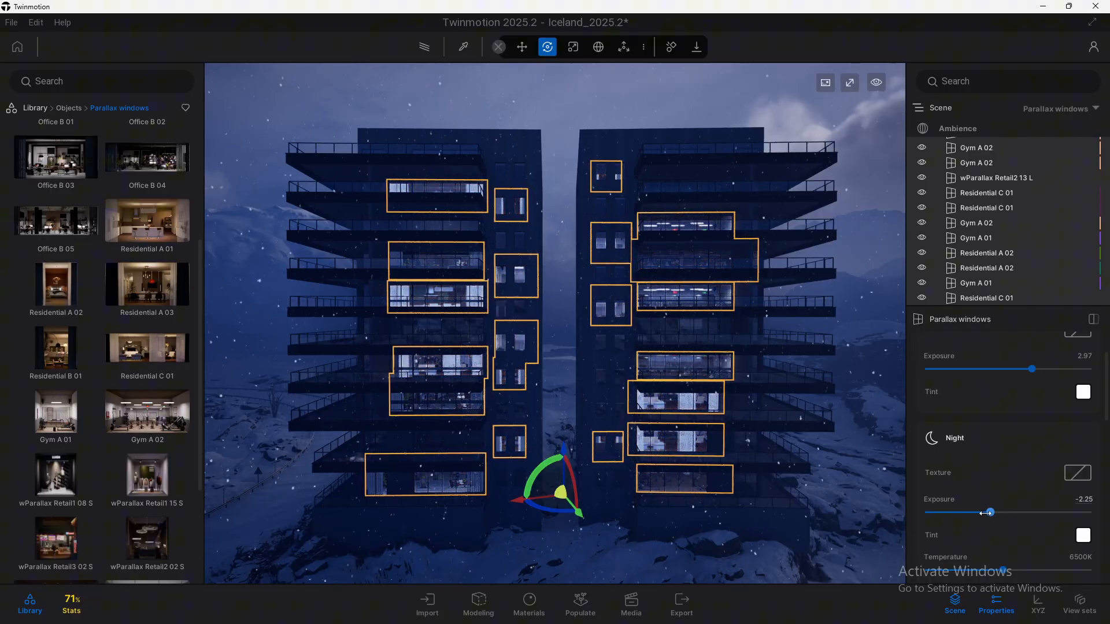
{"action": "left_click_drag", "start_coordinate": [991, 512], "coordinate": [1008, 512]}
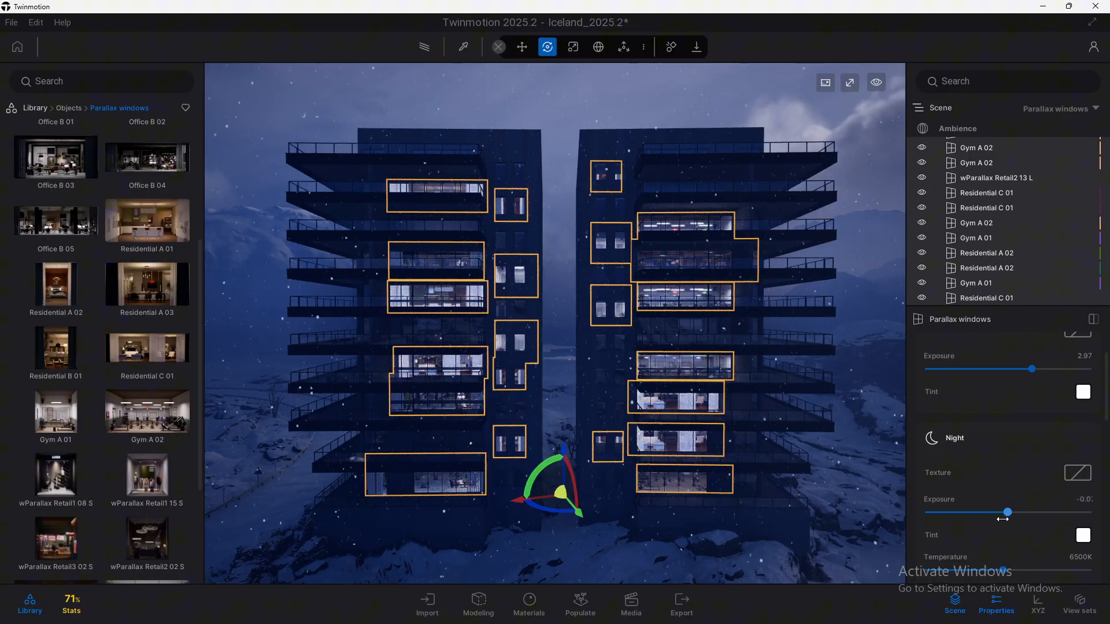
{"action": "left_click_drag", "start_coordinate": [1007, 512], "coordinate": [1032, 512]}
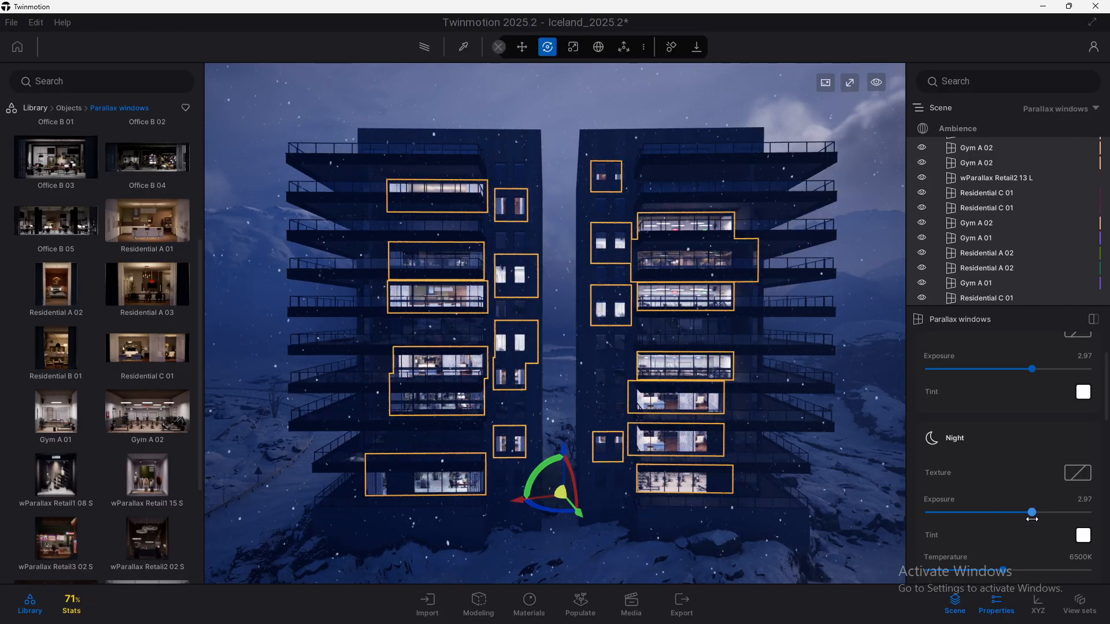
{"action": "left_click_drag", "start_coordinate": [1051, 512], "coordinate": [955, 512]}
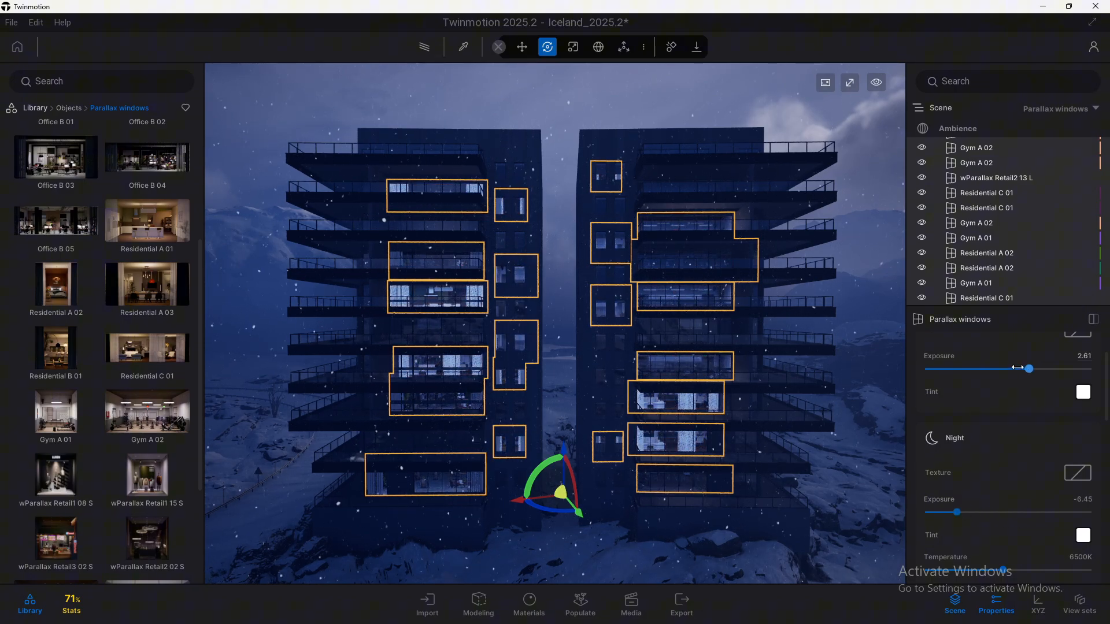
Step: Re-tune day exposure and raise the windows' night exposure to about 0.94
{"action": "left_click_drag", "start_coordinate": [1029, 368], "coordinate": [1031, 369]}
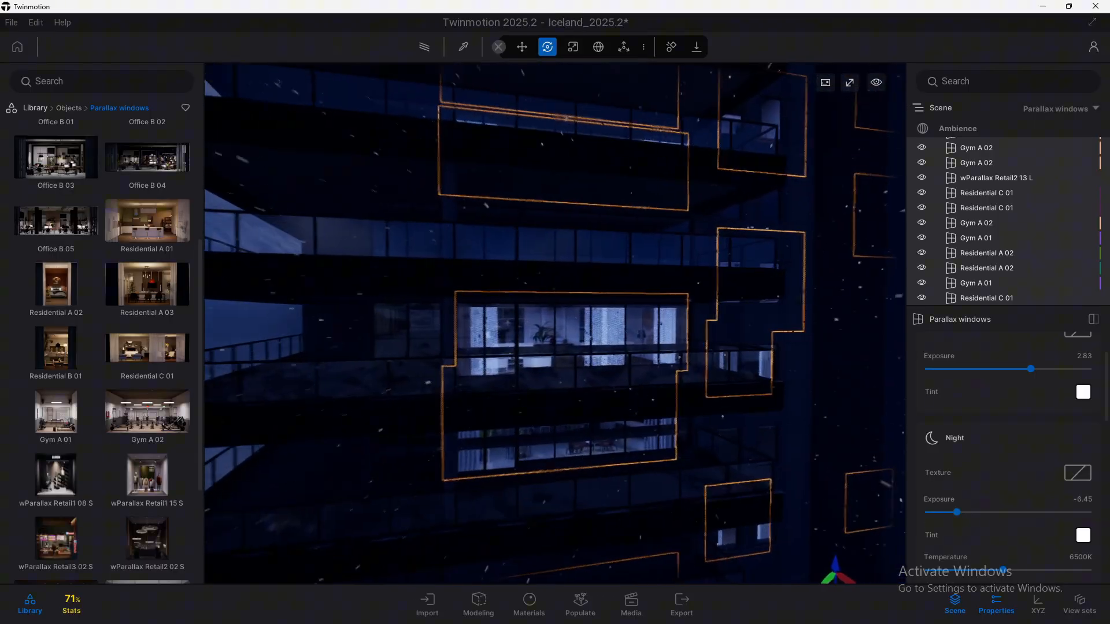
{"action": "left_click_drag", "start_coordinate": [1031, 369], "coordinate": [968, 369]}
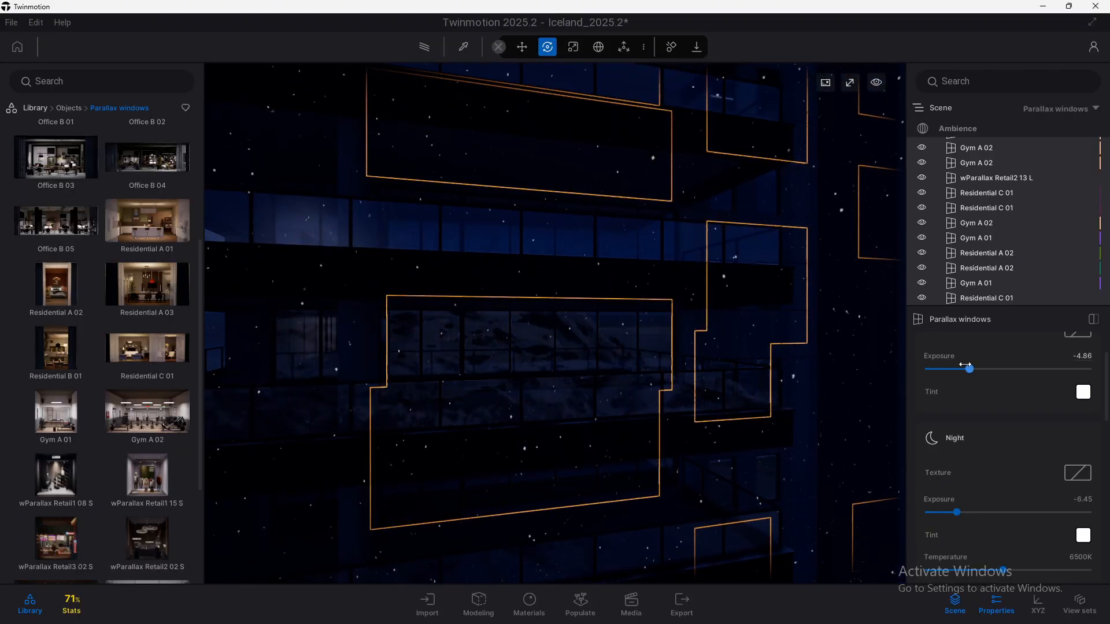
{"action": "left_click_drag", "start_coordinate": [956, 512], "coordinate": [1037, 511]}
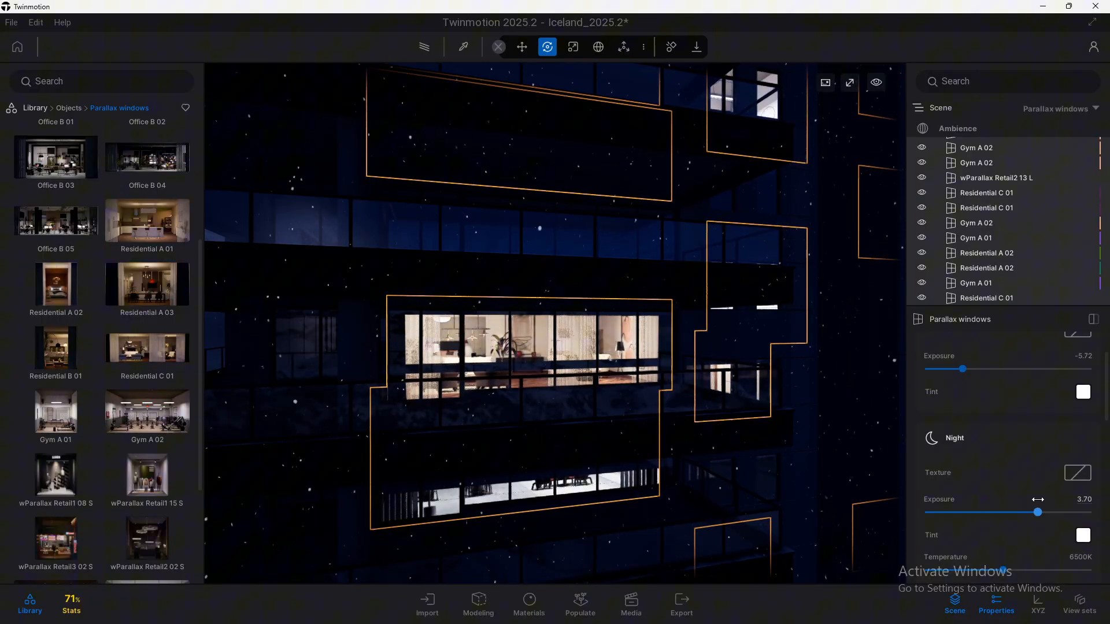
{"action": "left_click_drag", "start_coordinate": [1038, 511], "coordinate": [1011, 512]}
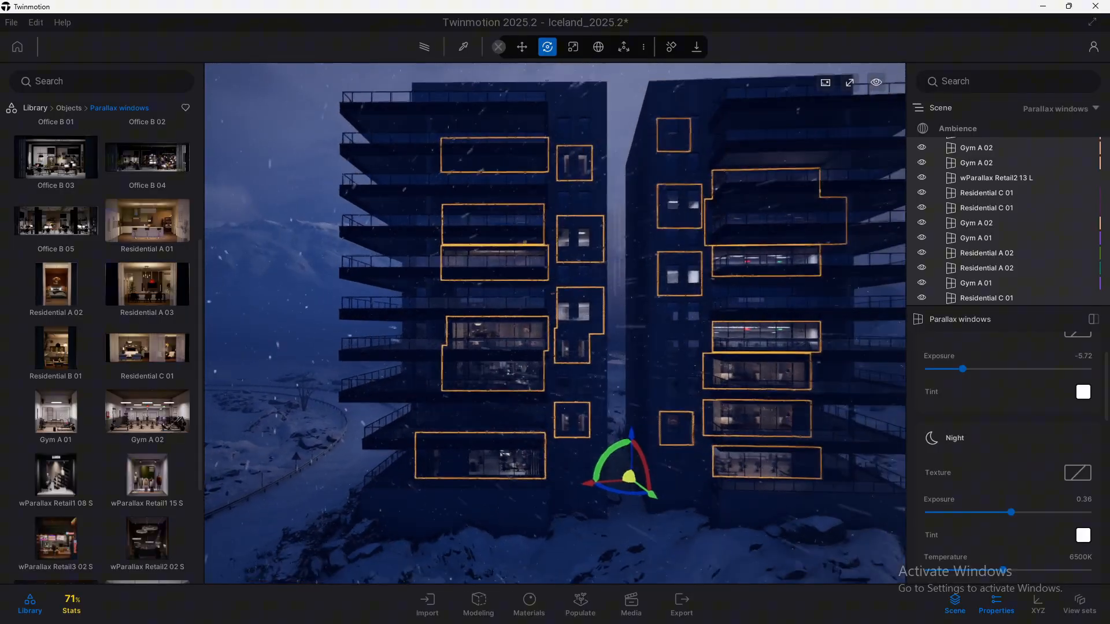
{"action": "left_click_drag", "start_coordinate": [1012, 512], "coordinate": [969, 511]}
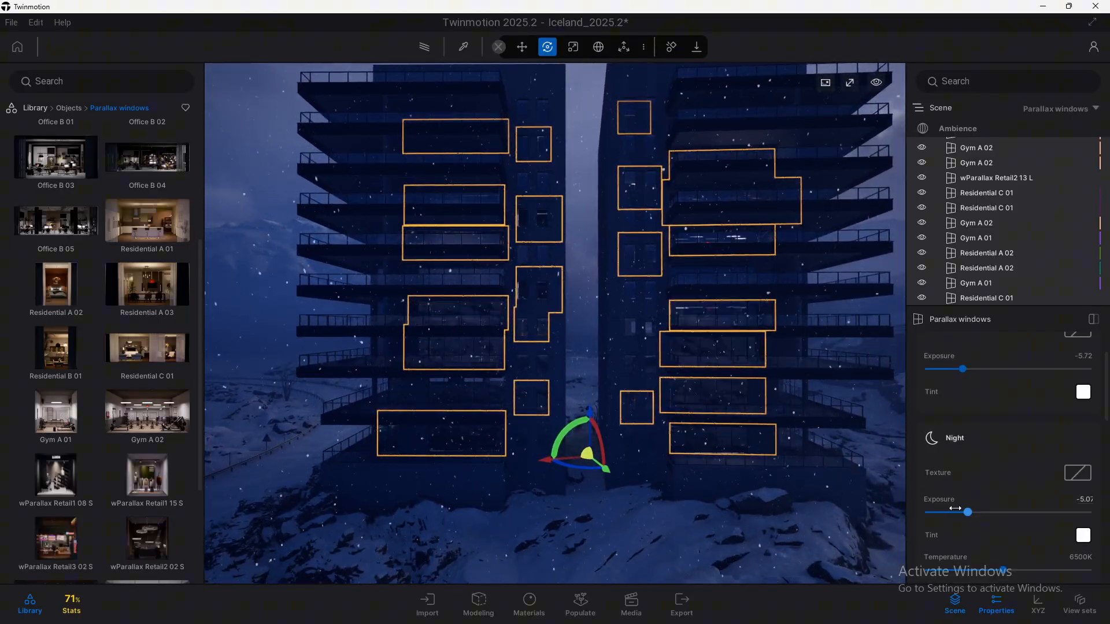
{"action": "left_click_drag", "start_coordinate": [964, 368], "coordinate": [1034, 369]}
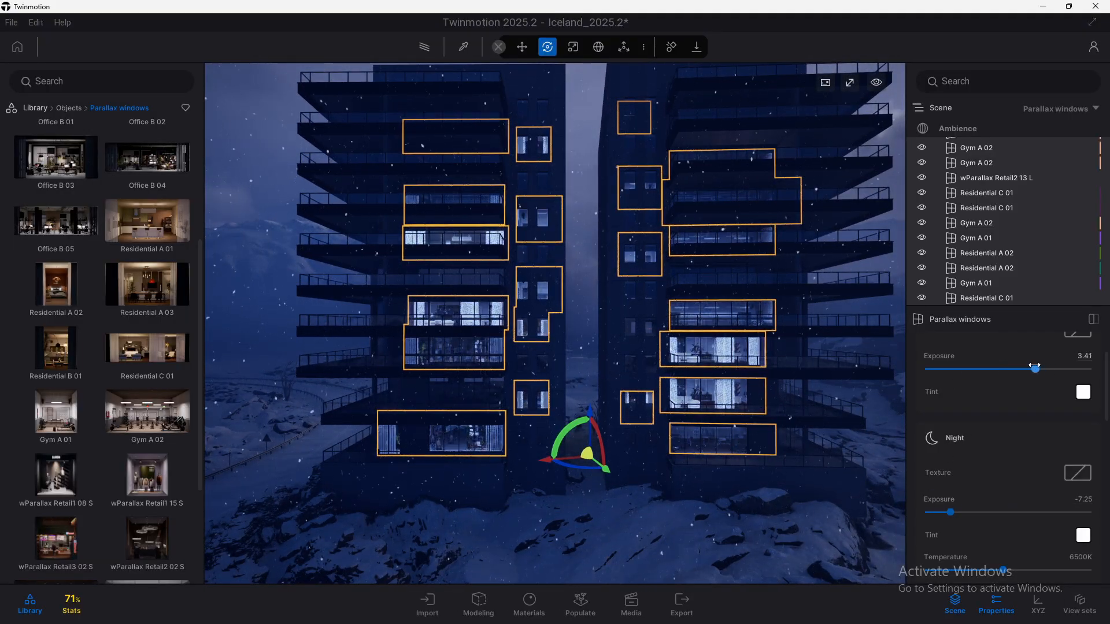
{"action": "left_click_drag", "start_coordinate": [1034, 368], "coordinate": [932, 369]}
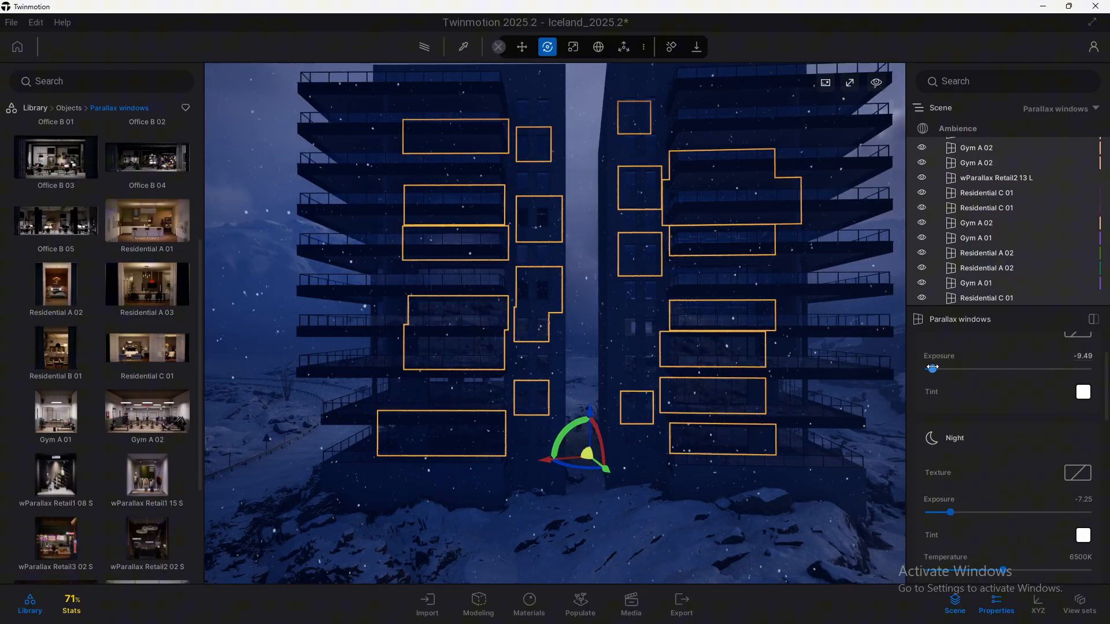
{"action": "left_click_drag", "start_coordinate": [942, 512], "coordinate": [1015, 511]}
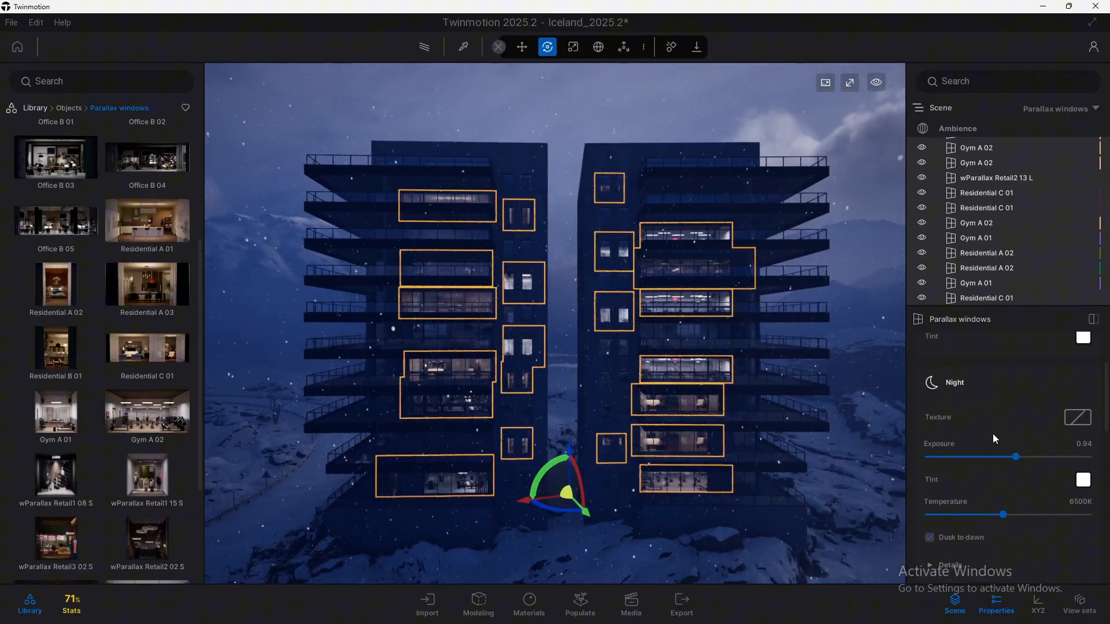
Step: Select Ambience and set the Env tab's Time of day to about 03:19
{"action": "left_click", "coordinate": [930, 501]}
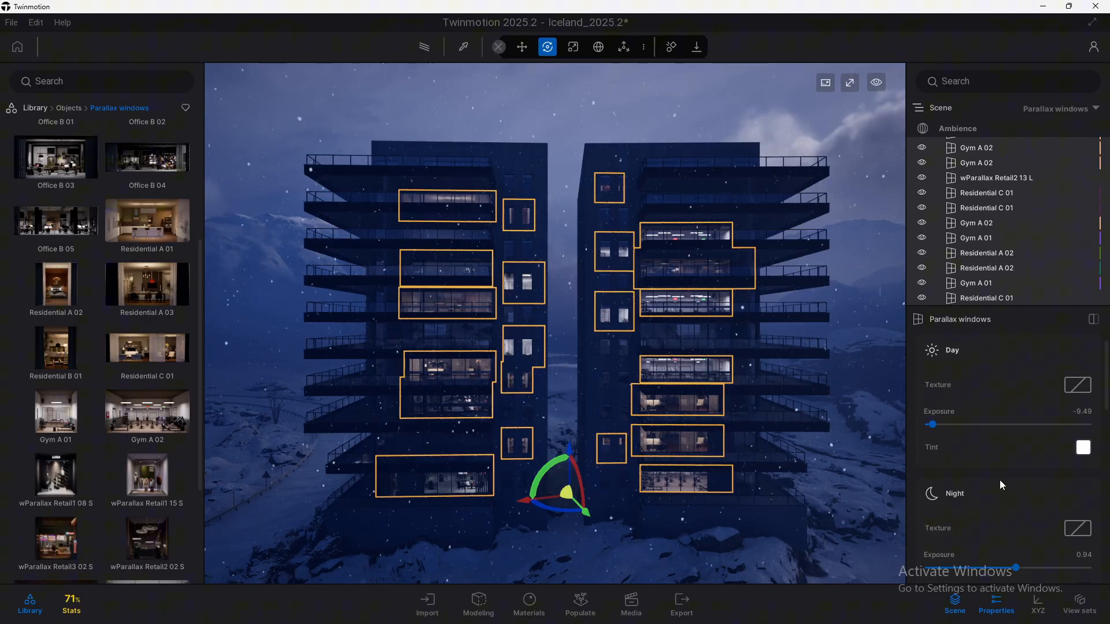
{"action": "scroll", "scroll_direction": "down", "scroll_amount": 3}
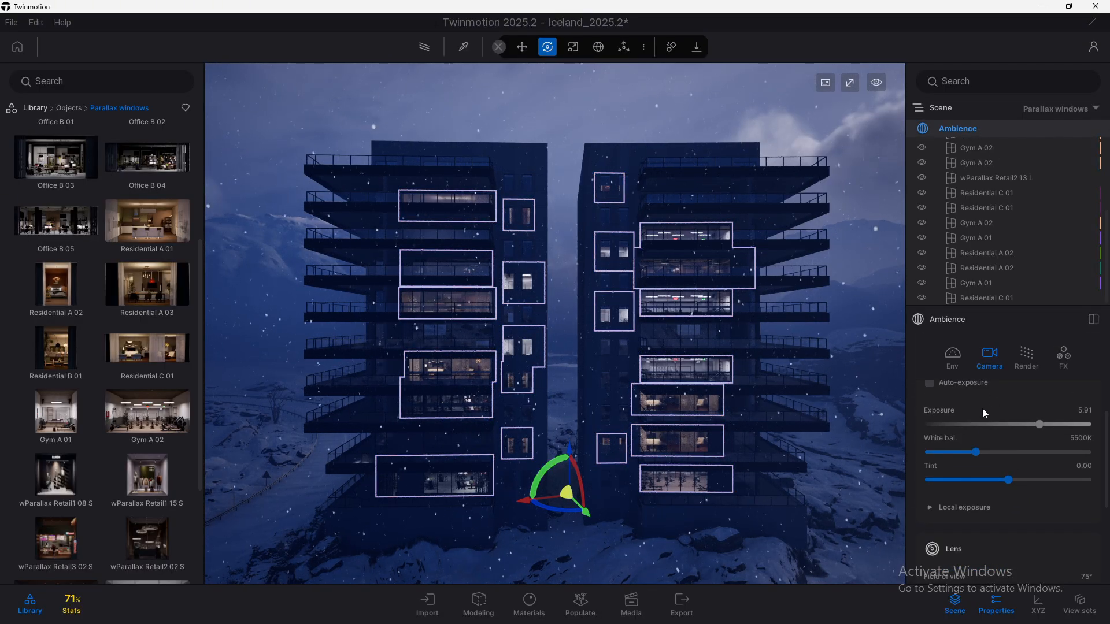
{"action": "left_click", "coordinate": [953, 356]}
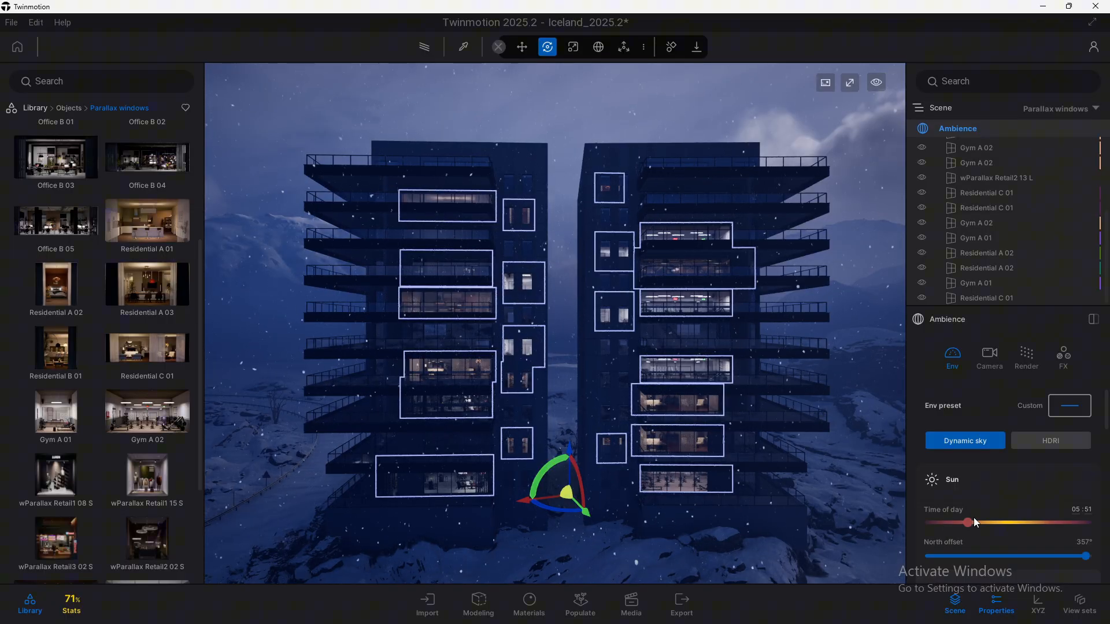
{"action": "left_click_drag", "start_coordinate": [972, 522], "coordinate": [944, 522]}
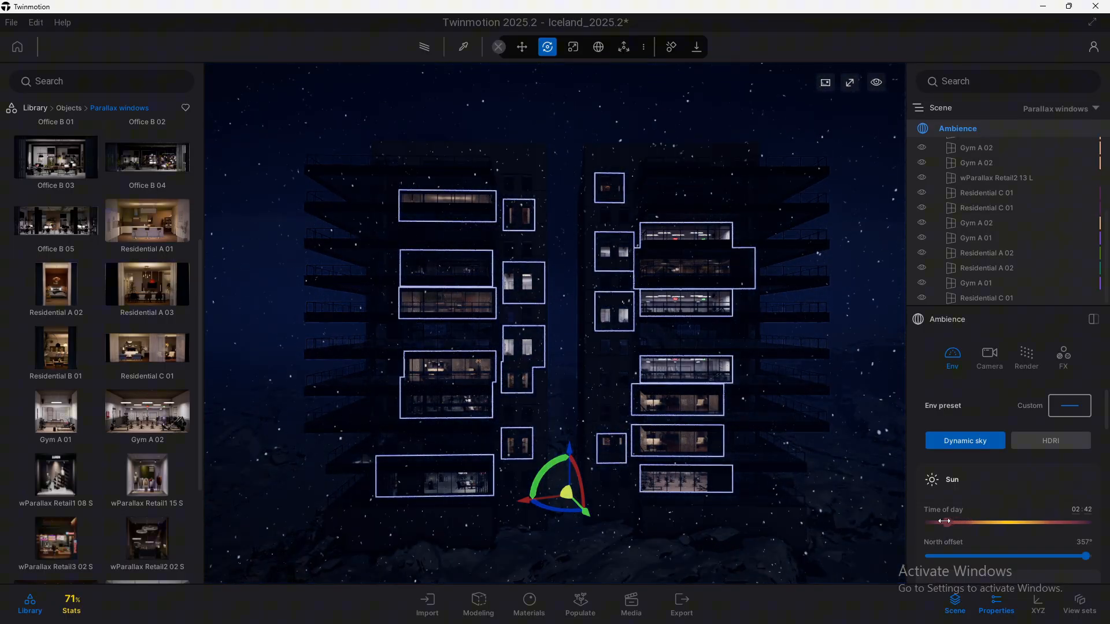
{"action": "left_click_drag", "start_coordinate": [945, 522], "coordinate": [952, 522]}
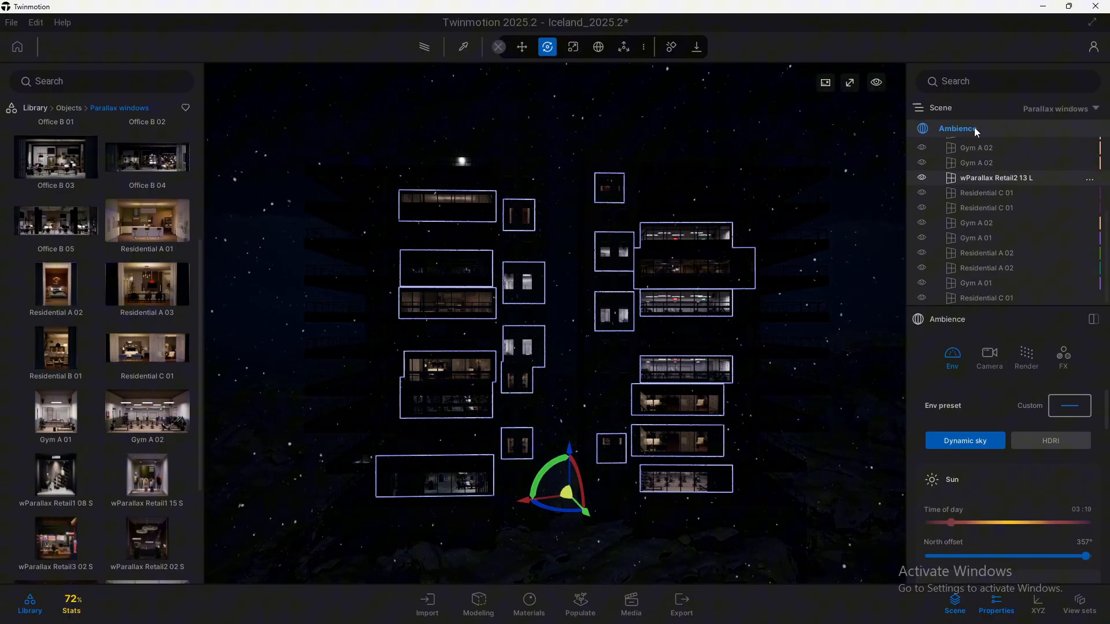
Step: Set the parallax windows' night exposure to 2.61 and day exposure to about -2.10
{"action": "left_click", "coordinate": [986, 298]}
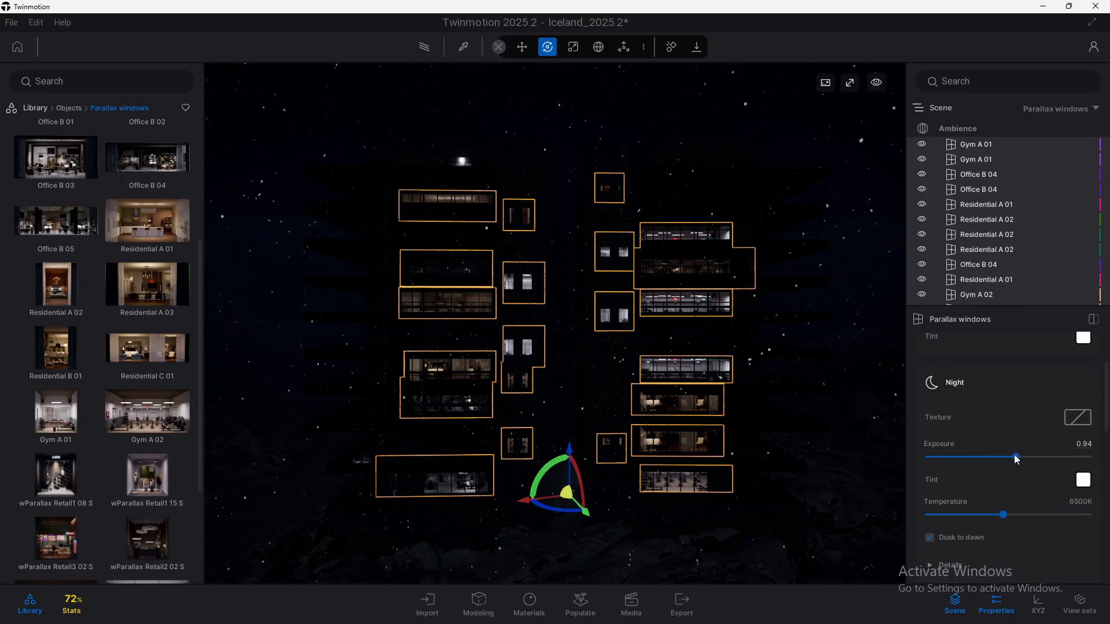
{"action": "left_click_drag", "start_coordinate": [1016, 457], "coordinate": [1035, 457]}
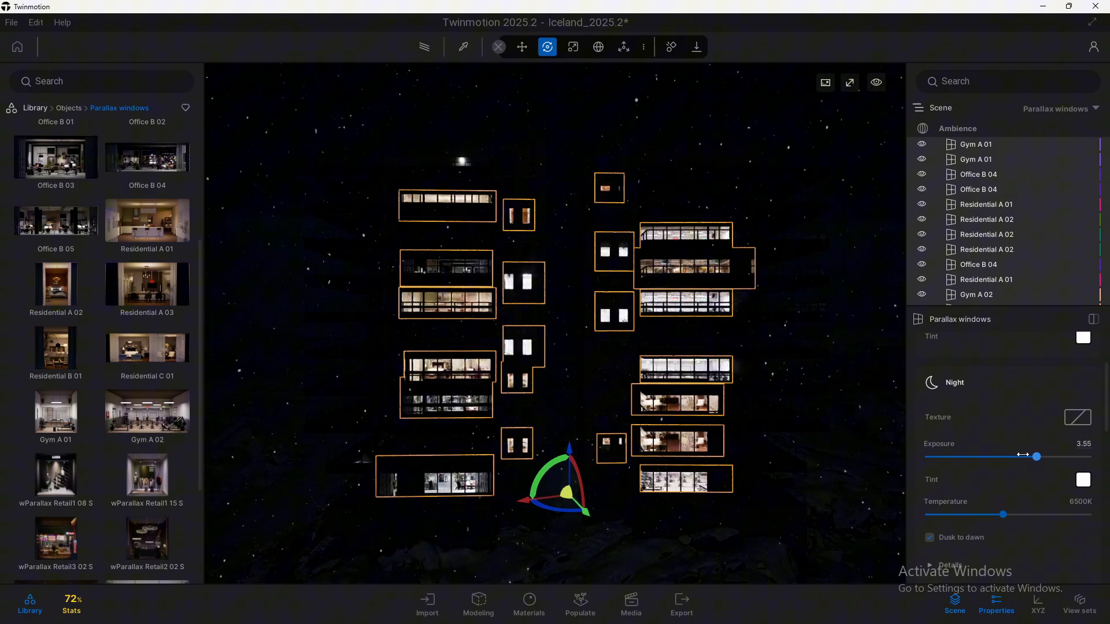
{"action": "left_click_drag", "start_coordinate": [1036, 457], "coordinate": [1025, 457]}
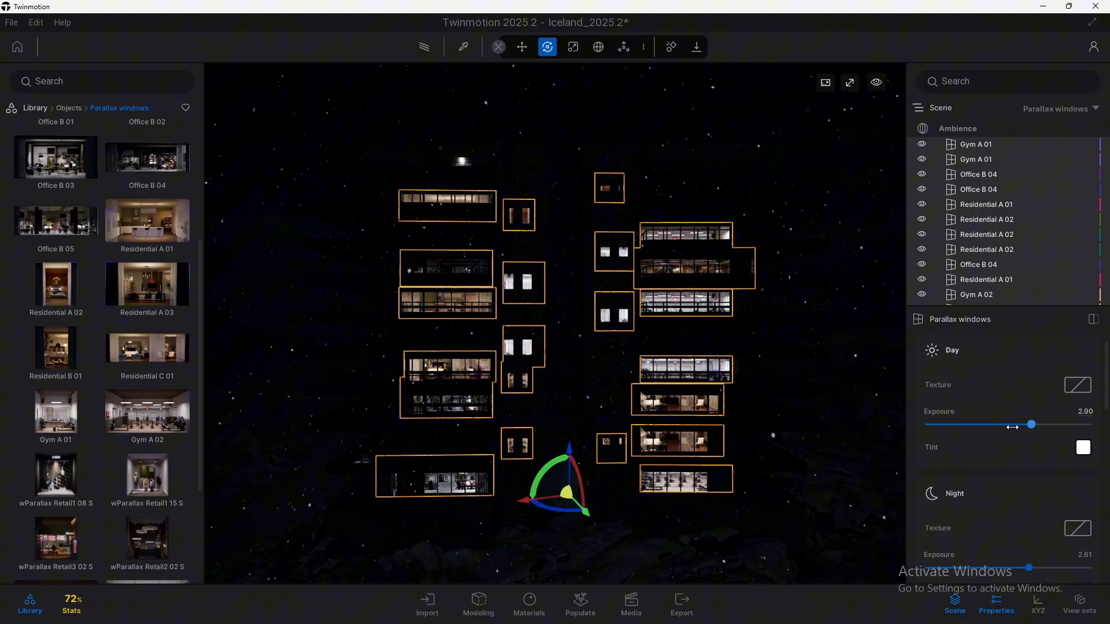
{"action": "left_click_drag", "start_coordinate": [1032, 423], "coordinate": [965, 423]}
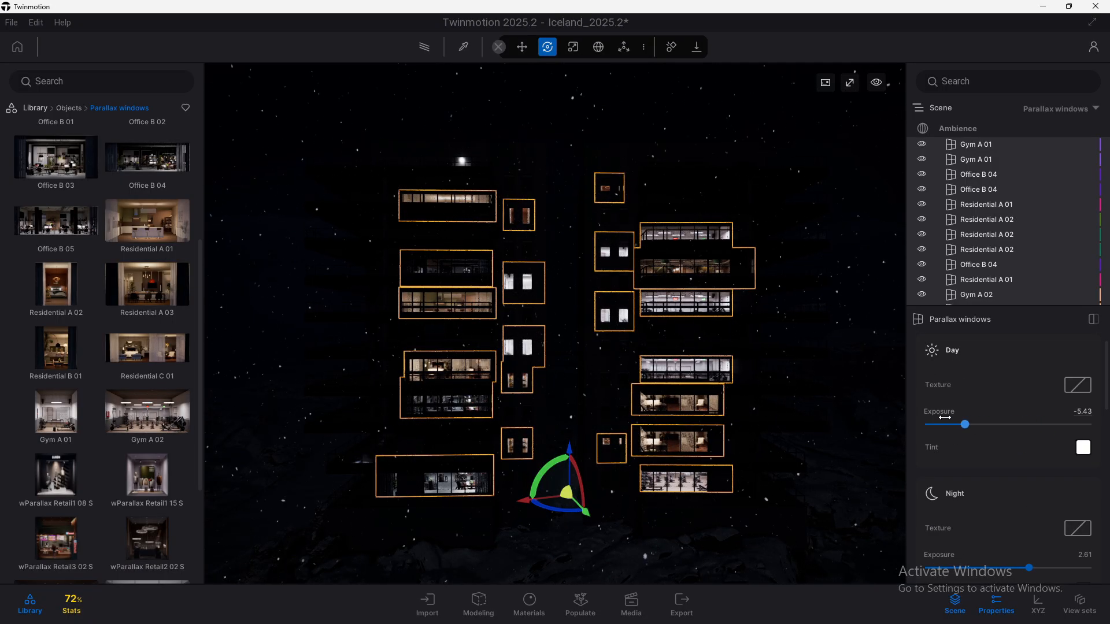
{"action": "left_click_drag", "start_coordinate": [964, 424], "coordinate": [1003, 423]}
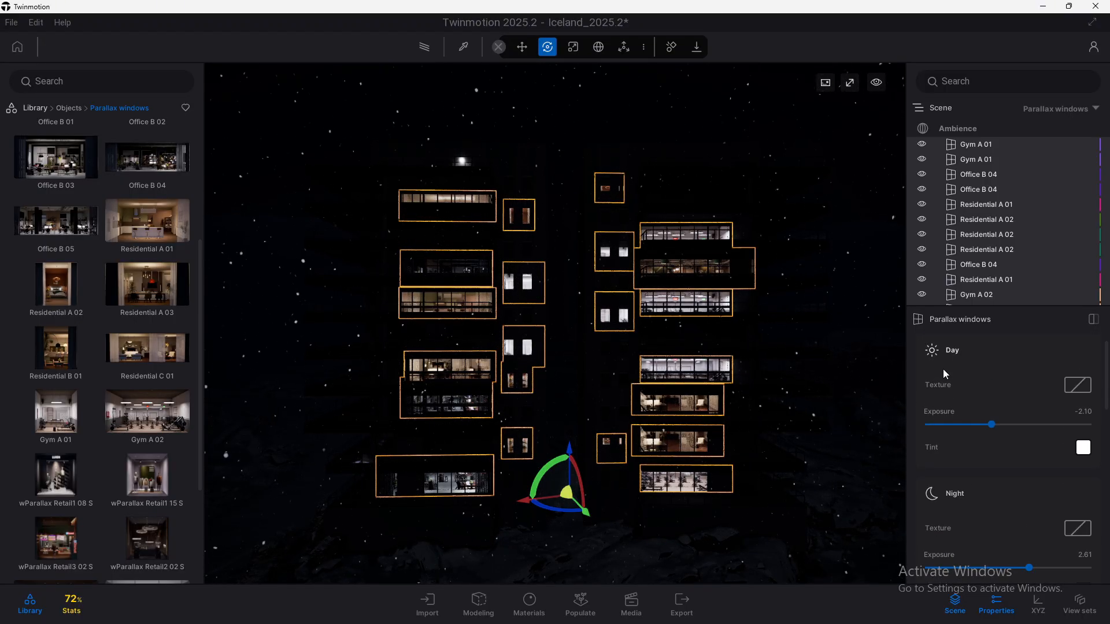
{"action": "left_click", "coordinate": [958, 128]}
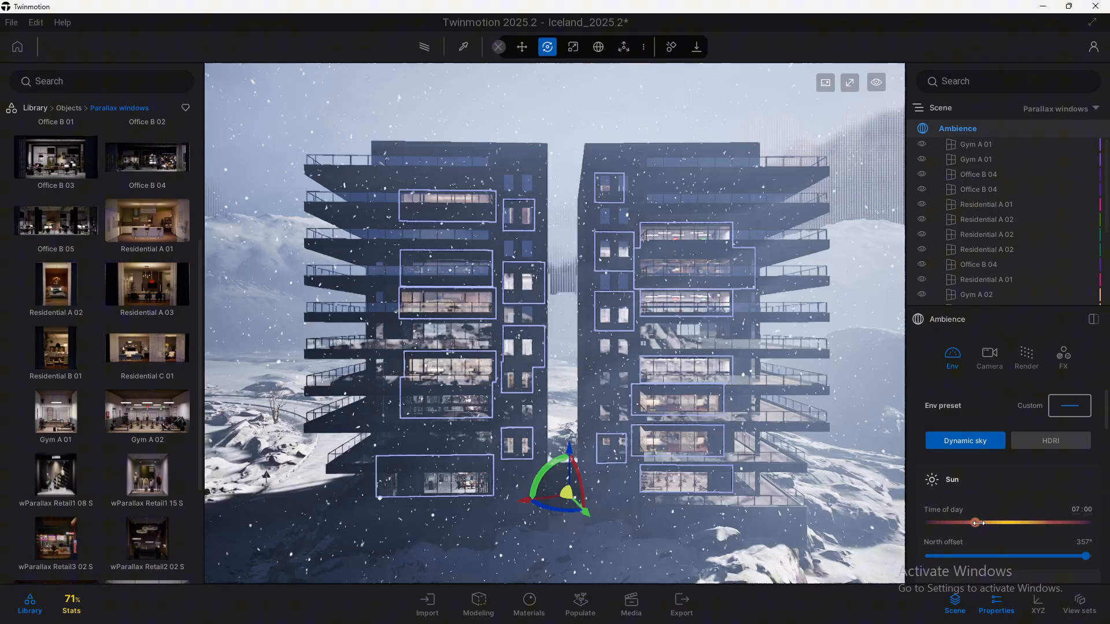
Step: Lower the Ambience Camera exposure to about 0.99
{"action": "left_click", "coordinate": [989, 356]}
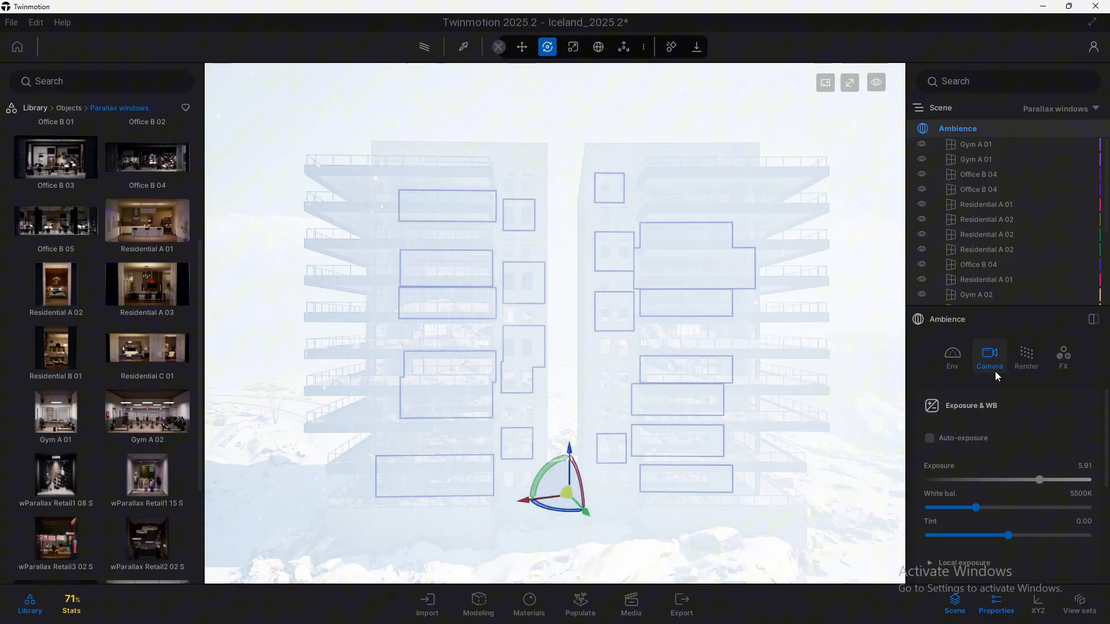
{"action": "left_click_drag", "start_coordinate": [1038, 480], "coordinate": [1009, 480]}
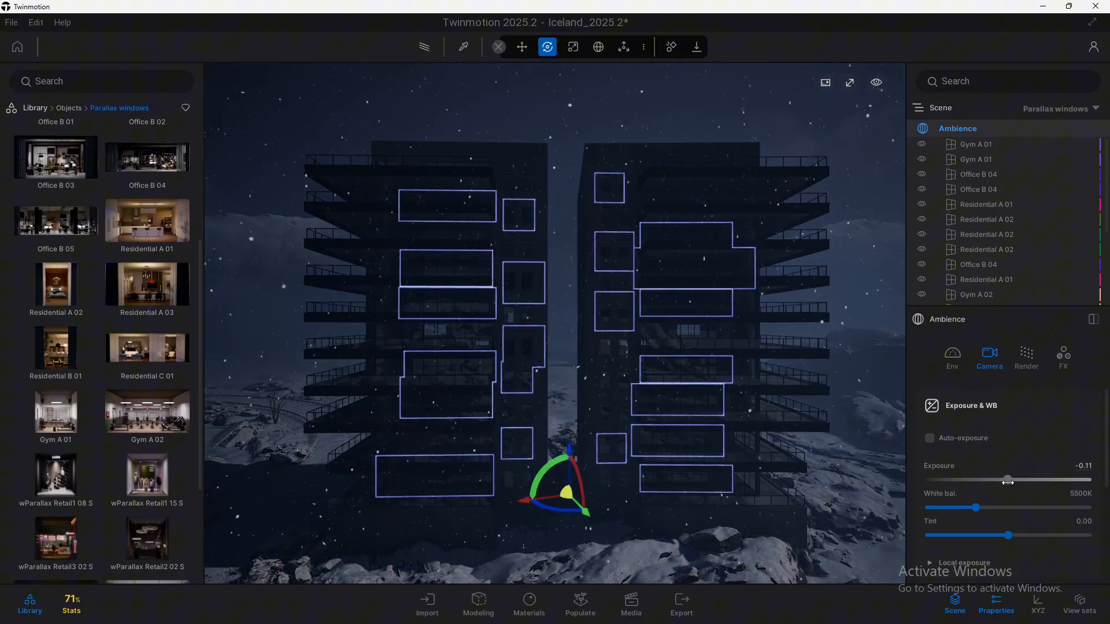
{"action": "left_click_drag", "start_coordinate": [1009, 480], "coordinate": [1013, 480]}
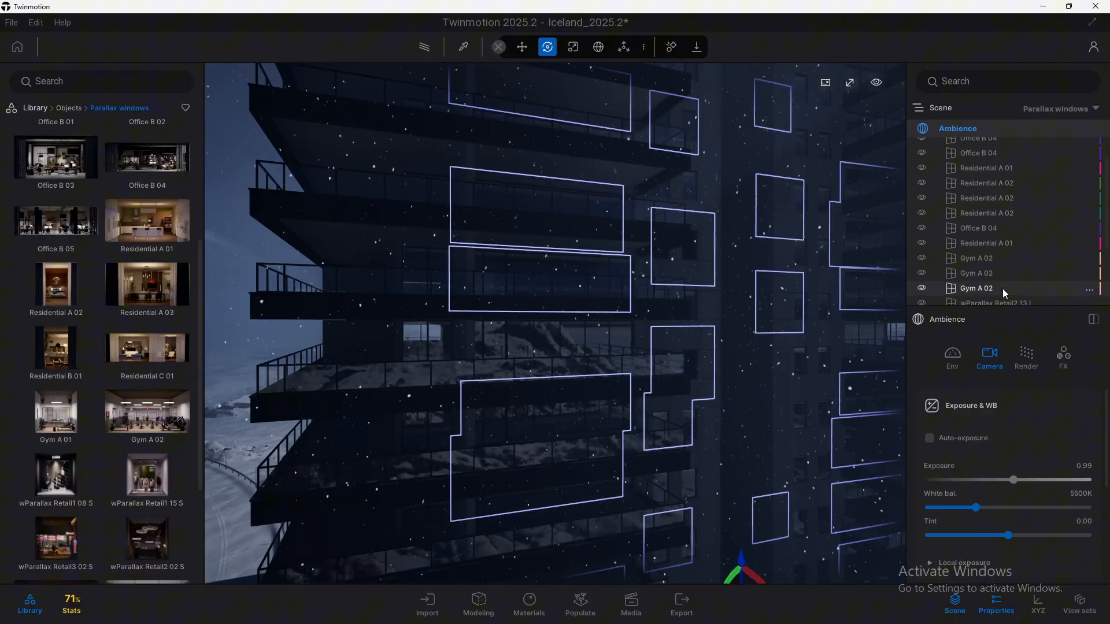
Step: Reselect the parallax windows and set their Day Exposure to about 2.54
{"action": "left_click", "coordinate": [986, 298]}
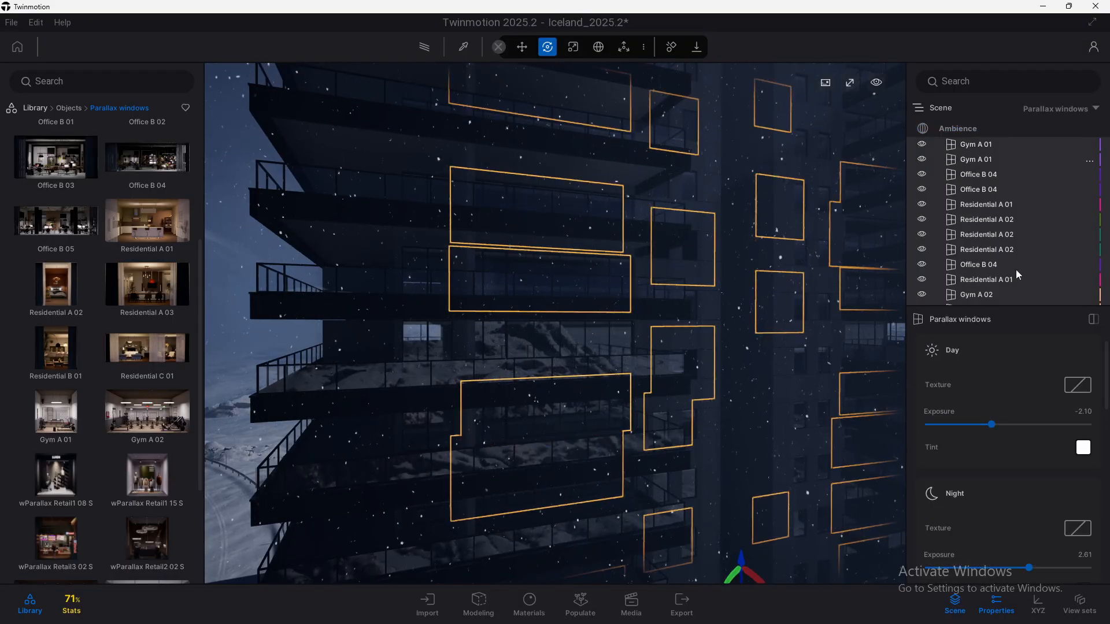
{"action": "left_click_drag", "start_coordinate": [993, 424], "coordinate": [1059, 424]}
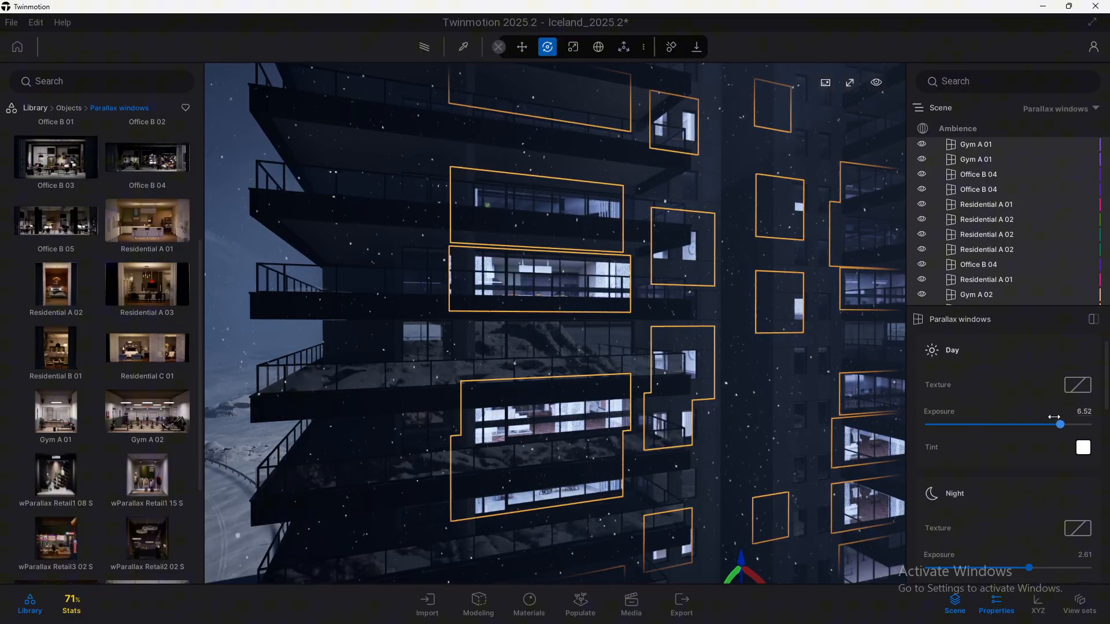
{"action": "left_click_drag", "start_coordinate": [1060, 424], "coordinate": [1029, 424]}
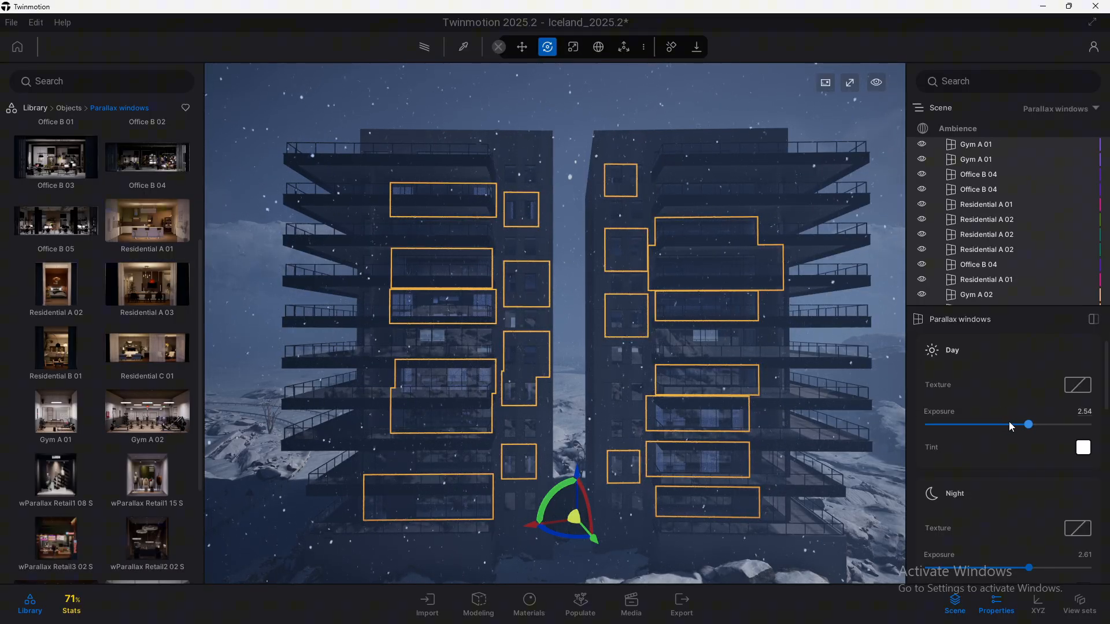
{"action": "scroll", "scroll_direction": "down", "scroll_amount": 3}
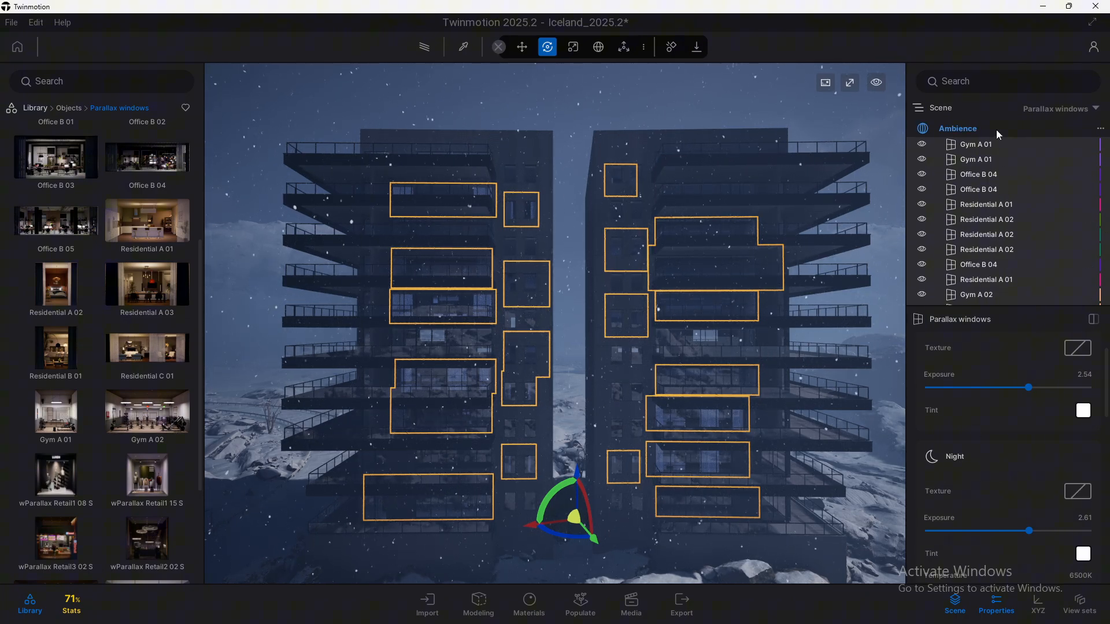
Step: Set Time of day to about 05:04 and raise the camera Exposure to 2.74
{"action": "left_click", "coordinate": [958, 128]}
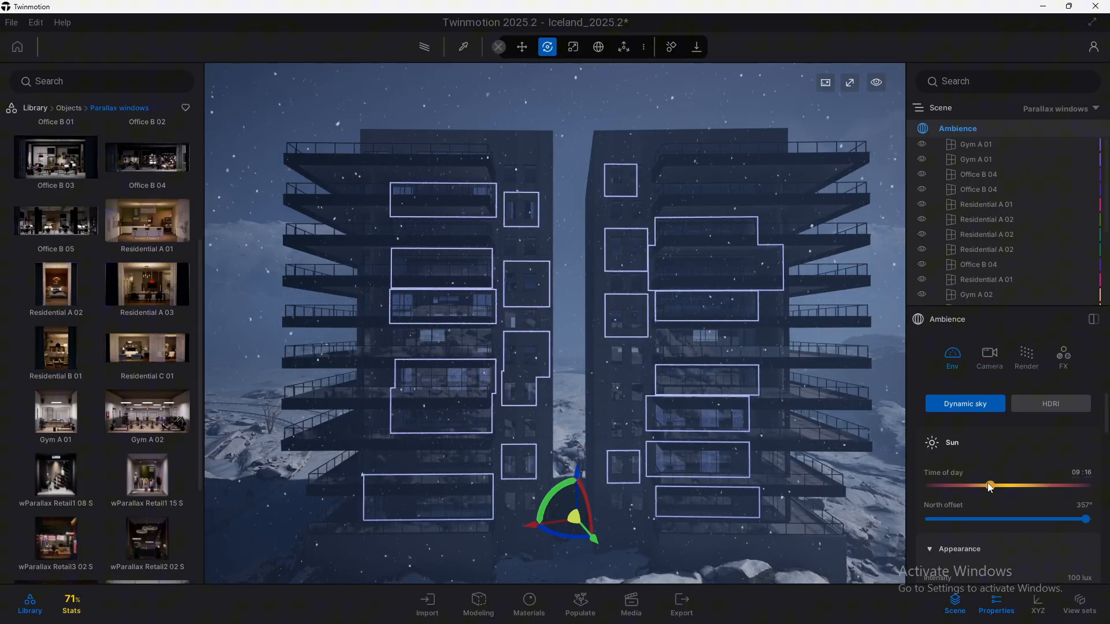
{"action": "left_click_drag", "start_coordinate": [989, 487], "coordinate": [955, 487]}
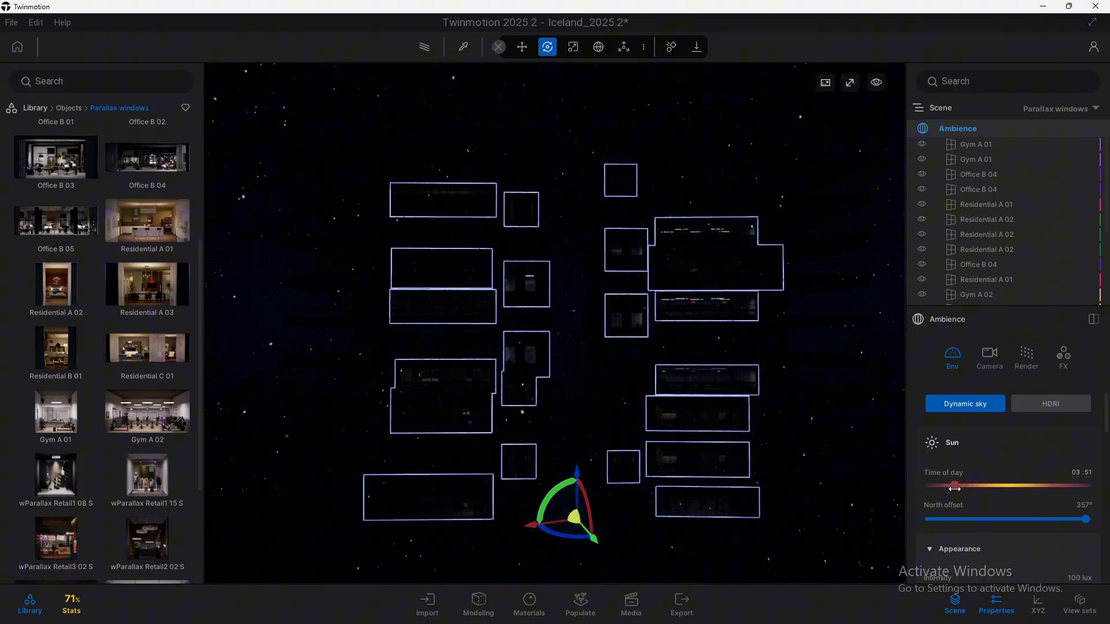
{"action": "left_click_drag", "start_coordinate": [955, 486], "coordinate": [962, 486]}
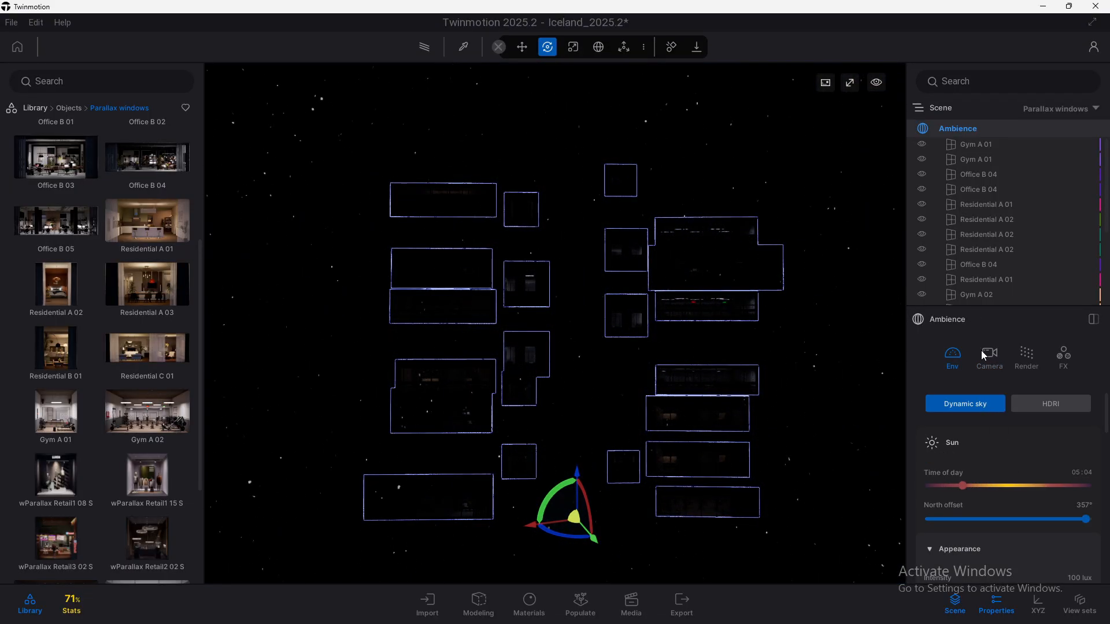
{"action": "left_click", "coordinate": [989, 358]}
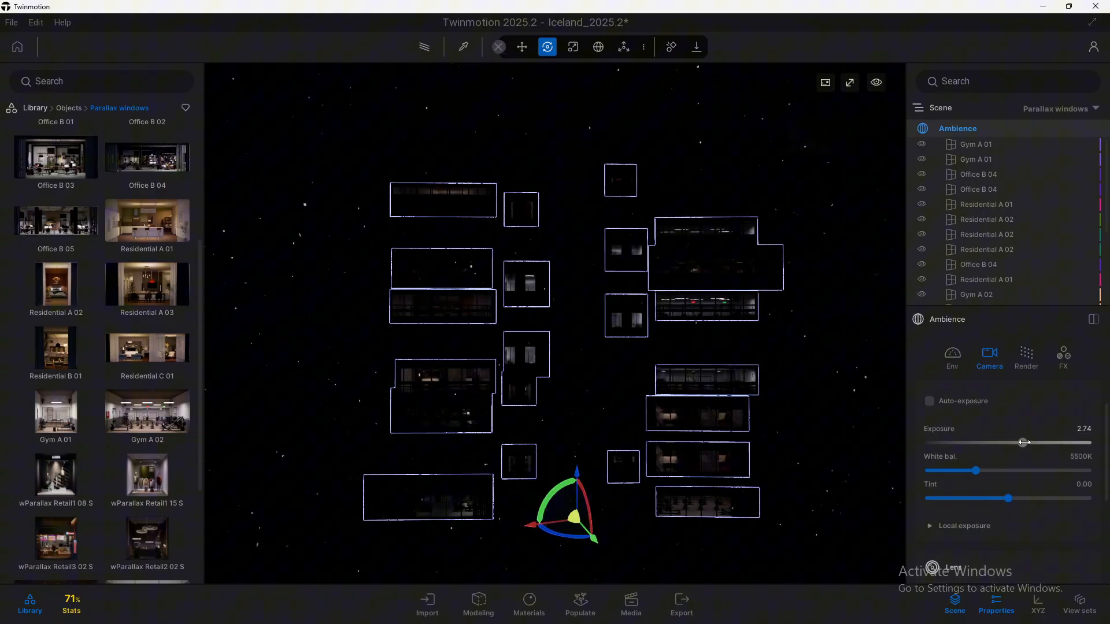
{"action": "left_click_drag", "start_coordinate": [1022, 443], "coordinate": [1027, 442]}
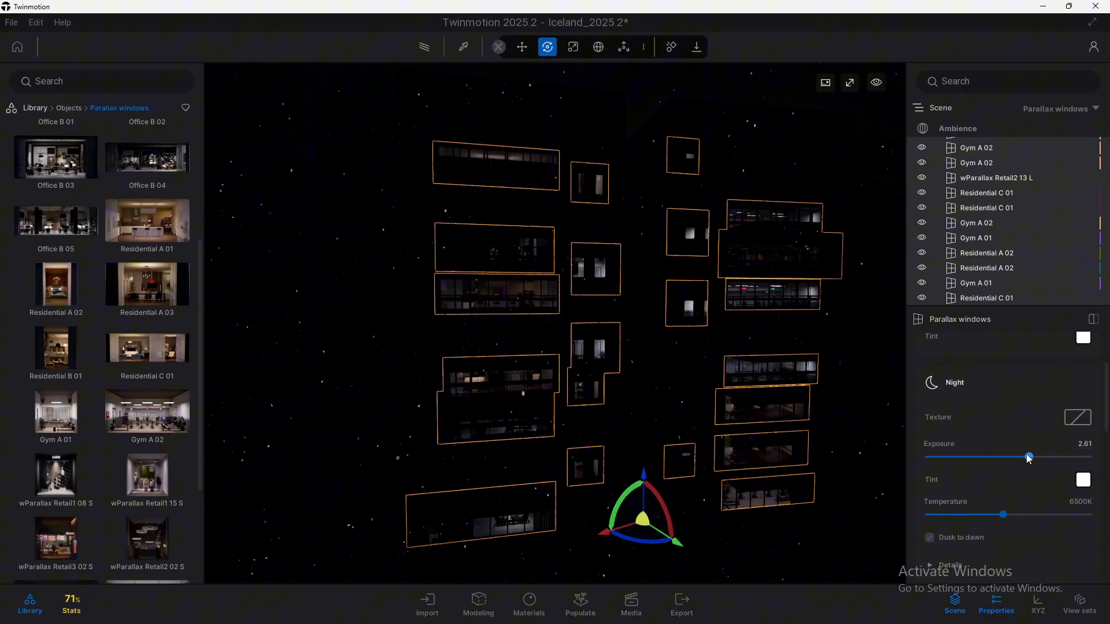
Step: Raise the windows' night exposure to 4.28 and settle night Temperature at 6500K
{"action": "left_click_drag", "start_coordinate": [1028, 457], "coordinate": [1054, 457]}
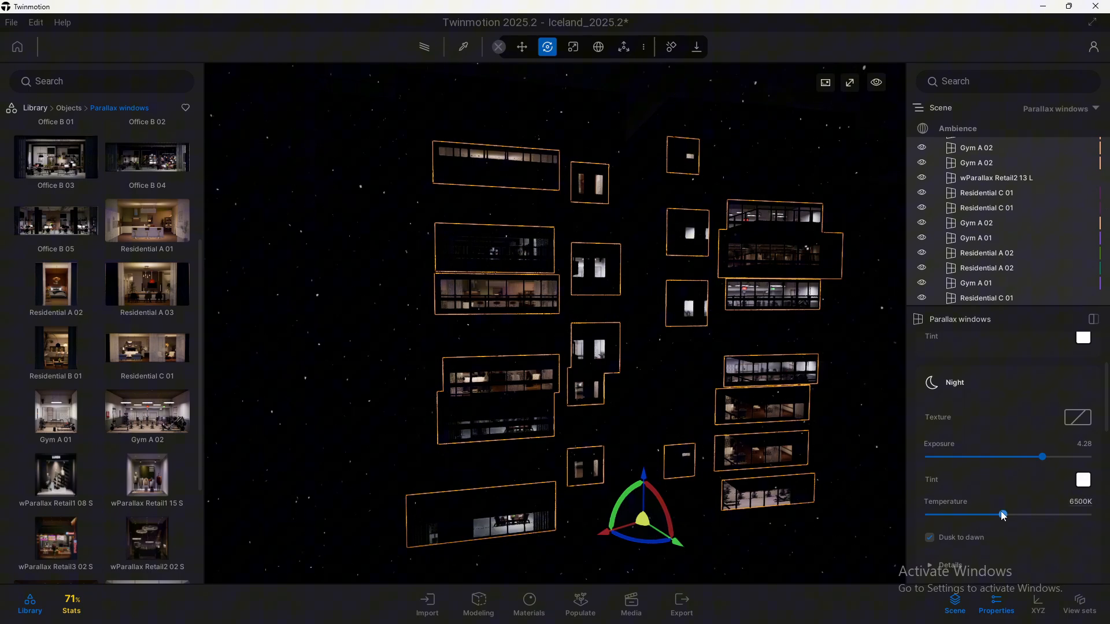
{"action": "left_click_drag", "start_coordinate": [1003, 515], "coordinate": [1063, 515]}
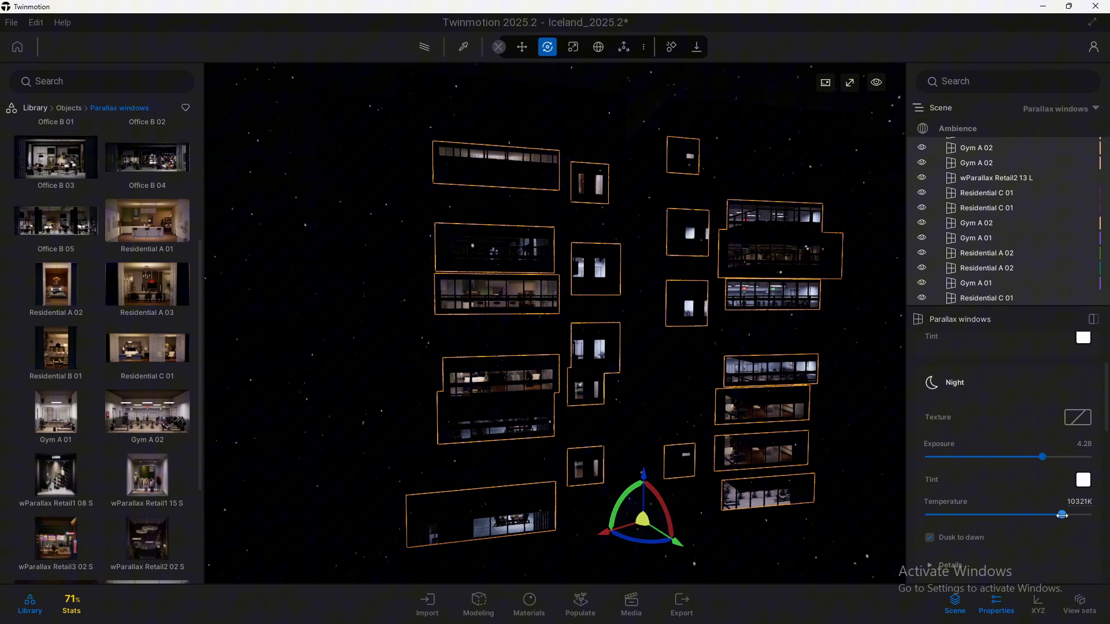
{"action": "left_click_drag", "start_coordinate": [1063, 515], "coordinate": [928, 515]}
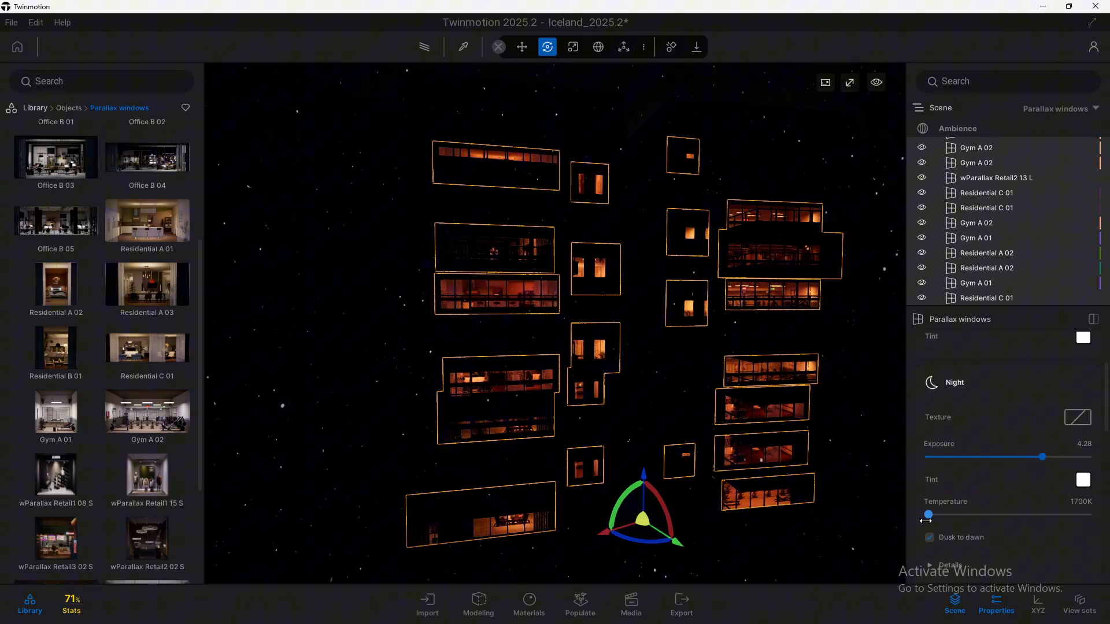
{"action": "left_click_drag", "start_coordinate": [928, 515], "coordinate": [985, 515]}
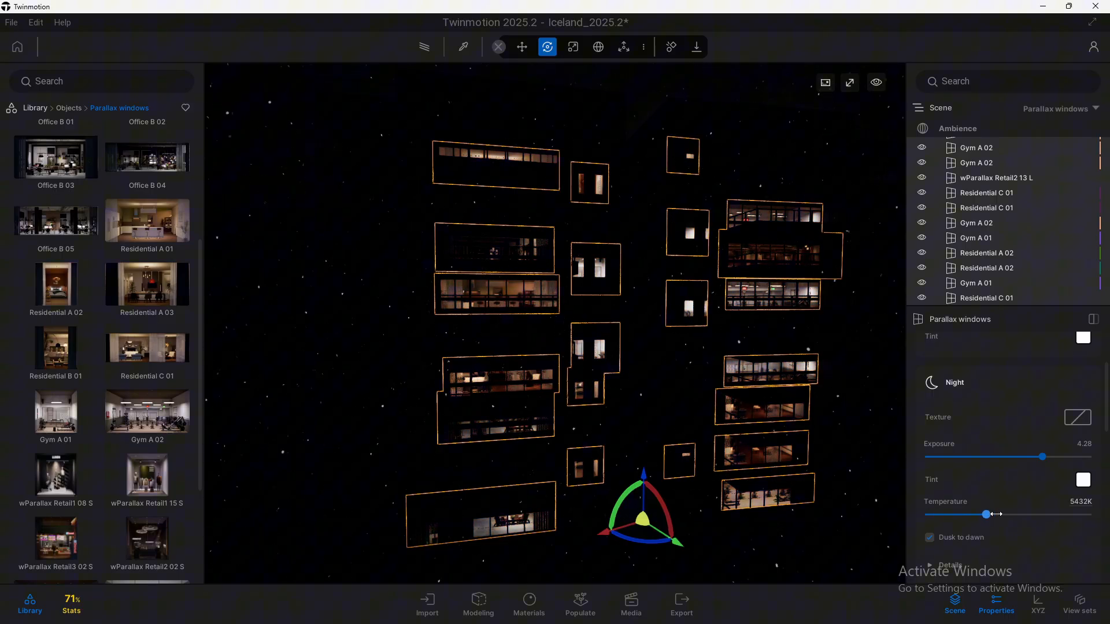
{"action": "left_click_drag", "start_coordinate": [985, 515], "coordinate": [1059, 514]}
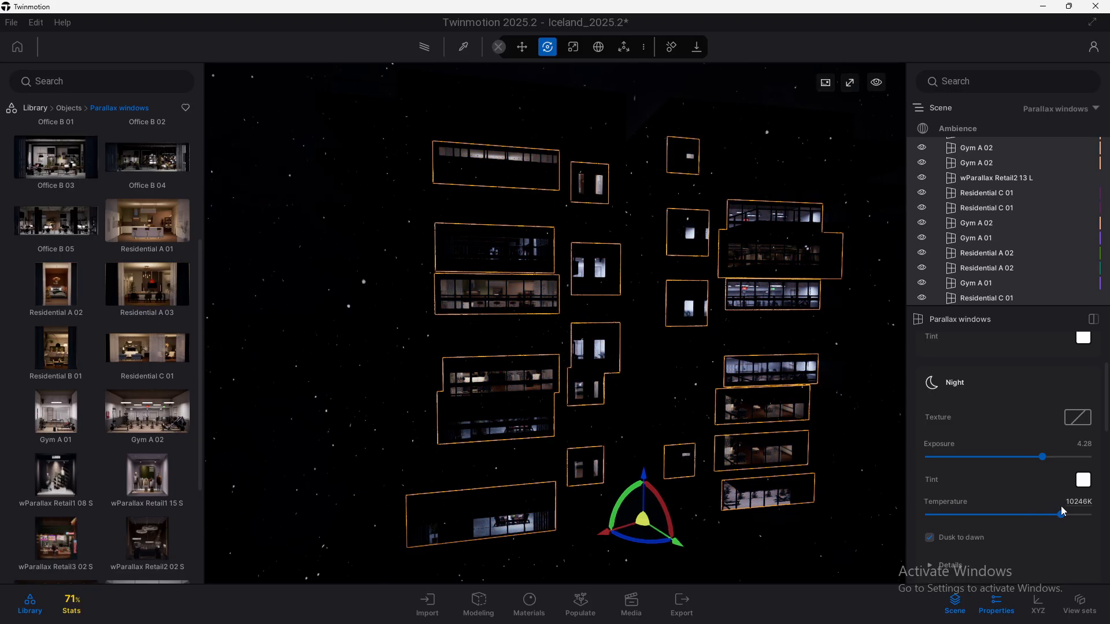
{"action": "left_click", "coordinate": [1082, 338]}
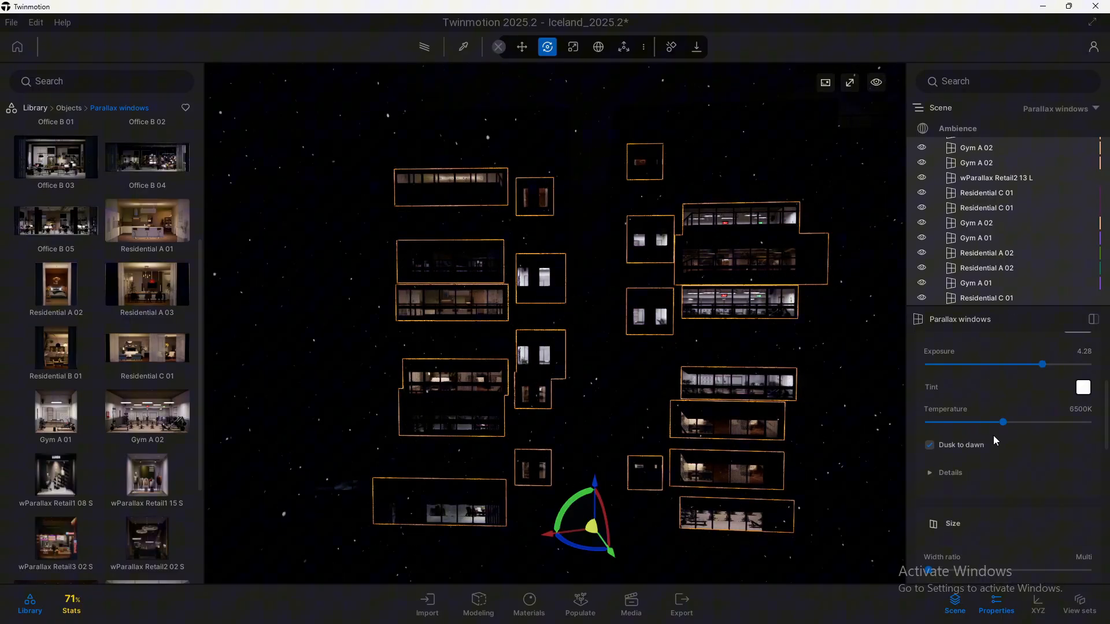
Step: Enable Night life simulation and settle its Amount at 52% after trying none and all lit
{"action": "left_click", "coordinate": [950, 472]}
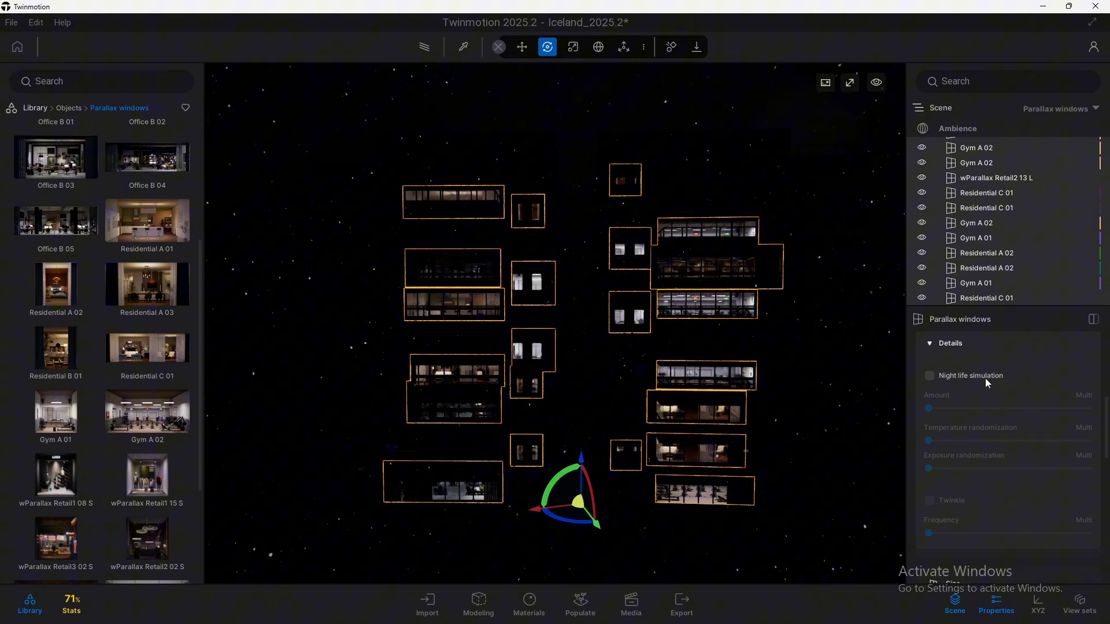
{"action": "left_click", "coordinate": [930, 376]}
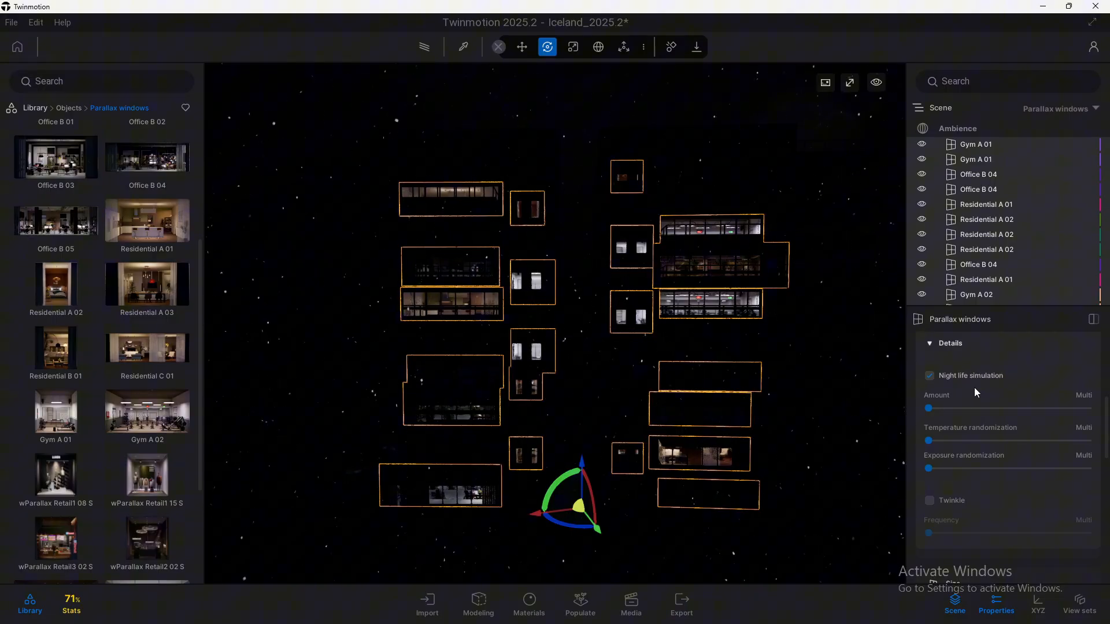
{"action": "left_click_drag", "start_coordinate": [928, 409], "coordinate": [1010, 409]}
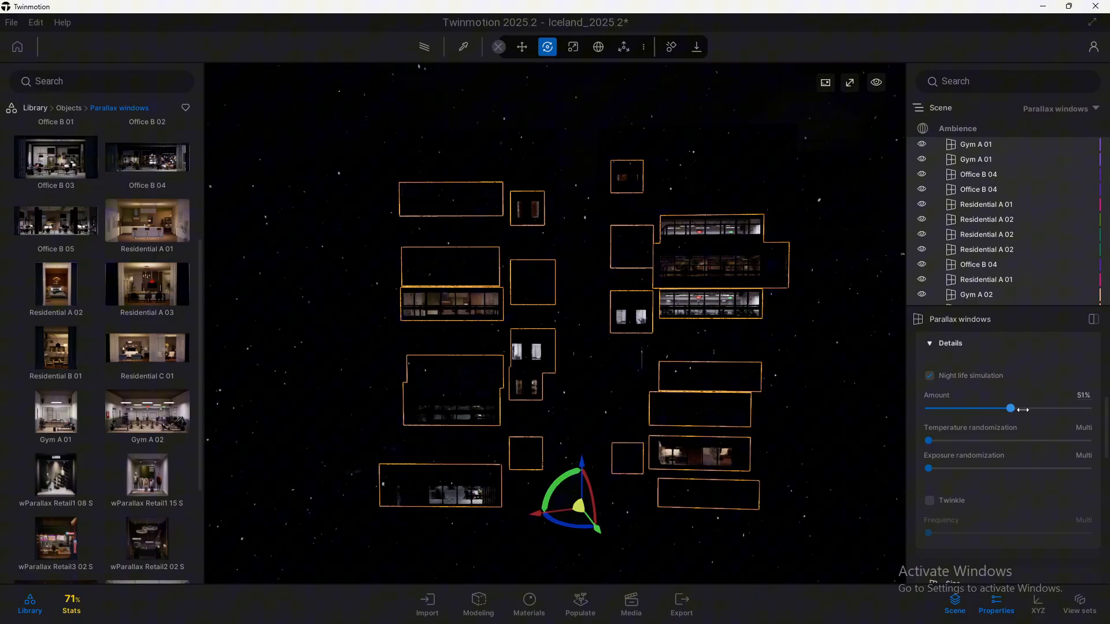
{"action": "left_click_drag", "start_coordinate": [1012, 409], "coordinate": [937, 409]}
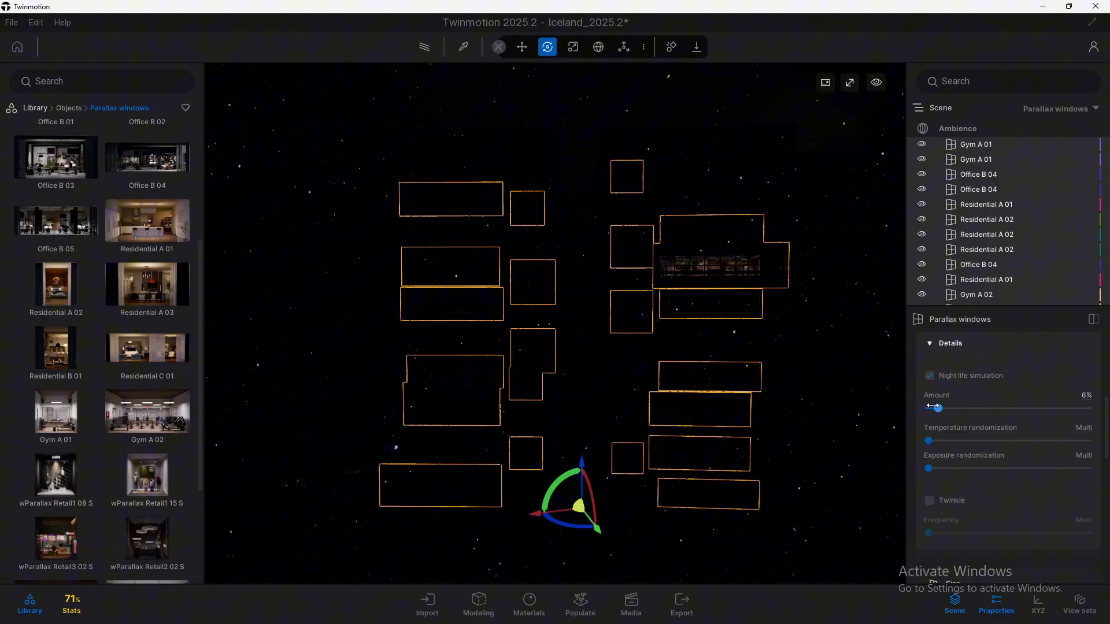
{"action": "left_click_drag", "start_coordinate": [938, 408], "coordinate": [929, 408]}
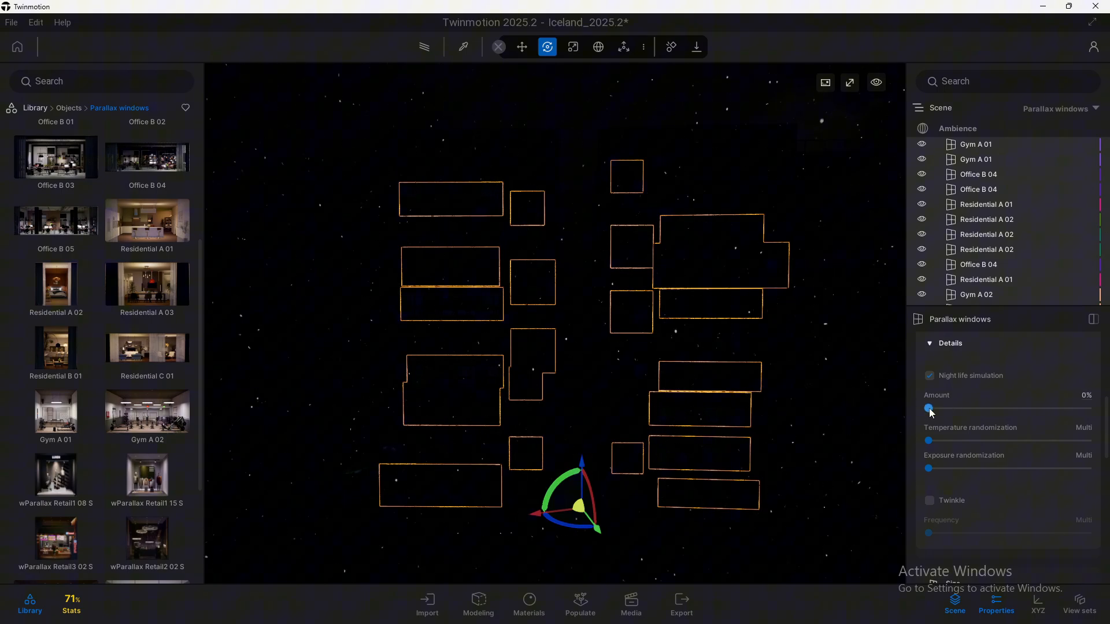
{"action": "left_click_drag", "start_coordinate": [928, 409], "coordinate": [1089, 409]}
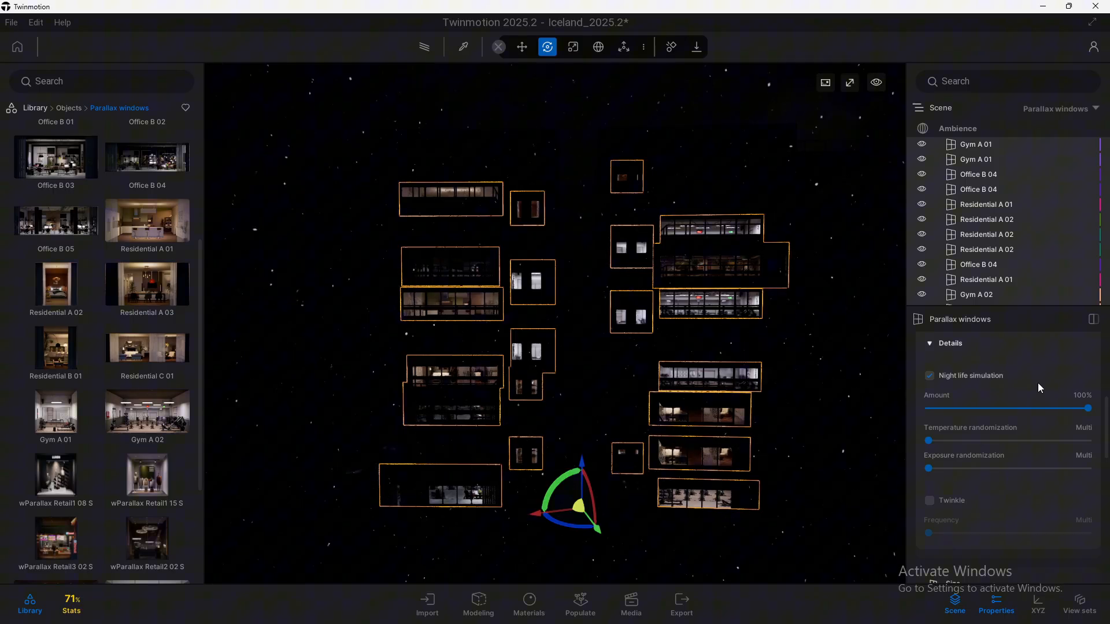
{"action": "left_click_drag", "start_coordinate": [1089, 409], "coordinate": [1012, 409]}
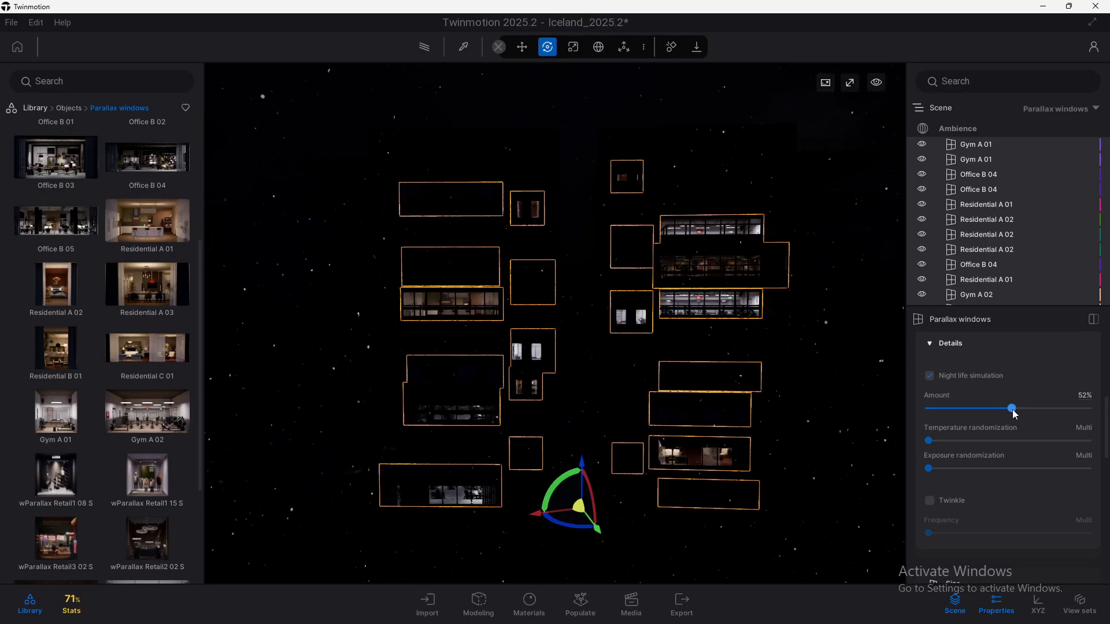
Step: Set Temperature randomization to 39% and Exposure randomization to 100%
{"action": "left_click_drag", "start_coordinate": [928, 440], "coordinate": [945, 440]}
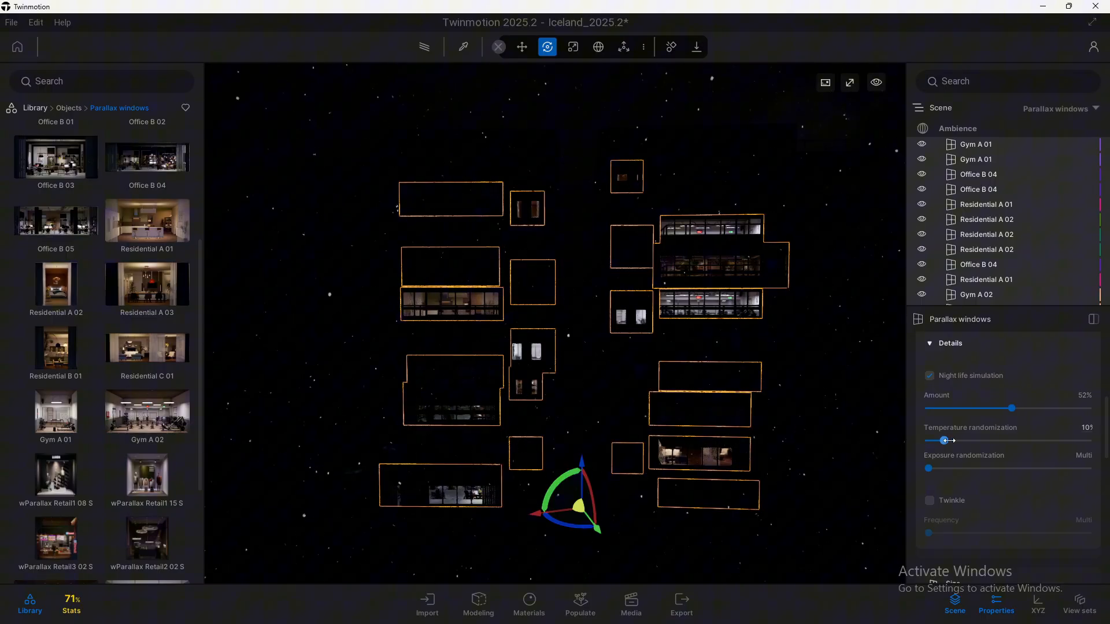
{"action": "left_click_drag", "start_coordinate": [945, 439], "coordinate": [980, 439]}
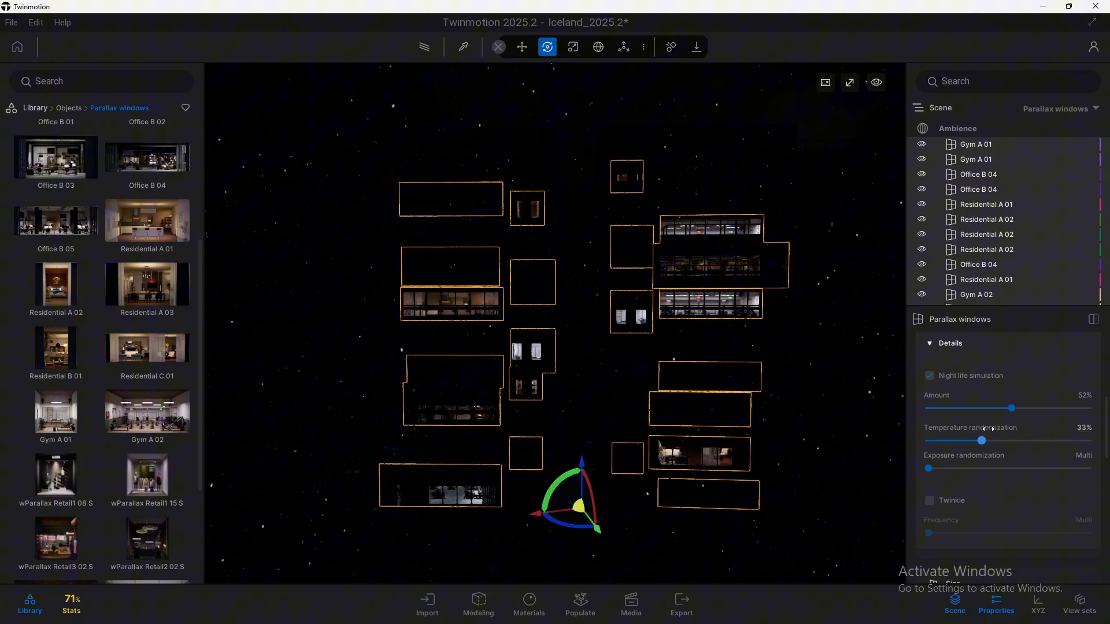
{"action": "left_click_drag", "start_coordinate": [981, 440], "coordinate": [1036, 440]}
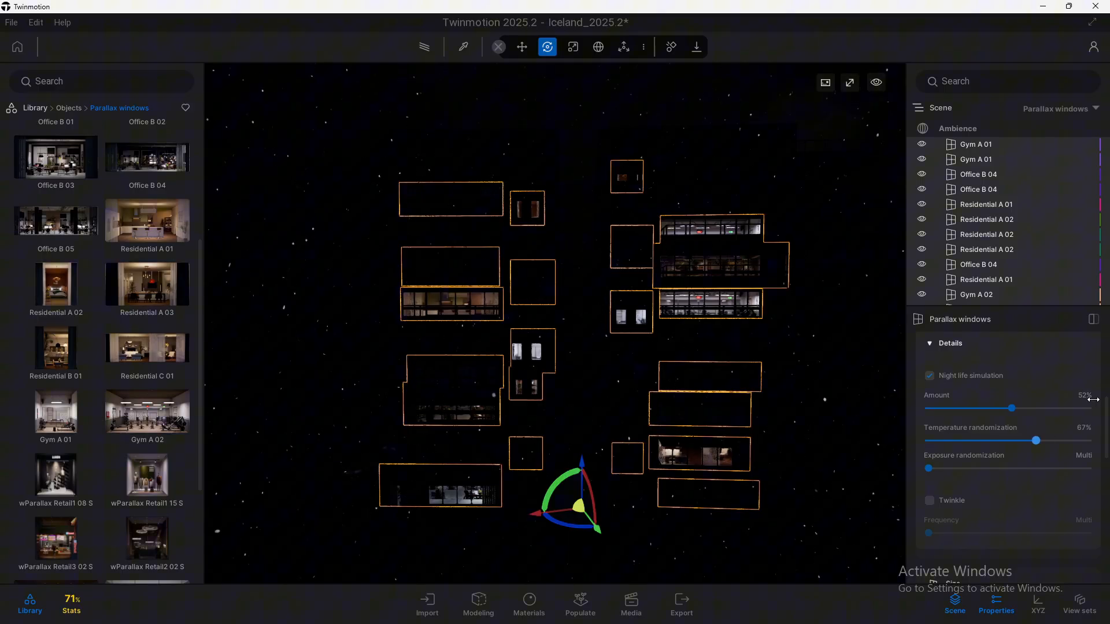
{"action": "left_click_drag", "start_coordinate": [1037, 439], "coordinate": [1042, 440]}
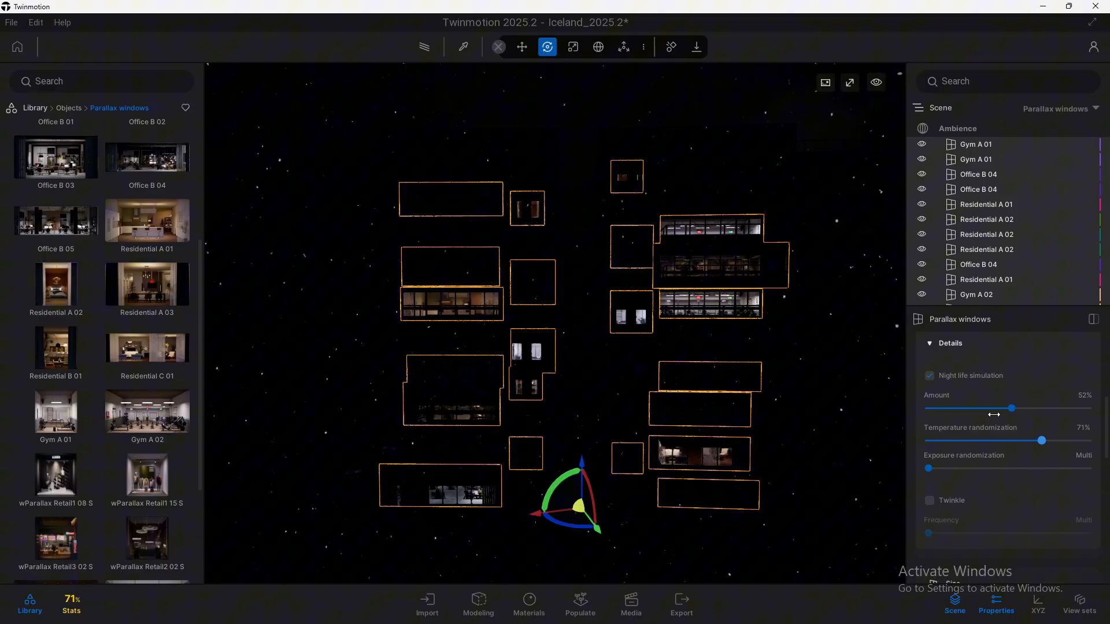
{"action": "left_click_drag", "start_coordinate": [1041, 439], "coordinate": [1028, 439]}
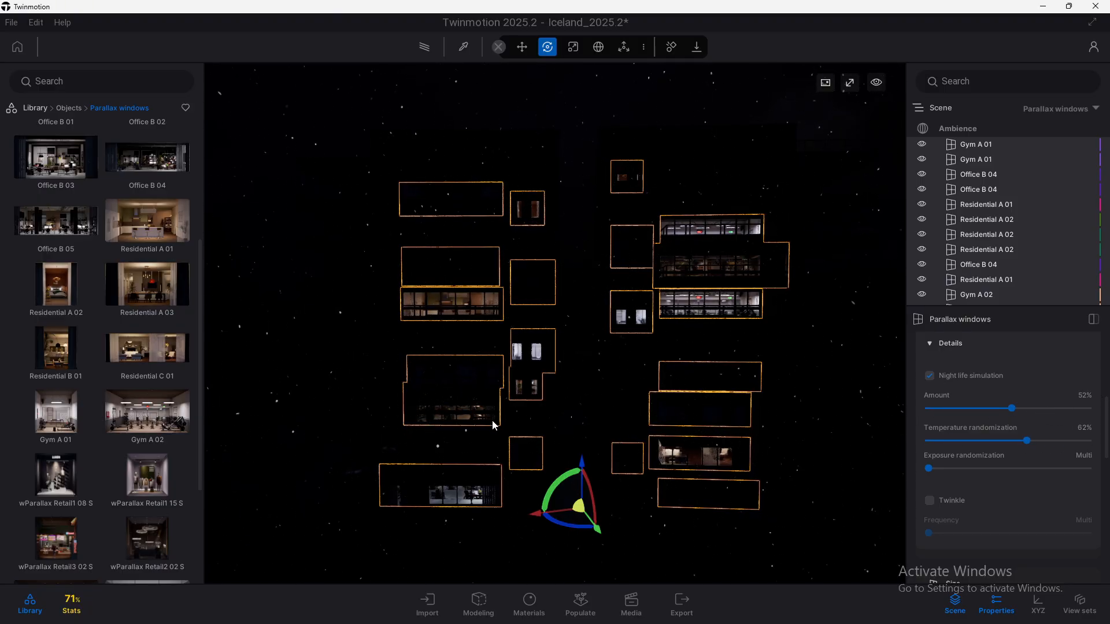
{"action": "left_click_drag", "start_coordinate": [1028, 439], "coordinate": [1053, 440]}
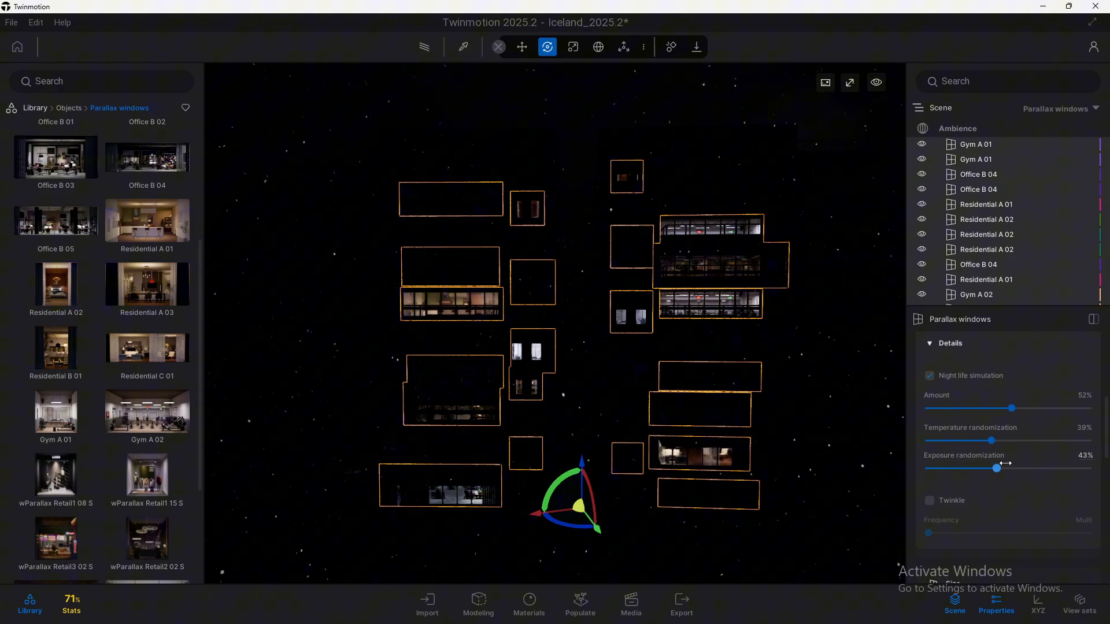
{"action": "left_click_drag", "start_coordinate": [996, 468], "coordinate": [1089, 468]}
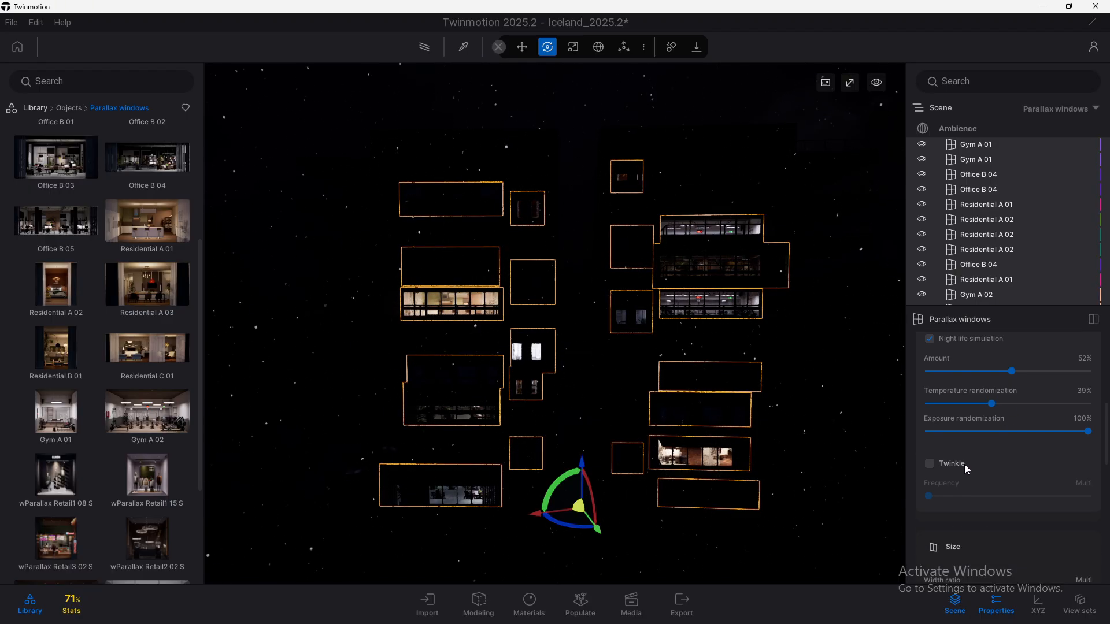
Step: Enable Twinkle and set its Frequency to 0.13
{"action": "left_click", "coordinate": [930, 464]}
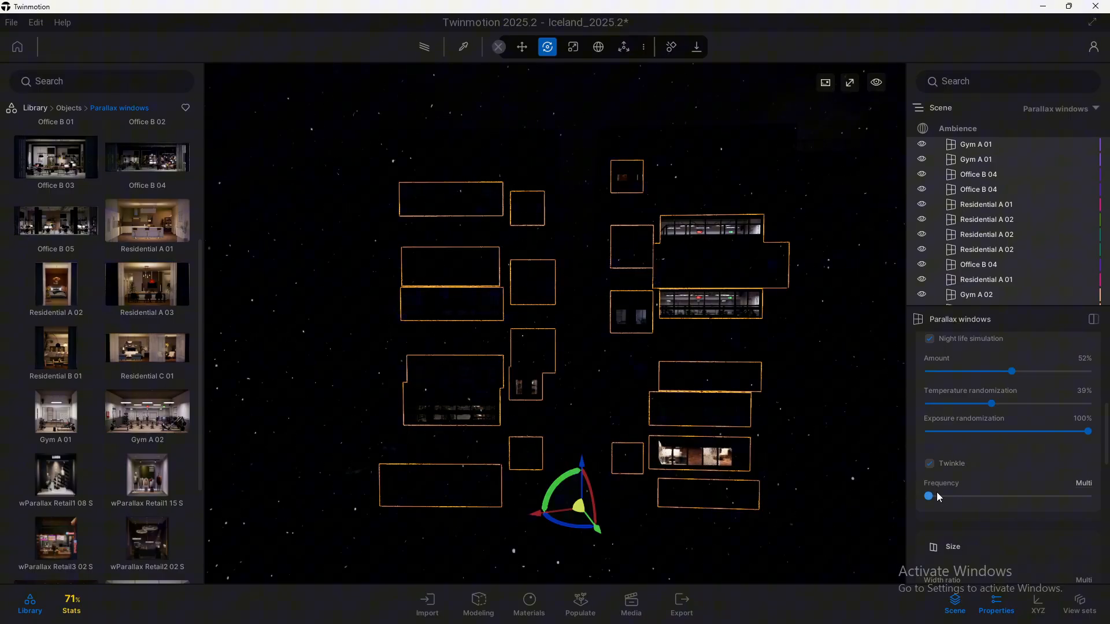
{"action": "left_click_drag", "start_coordinate": [928, 495], "coordinate": [999, 496]}
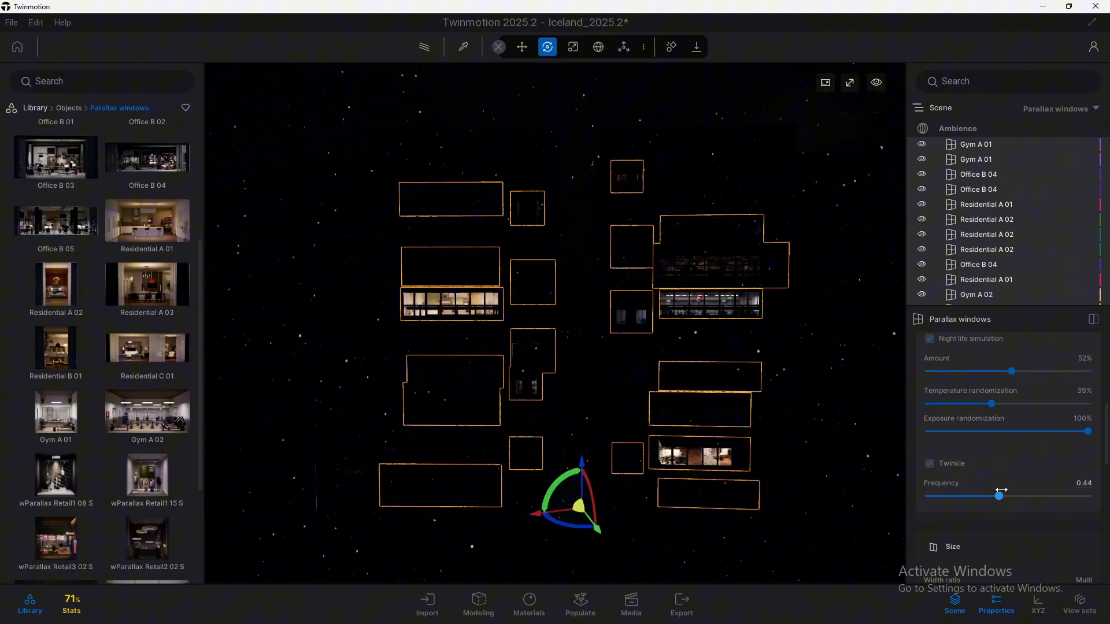
{"action": "left_click_drag", "start_coordinate": [999, 496], "coordinate": [1027, 495]}
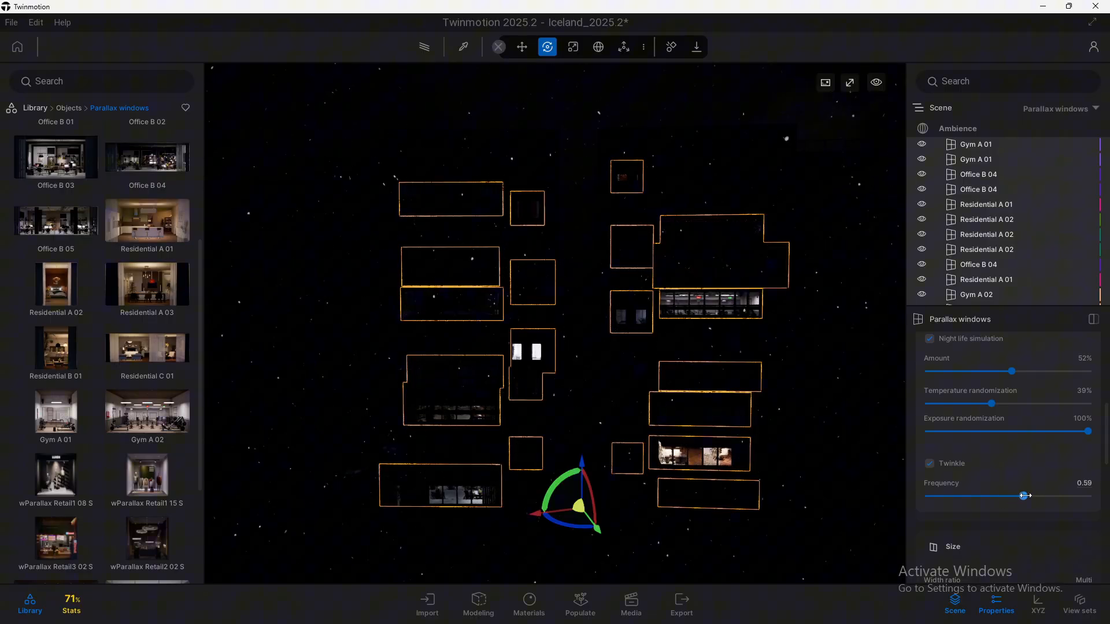
{"action": "left_click_drag", "start_coordinate": [1023, 495], "coordinate": [1029, 496]}
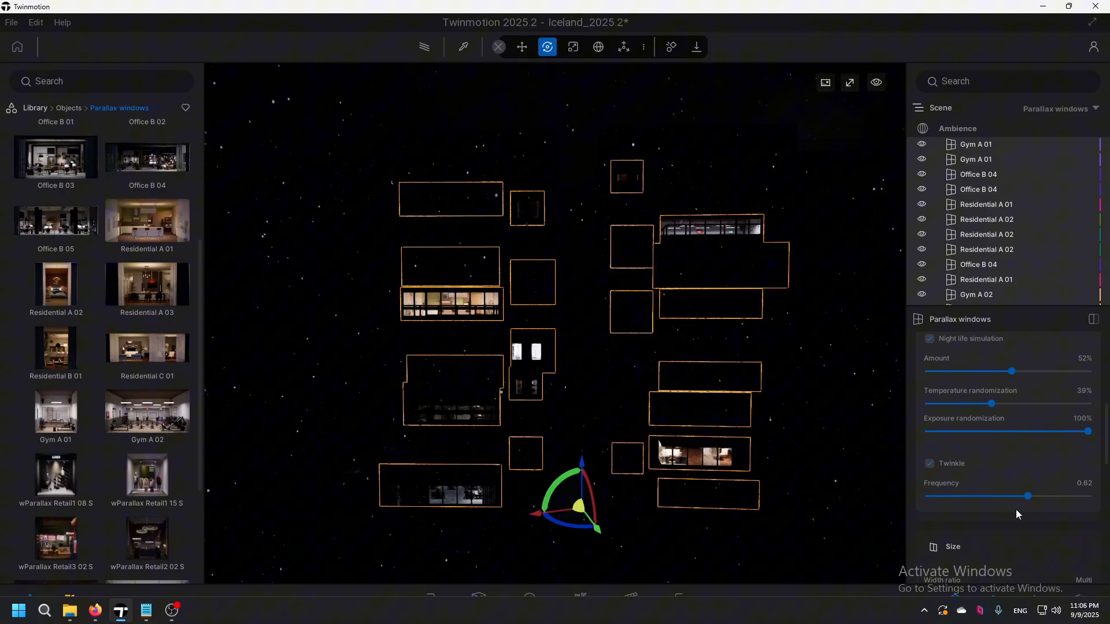
{"action": "left_click_drag", "start_coordinate": [1028, 496], "coordinate": [949, 515]}
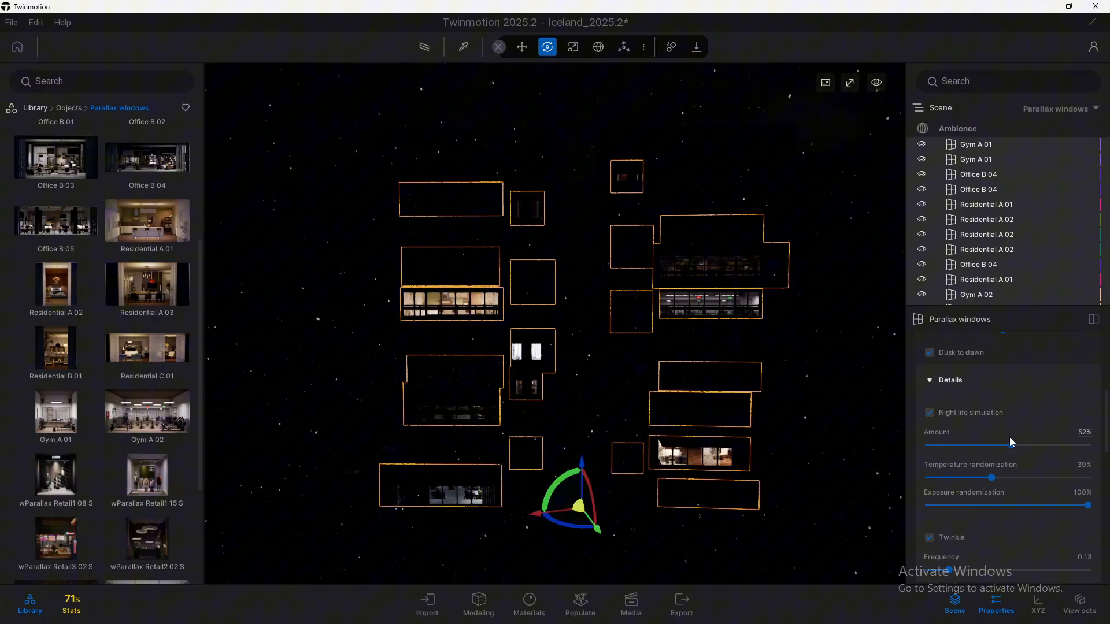
Step: Scroll the properties panel down to the Size and Layers settings
{"action": "scroll", "scroll_direction": "down", "scroll_amount": 3}
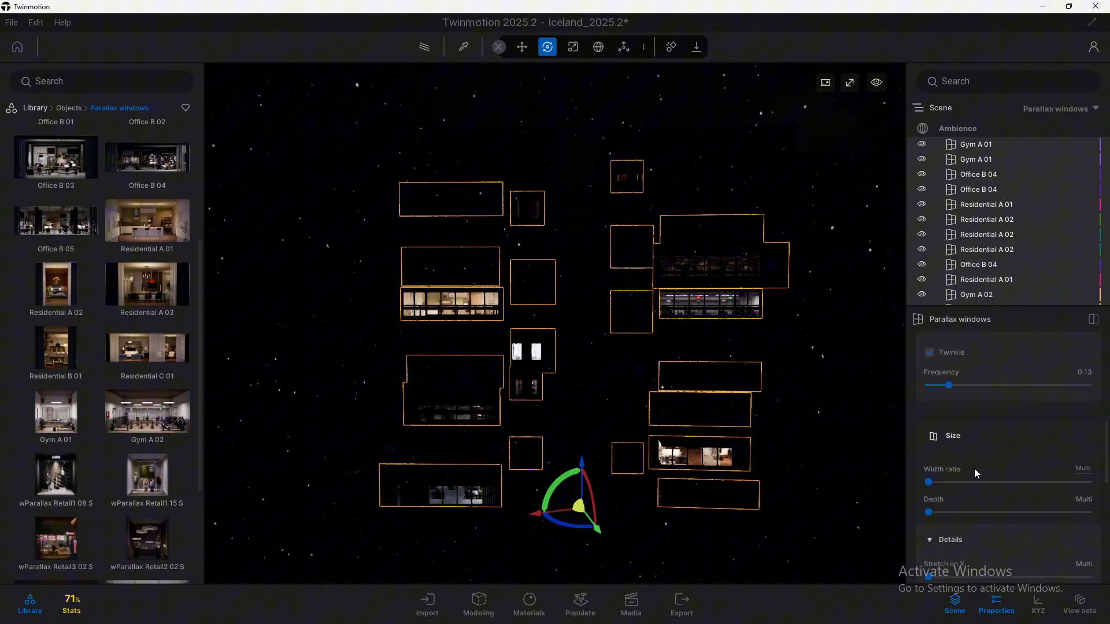
{"action": "scroll", "scroll_direction": "down", "scroll_amount": 3}
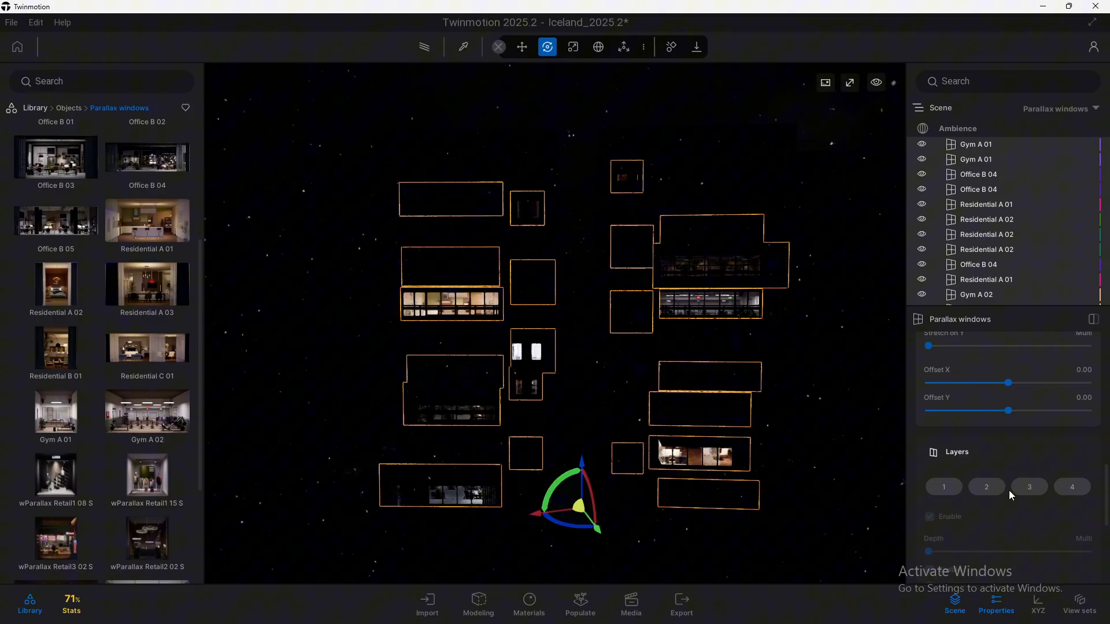
{"action": "scroll", "scroll_direction": "down", "scroll_amount": 3}
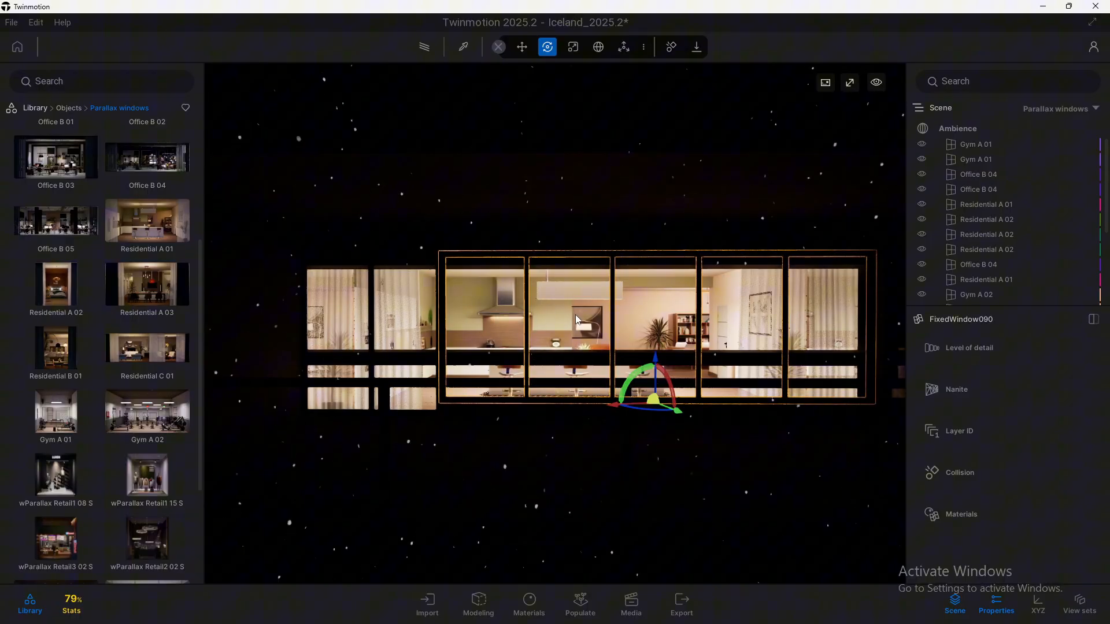
Step: Select the kitchen parallax window and reduce its width ratio to 2.49
{"action": "left_click", "coordinate": [985, 205]}
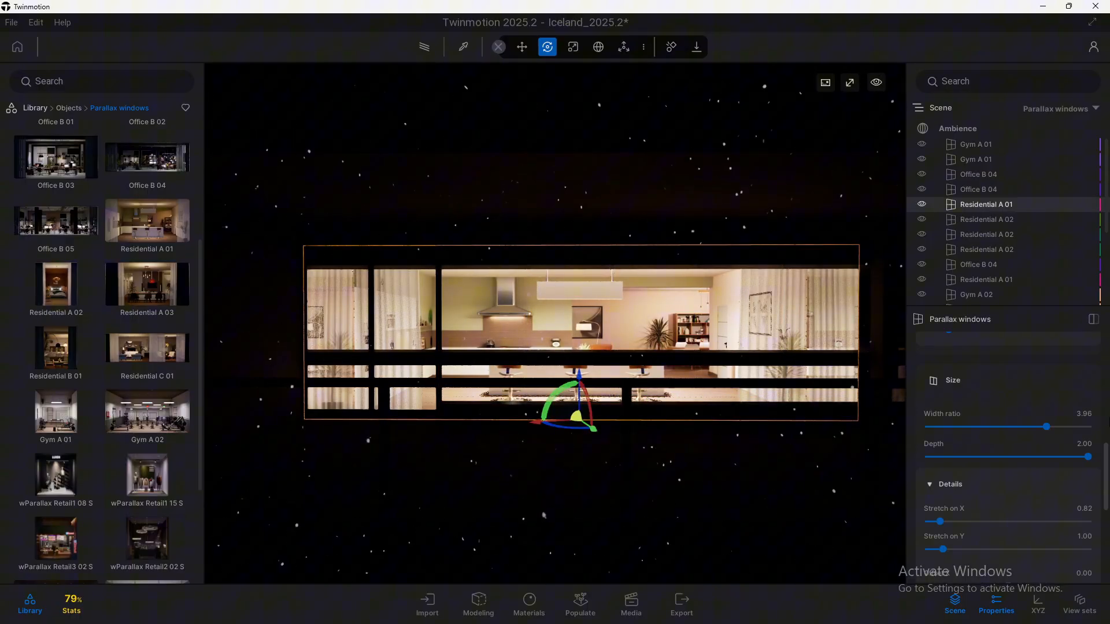
{"action": "left_click_drag", "start_coordinate": [1047, 426], "coordinate": [1041, 426]}
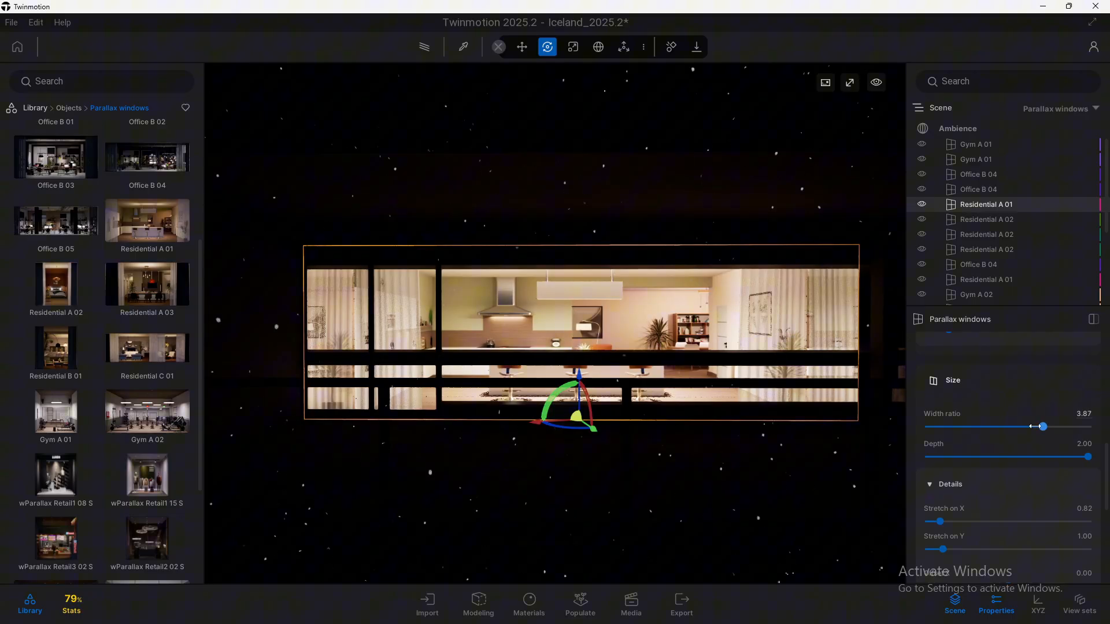
{"action": "left_click_drag", "start_coordinate": [1041, 426], "coordinate": [990, 426]}
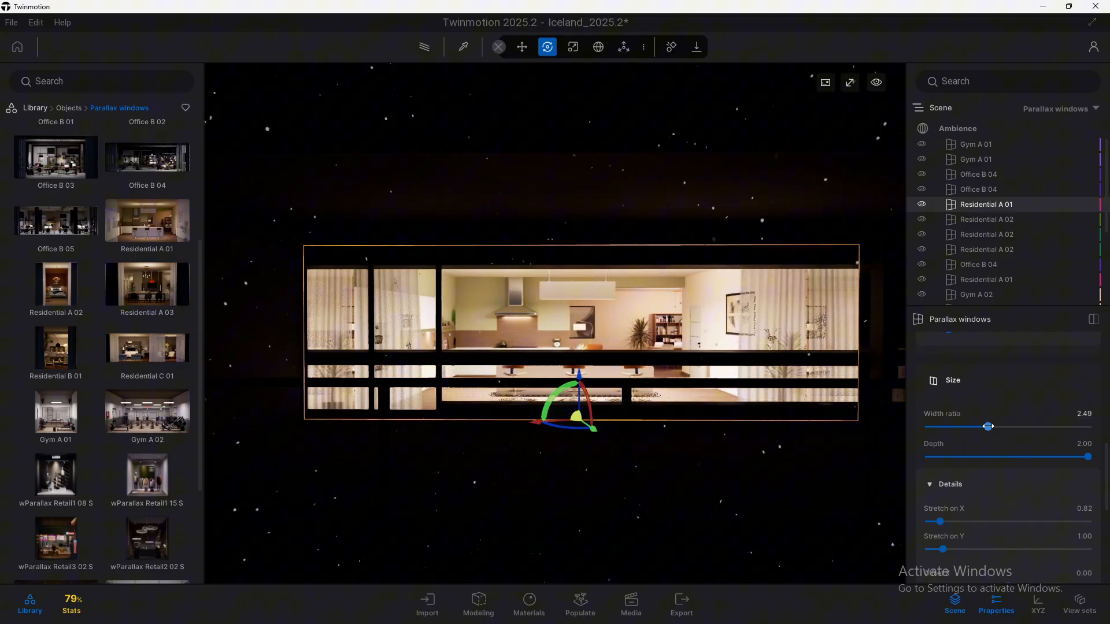
Step: Stretch the room interior to 0.67 by 0.96 and adjust Offset X
{"action": "left_click_drag", "start_coordinate": [1089, 457], "coordinate": [963, 457]}
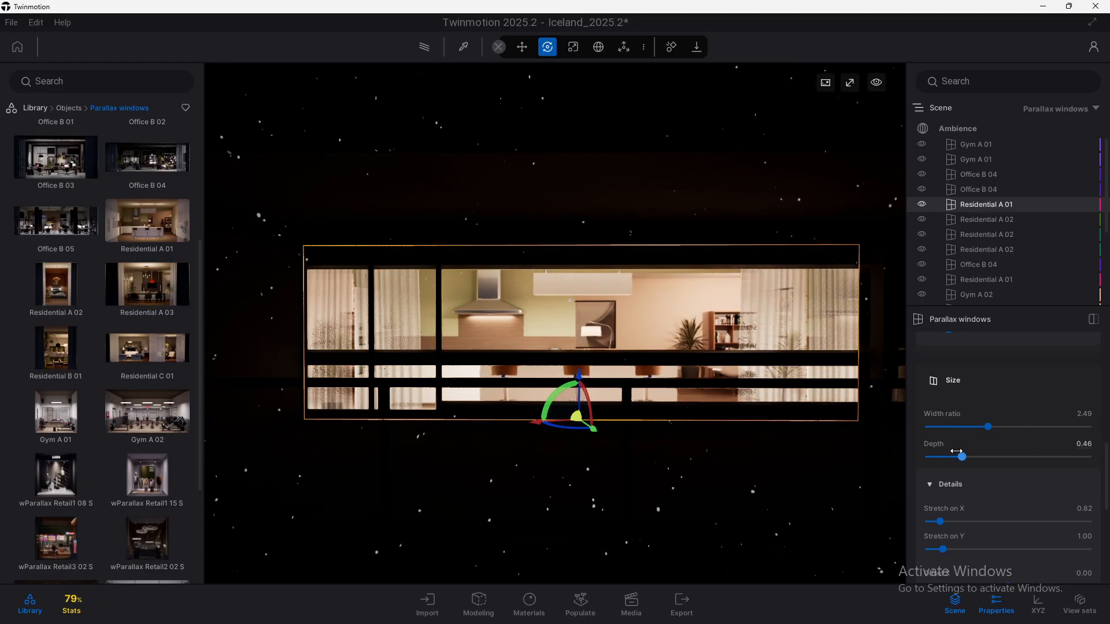
{"action": "left_click_drag", "start_coordinate": [963, 457], "coordinate": [1089, 456]}
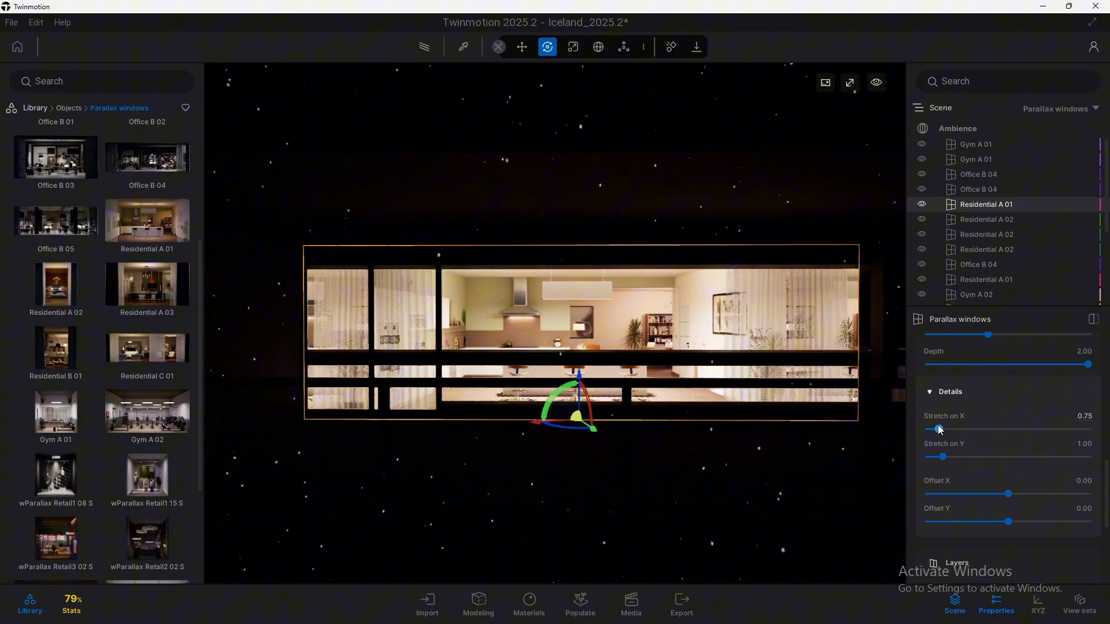
{"action": "left_click_drag", "start_coordinate": [944, 457], "coordinate": [942, 457]}
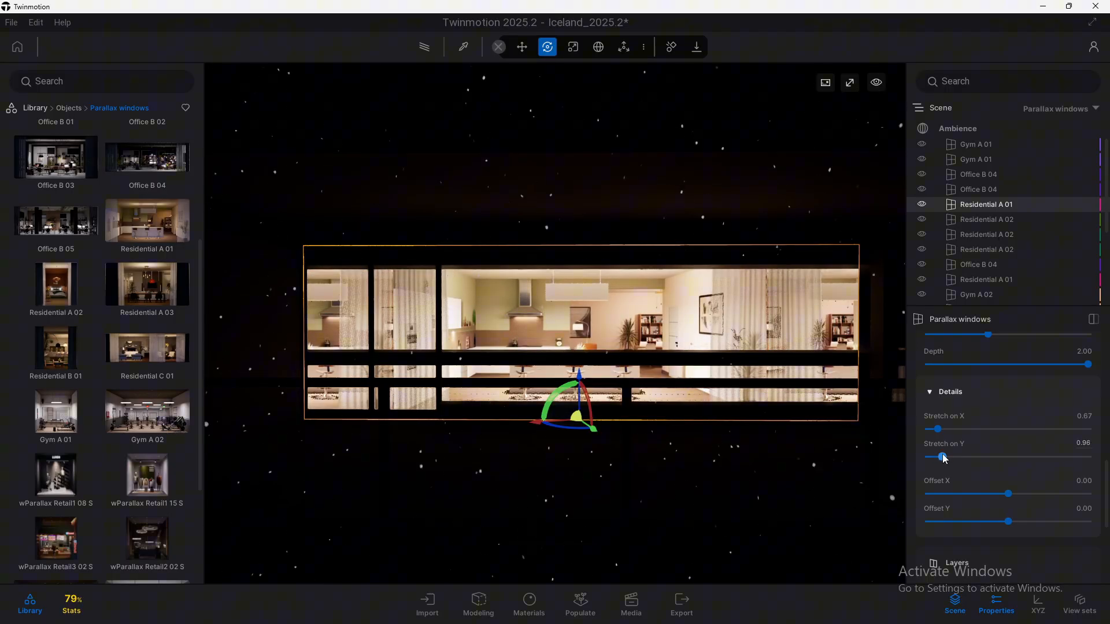
{"action": "left_click_drag", "start_coordinate": [1010, 495], "coordinate": [1022, 494]}
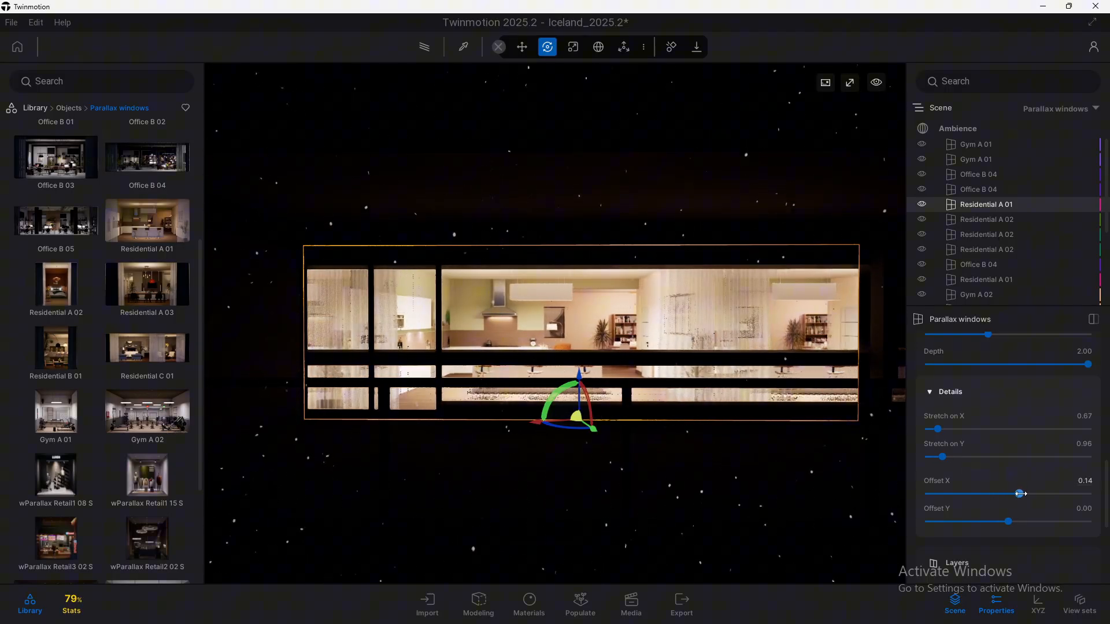
{"action": "left_click_drag", "start_coordinate": [1022, 493], "coordinate": [1008, 493]}
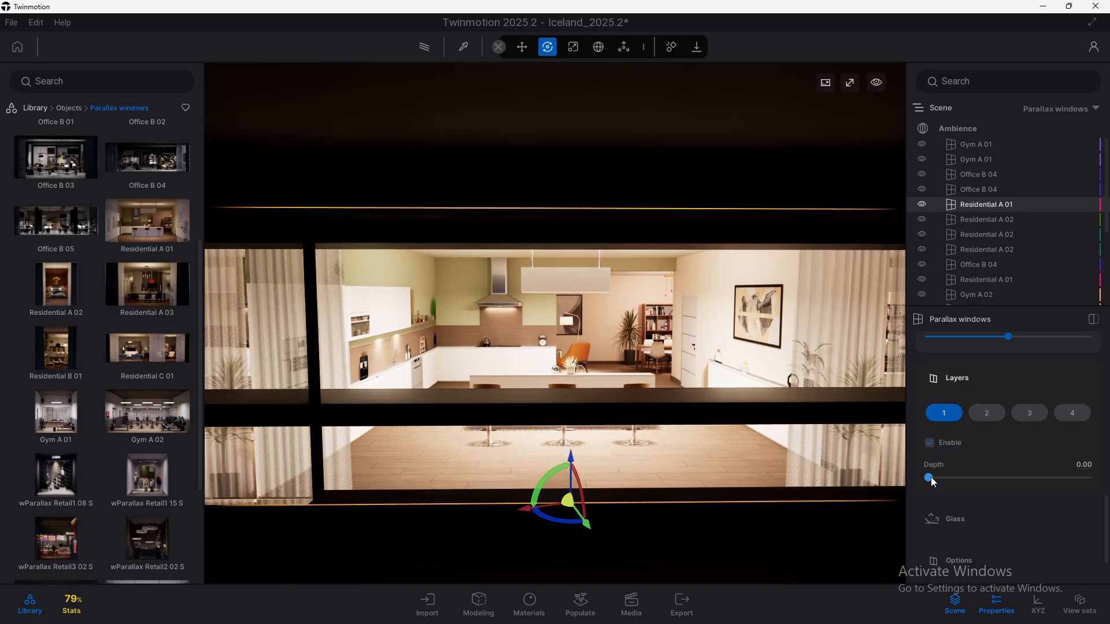
Step: Give the interior layers depths of 0.25, 0.25, 0.37 and 0.56
{"action": "left_click_drag", "start_coordinate": [929, 477], "coordinate": [976, 477]}
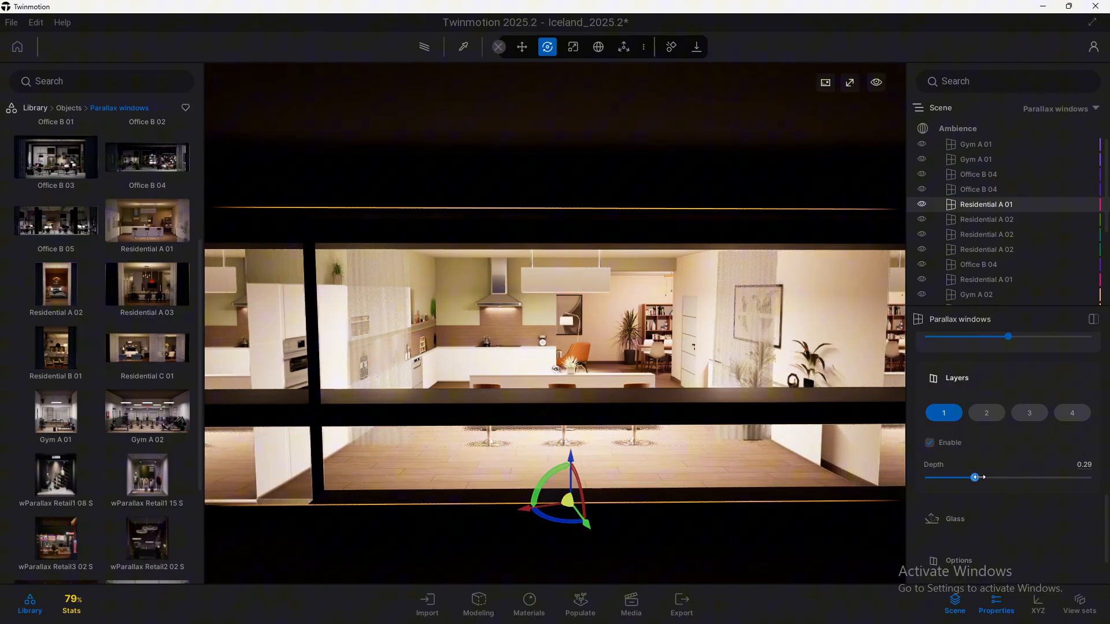
{"action": "left_click_drag", "start_coordinate": [976, 477], "coordinate": [969, 477]}
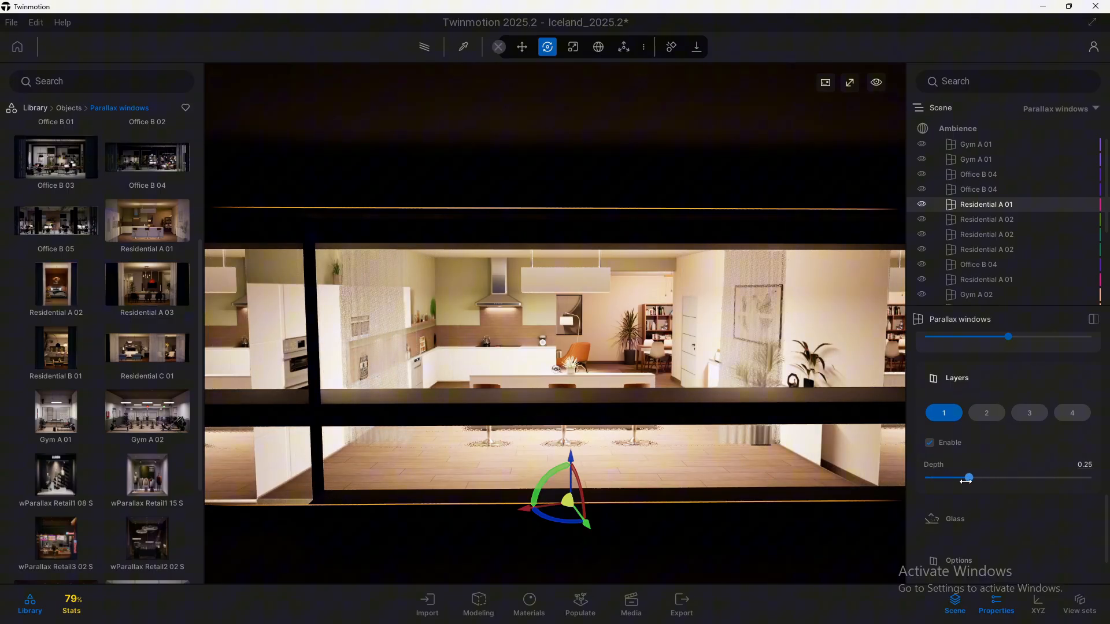
{"action": "left_click_drag", "start_coordinate": [968, 477], "coordinate": [927, 477]}
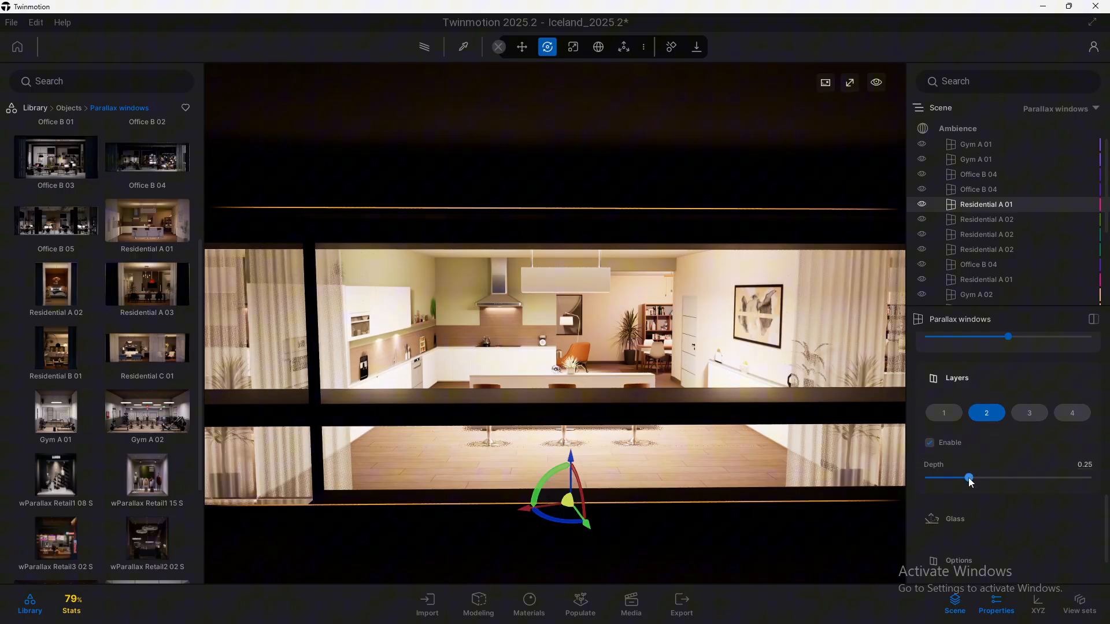
{"action": "left_click_drag", "start_coordinate": [968, 478], "coordinate": [940, 478]}
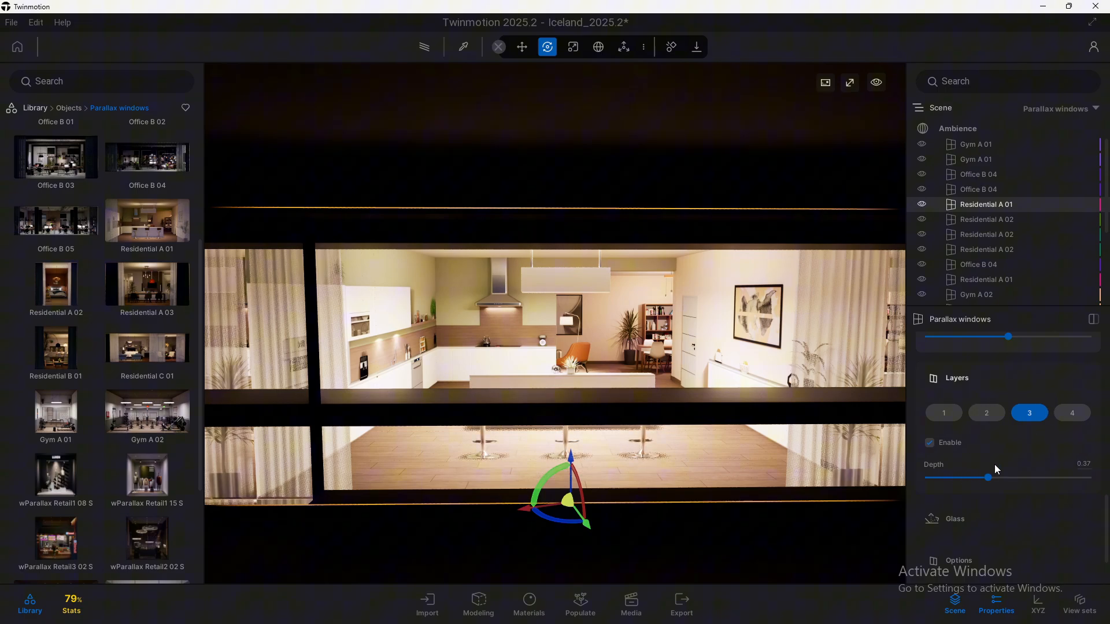
{"action": "left_click_drag", "start_coordinate": [1009, 477], "coordinate": [991, 477]}
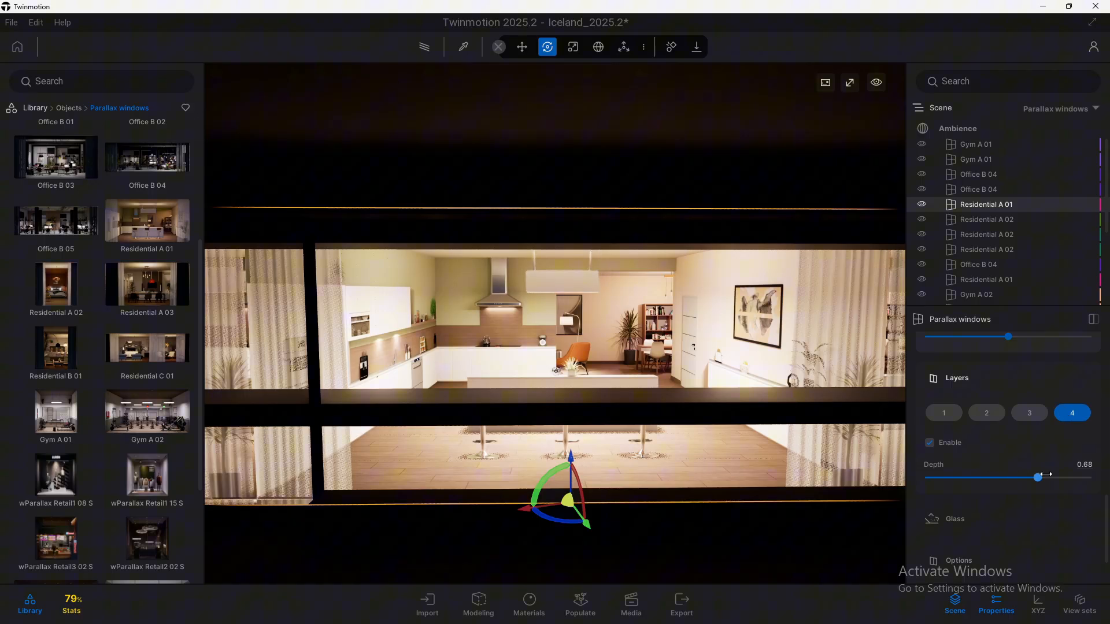
{"action": "left_click_drag", "start_coordinate": [1037, 477], "coordinate": [944, 477]}
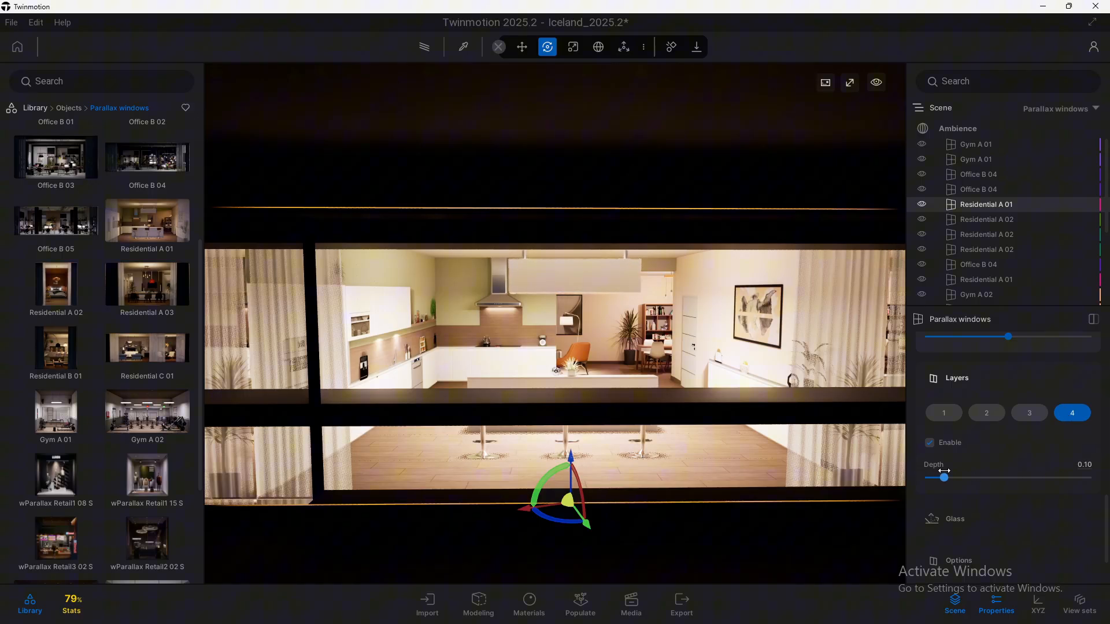
{"action": "left_click_drag", "start_coordinate": [943, 478], "coordinate": [1017, 477]}
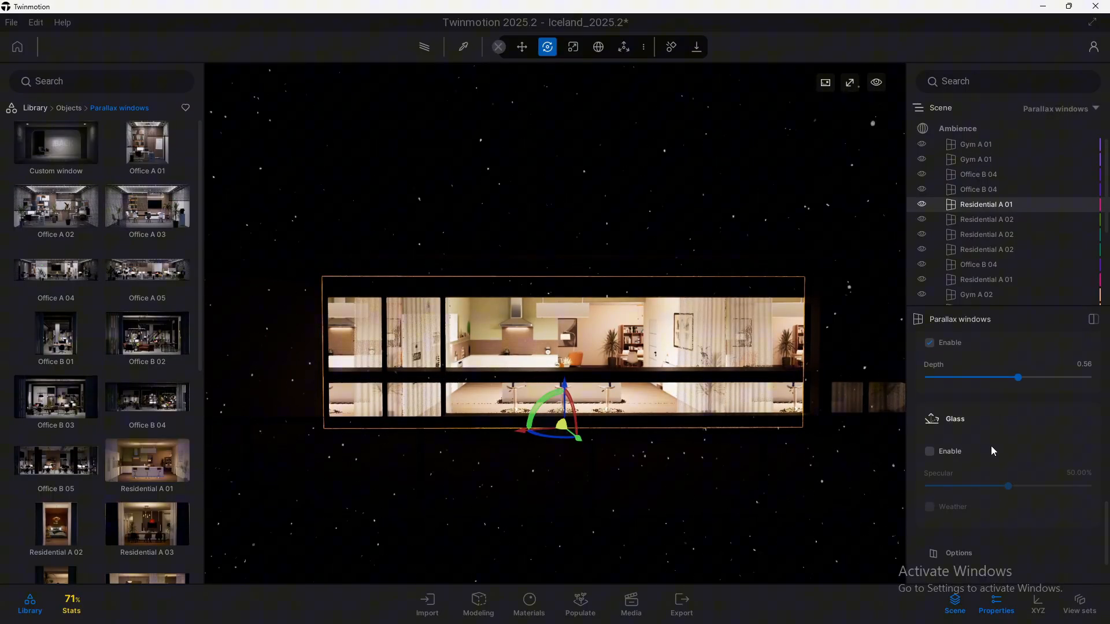
Step: Enable glass, lower specular to 38.77%, then disable glass again
{"action": "left_click", "coordinate": [930, 451]}
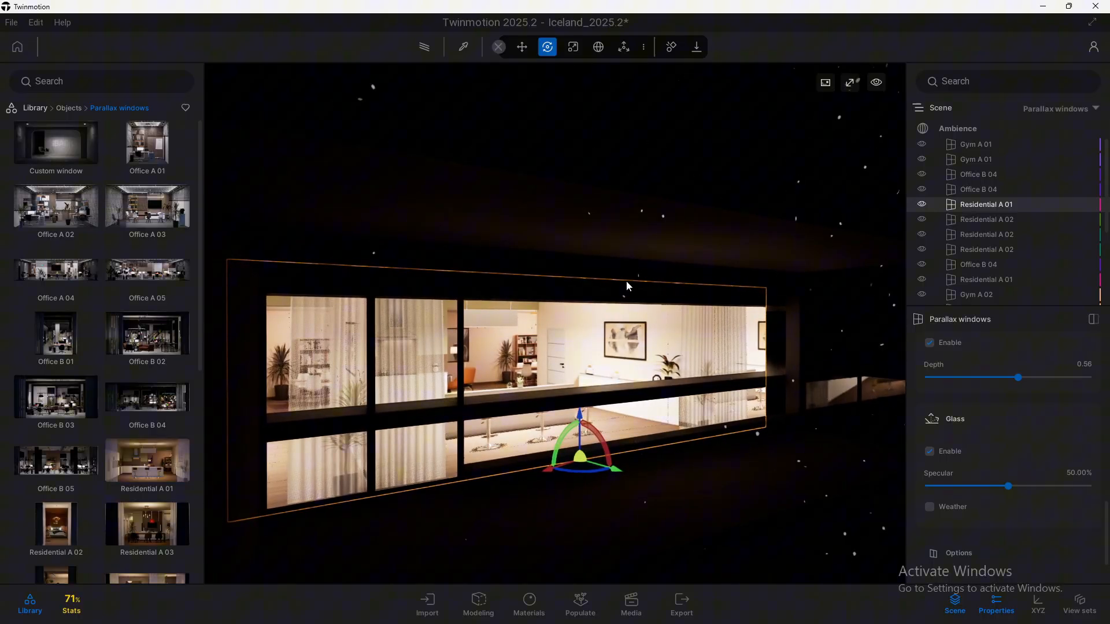
{"action": "left_click_drag", "start_coordinate": [1010, 485], "coordinate": [943, 486]}
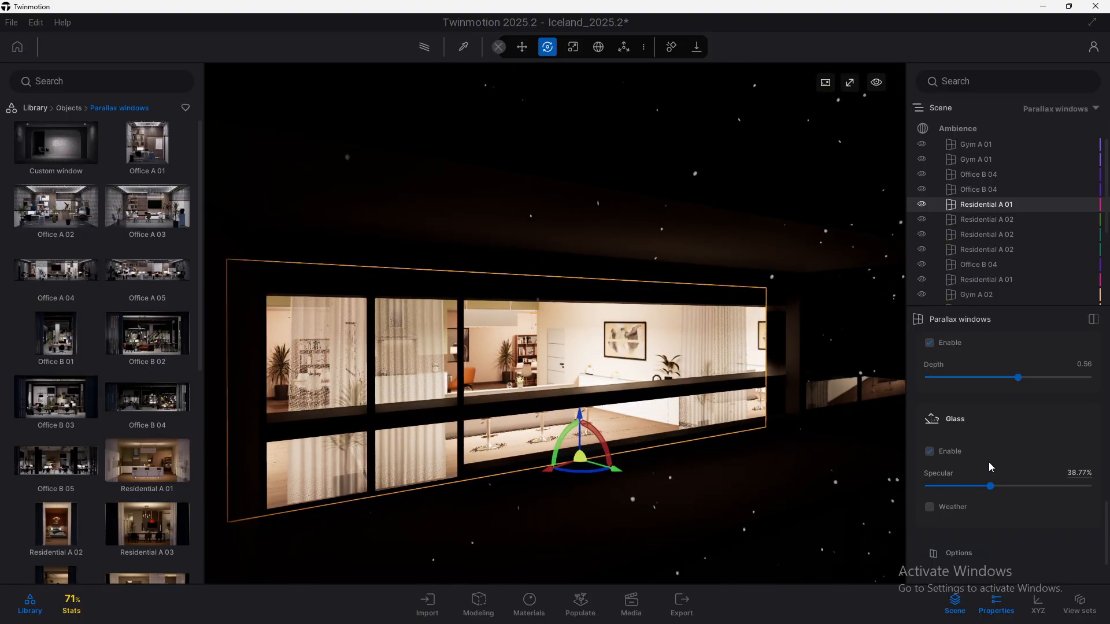
{"action": "left_click", "coordinate": [930, 343]}
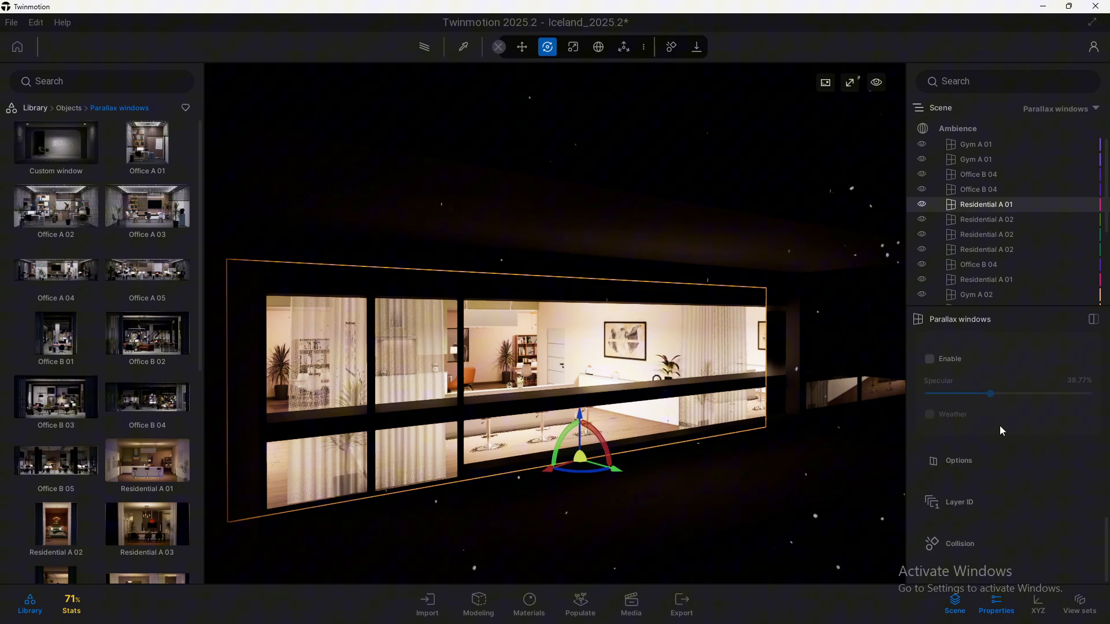
{"action": "left_click", "coordinate": [959, 460]}
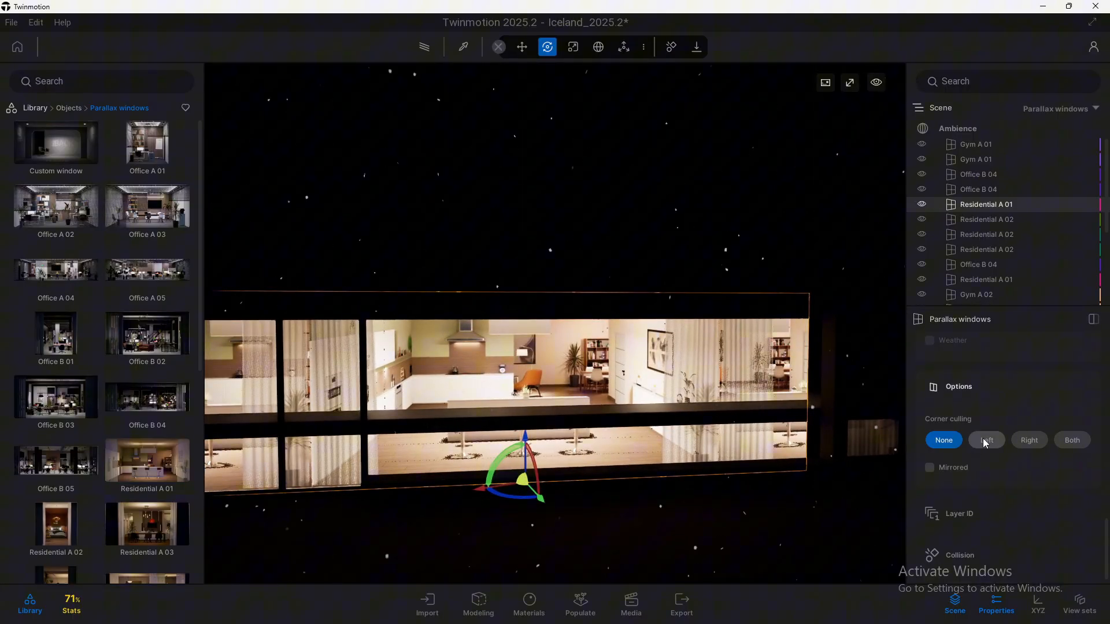
Step: Set Corner culling to Left and preview it with the window deselected
{"action": "left_click", "coordinate": [986, 439]}
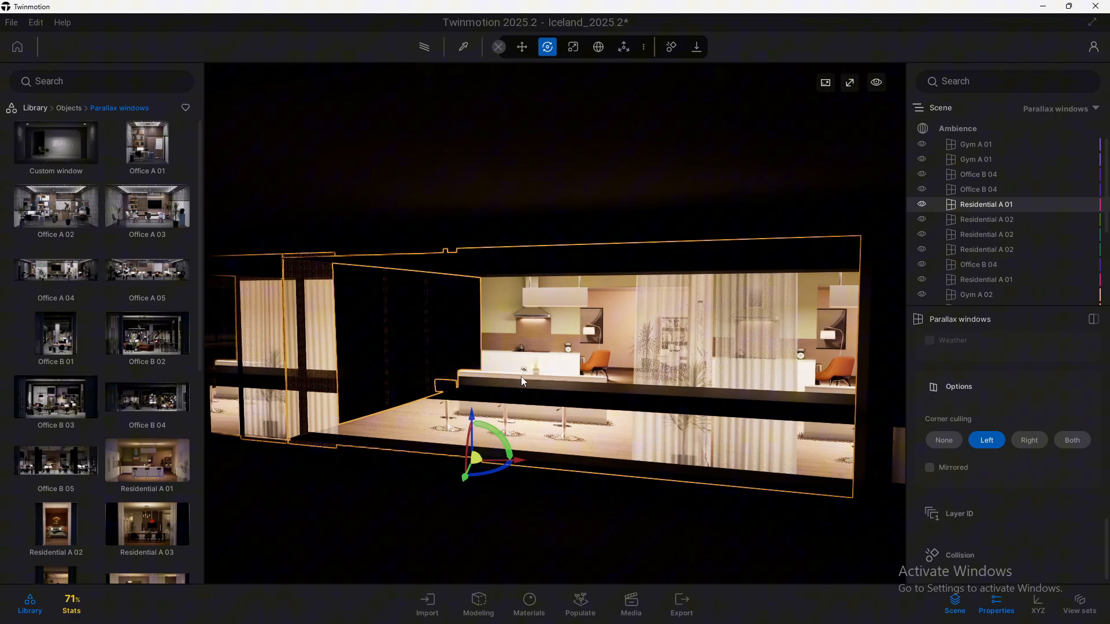
{"action": "mouse_move", "coordinate": [1011, 444]}
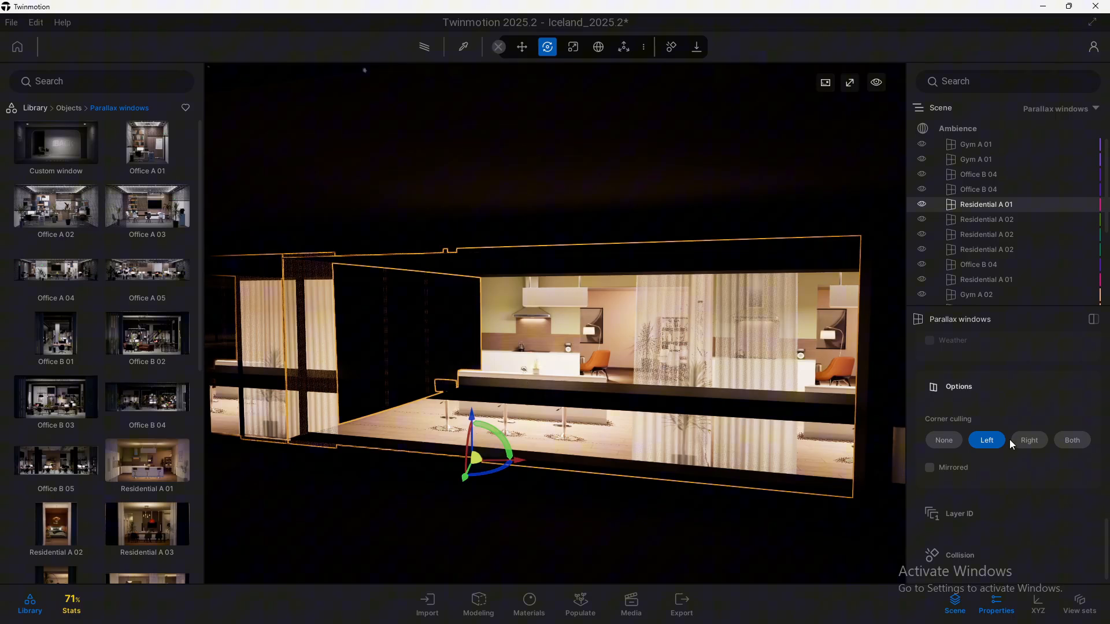
{"action": "left_click", "coordinate": [508, 247]}
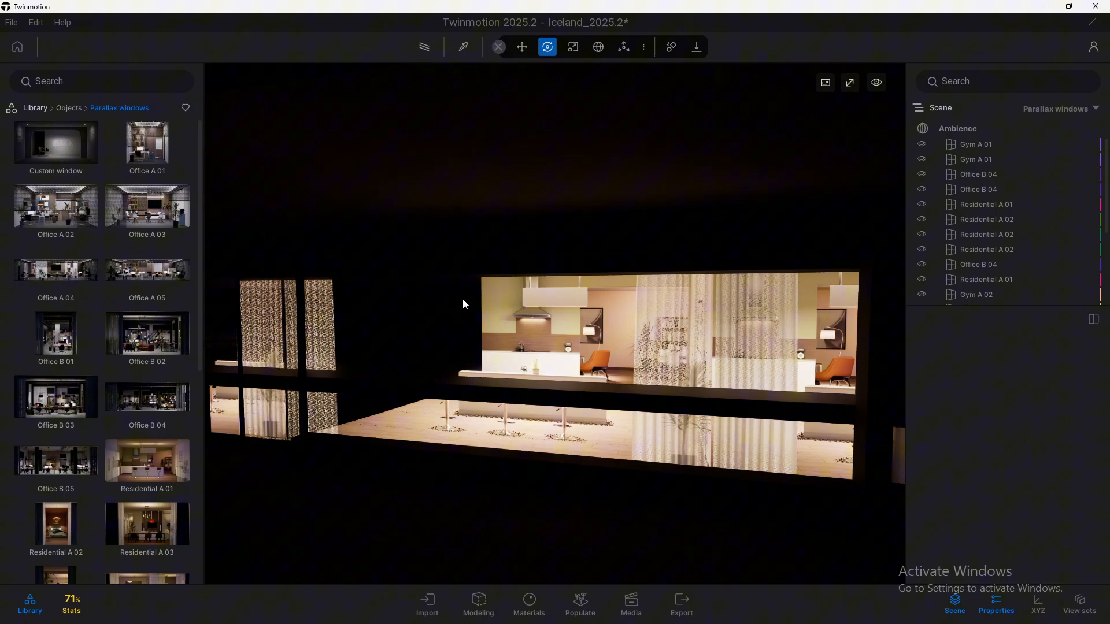
{"action": "mouse_move", "coordinate": [543, 319]}
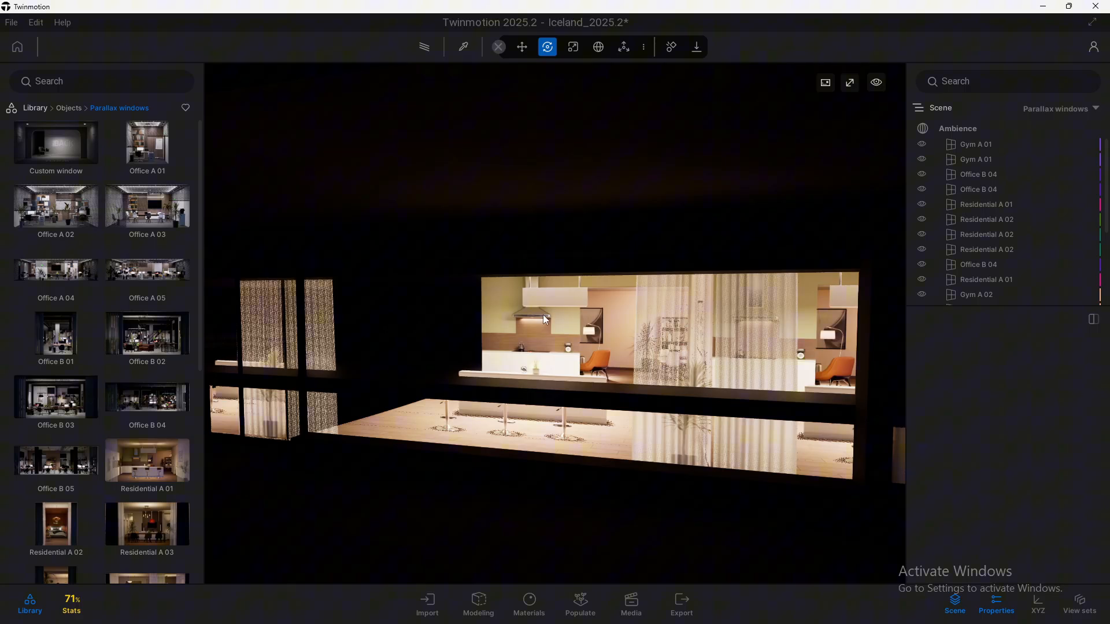
{"action": "left_click", "coordinate": [984, 205]}
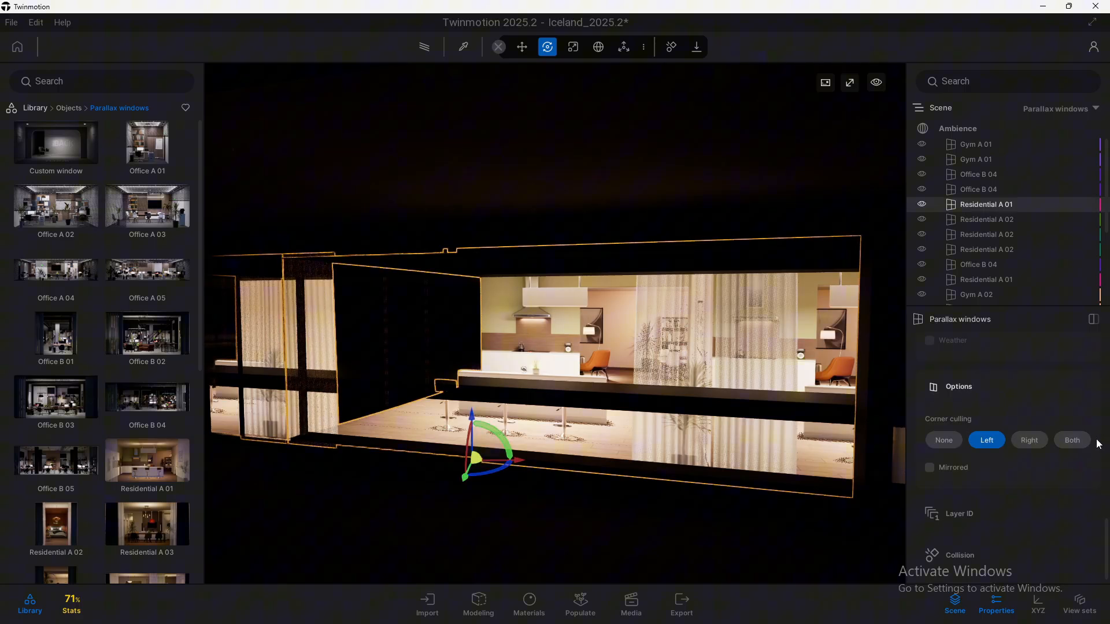
Step: Switch Corner culling to Right and preview the result
{"action": "left_click", "coordinate": [1029, 439]}
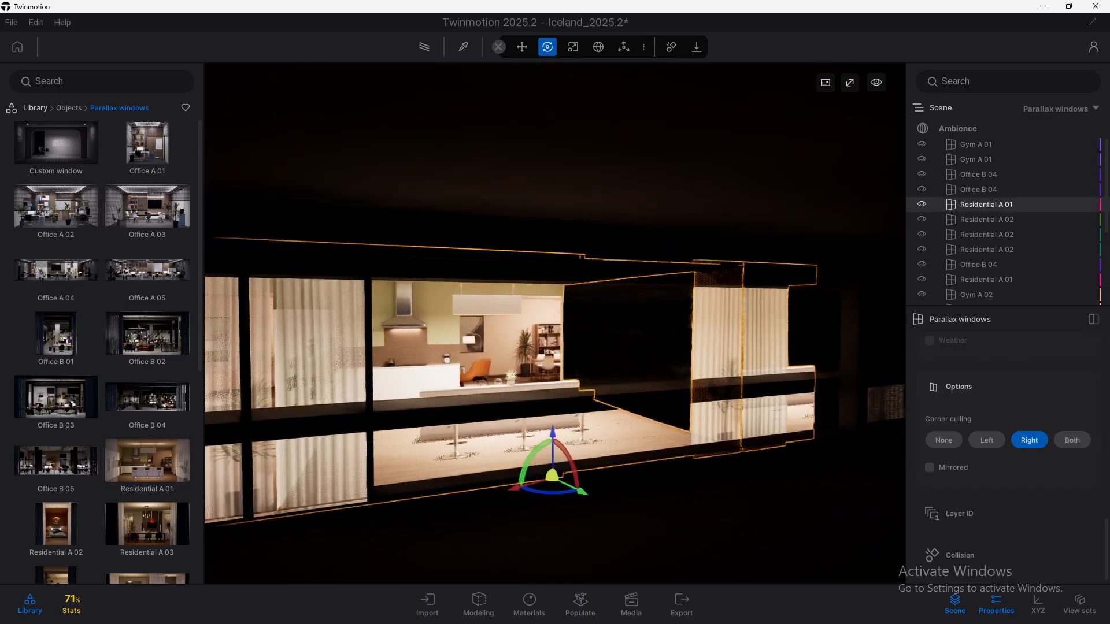
{"action": "left_click", "coordinate": [1072, 440]}
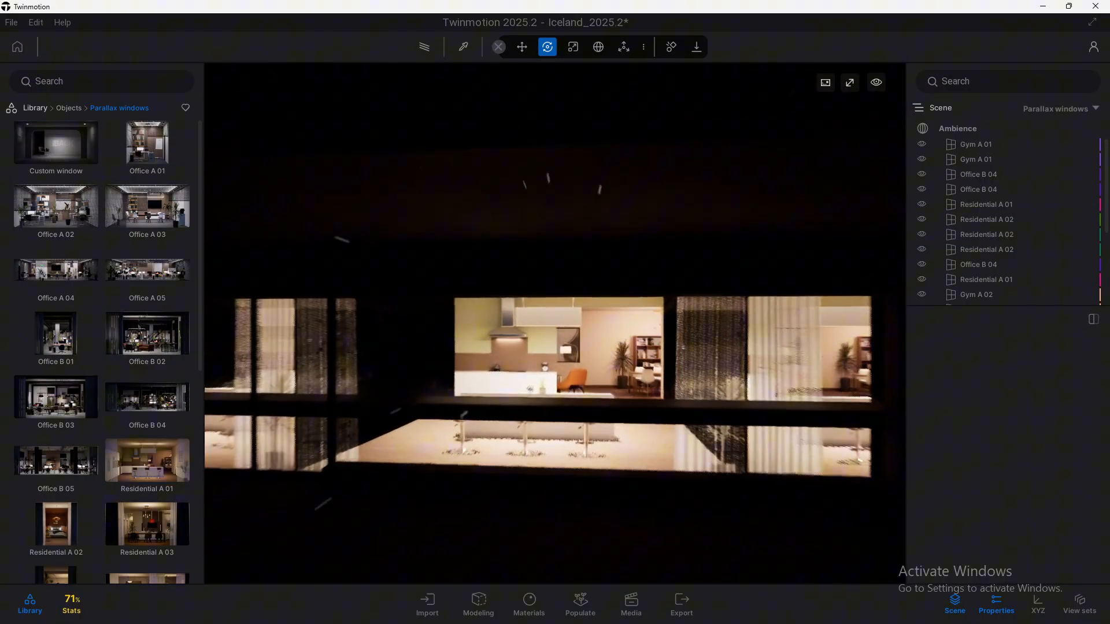
{"action": "left_click", "coordinate": [985, 205]}
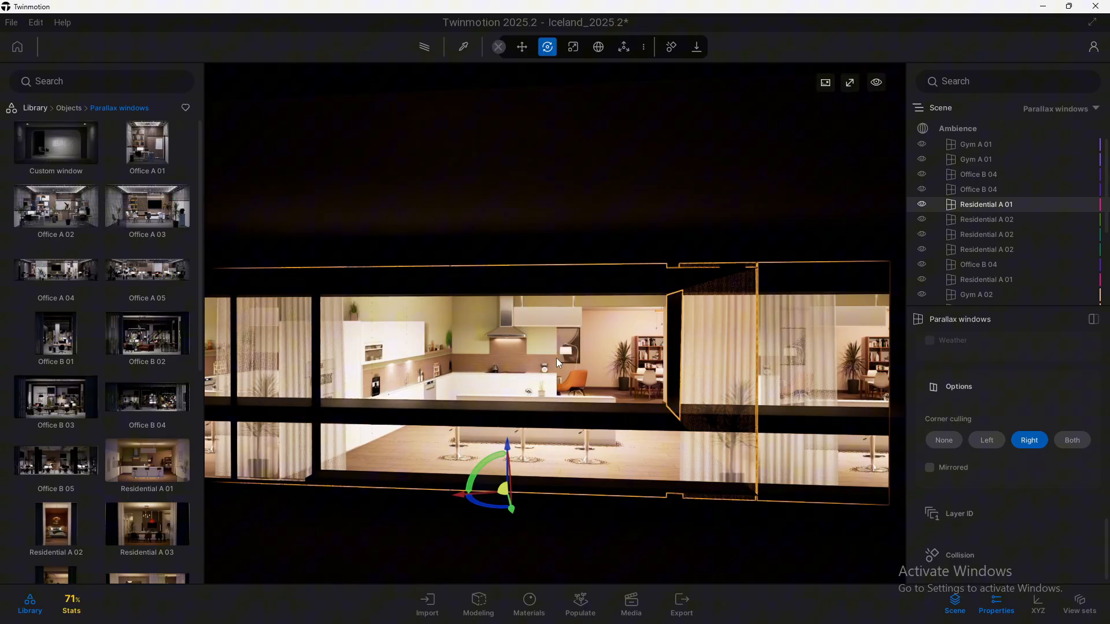
{"action": "left_click", "coordinate": [930, 467]}
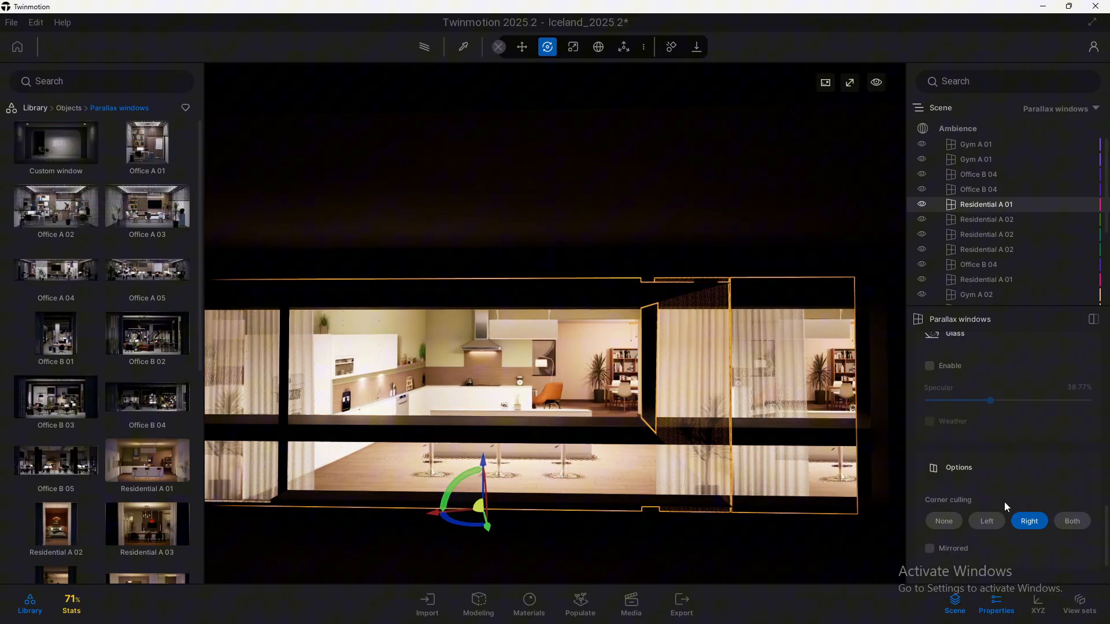
{"action": "scroll", "scroll_direction": "down", "scroll_amount": 3}
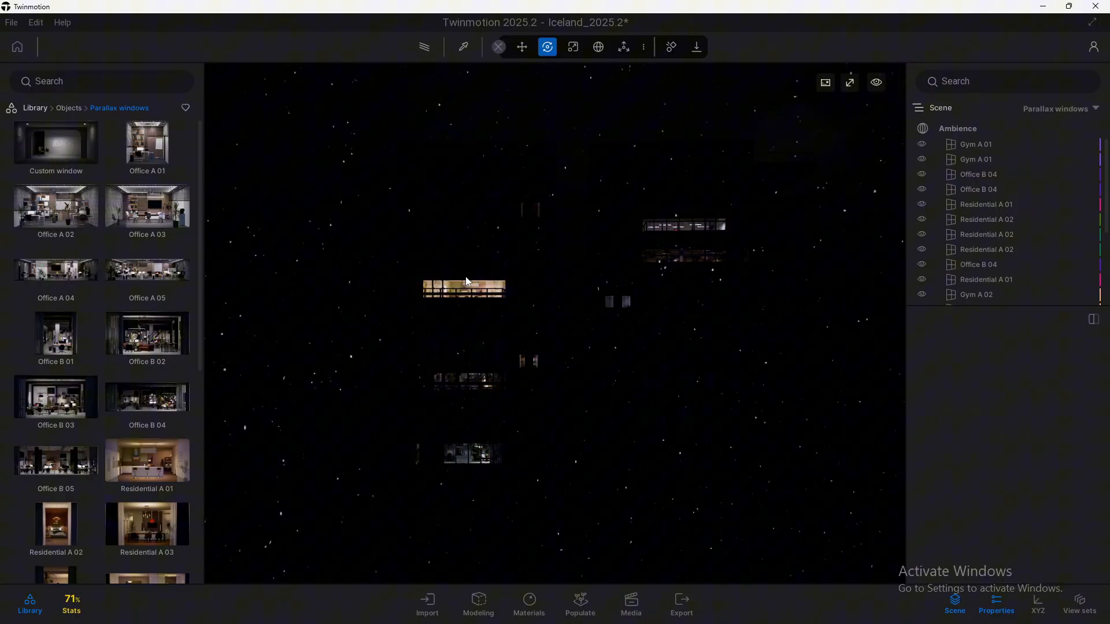
{"action": "mouse_move", "coordinate": [634, 353]}
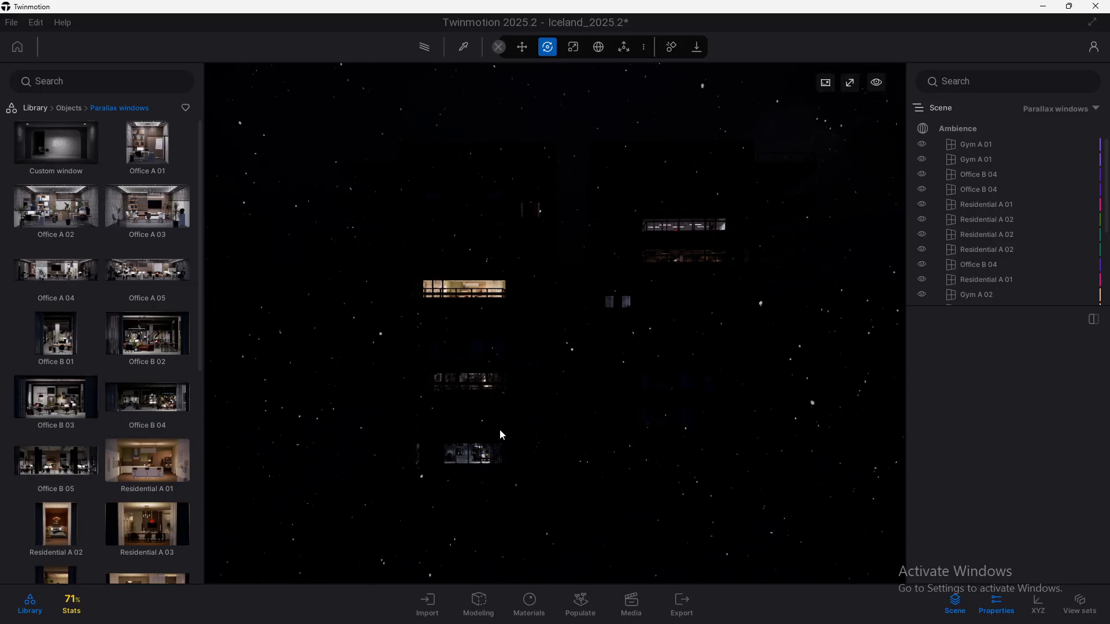
{"action": "mouse_move", "coordinate": [56, 141]}
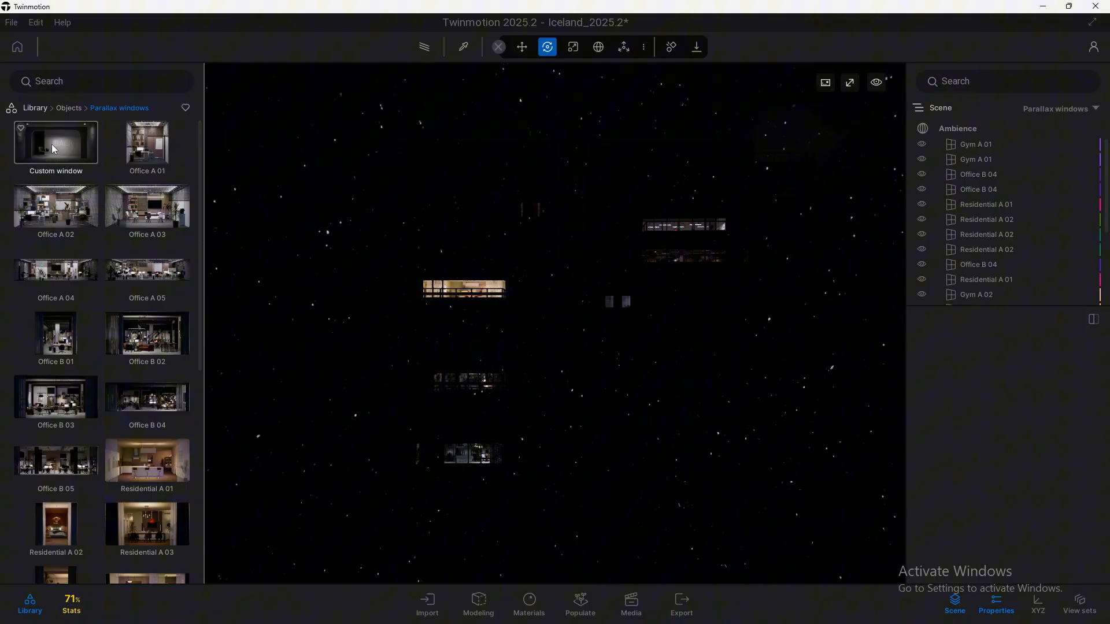